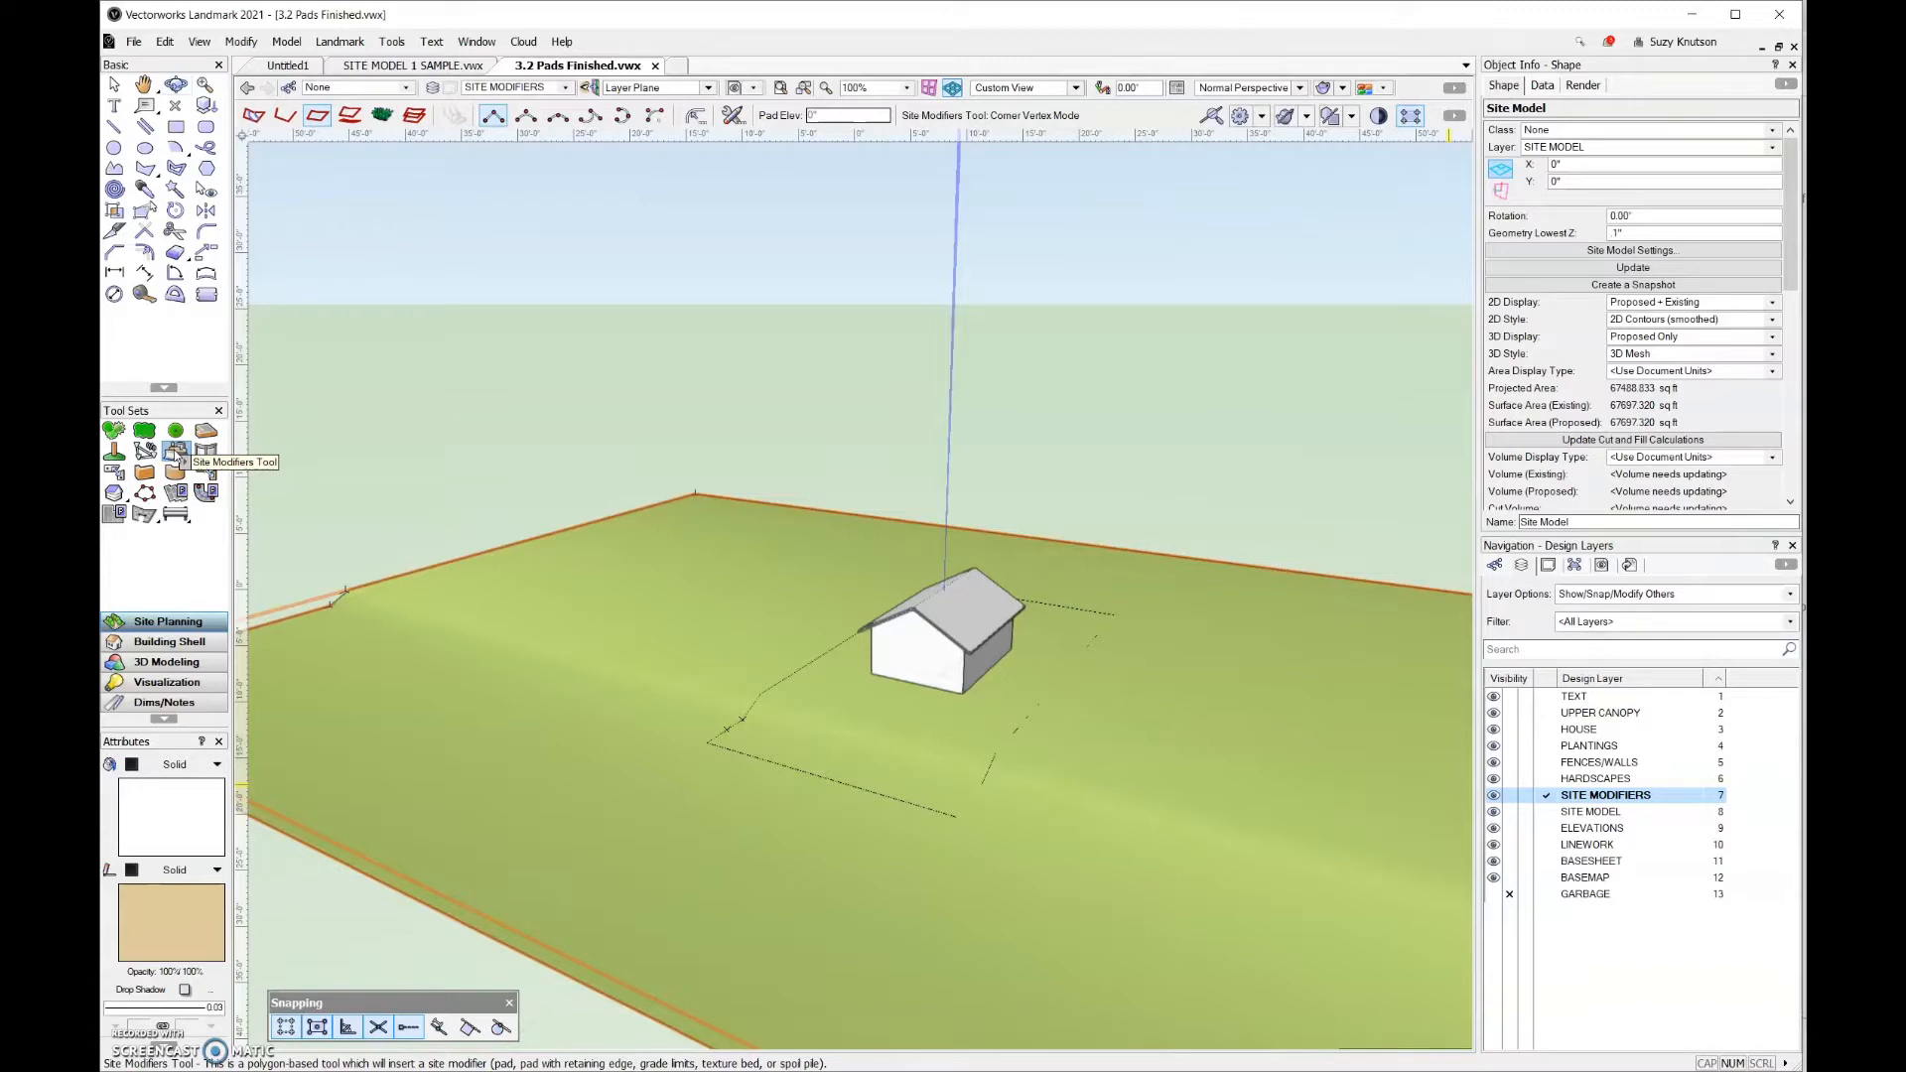
Step: Activate the Site Modifiers tool on the Site Modifiers design layer
{"action": "left_click", "coordinate": [318, 115]}
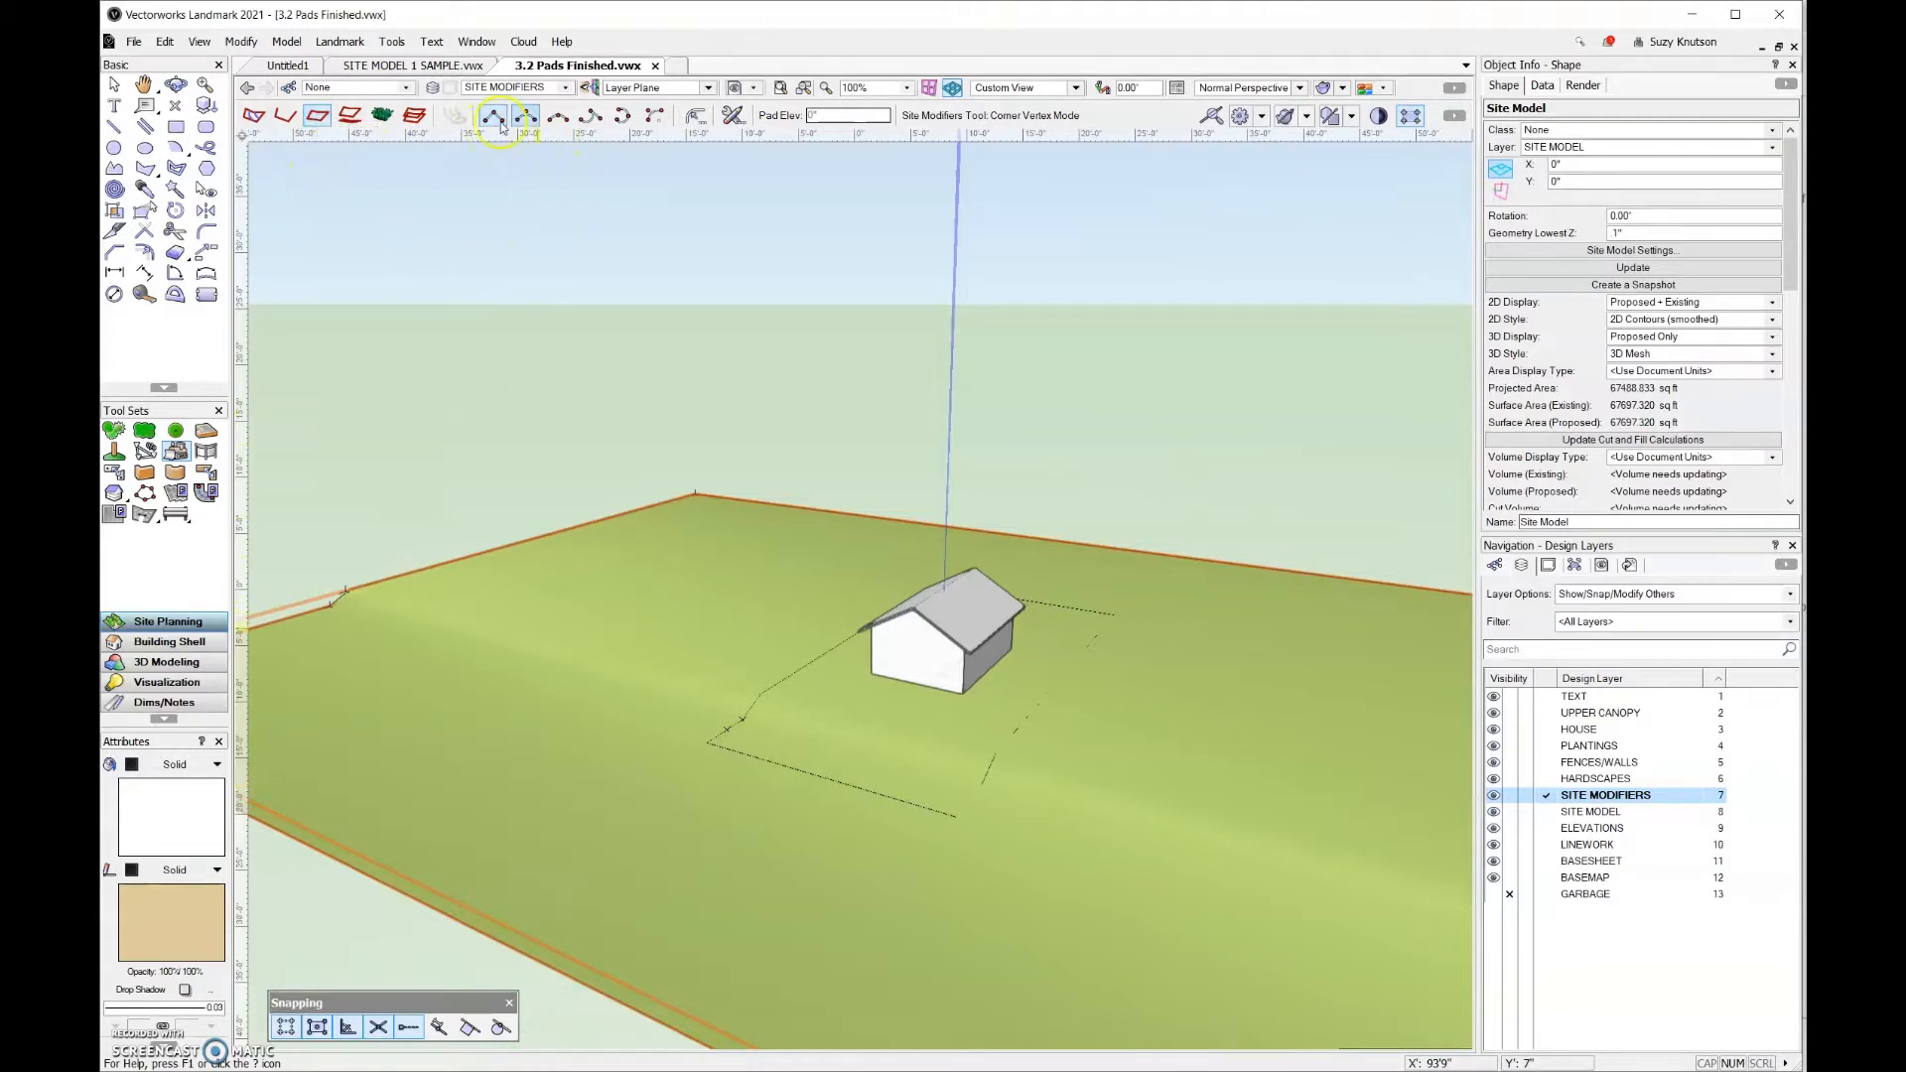
{"action": "mouse_move", "coordinate": [494, 116]}
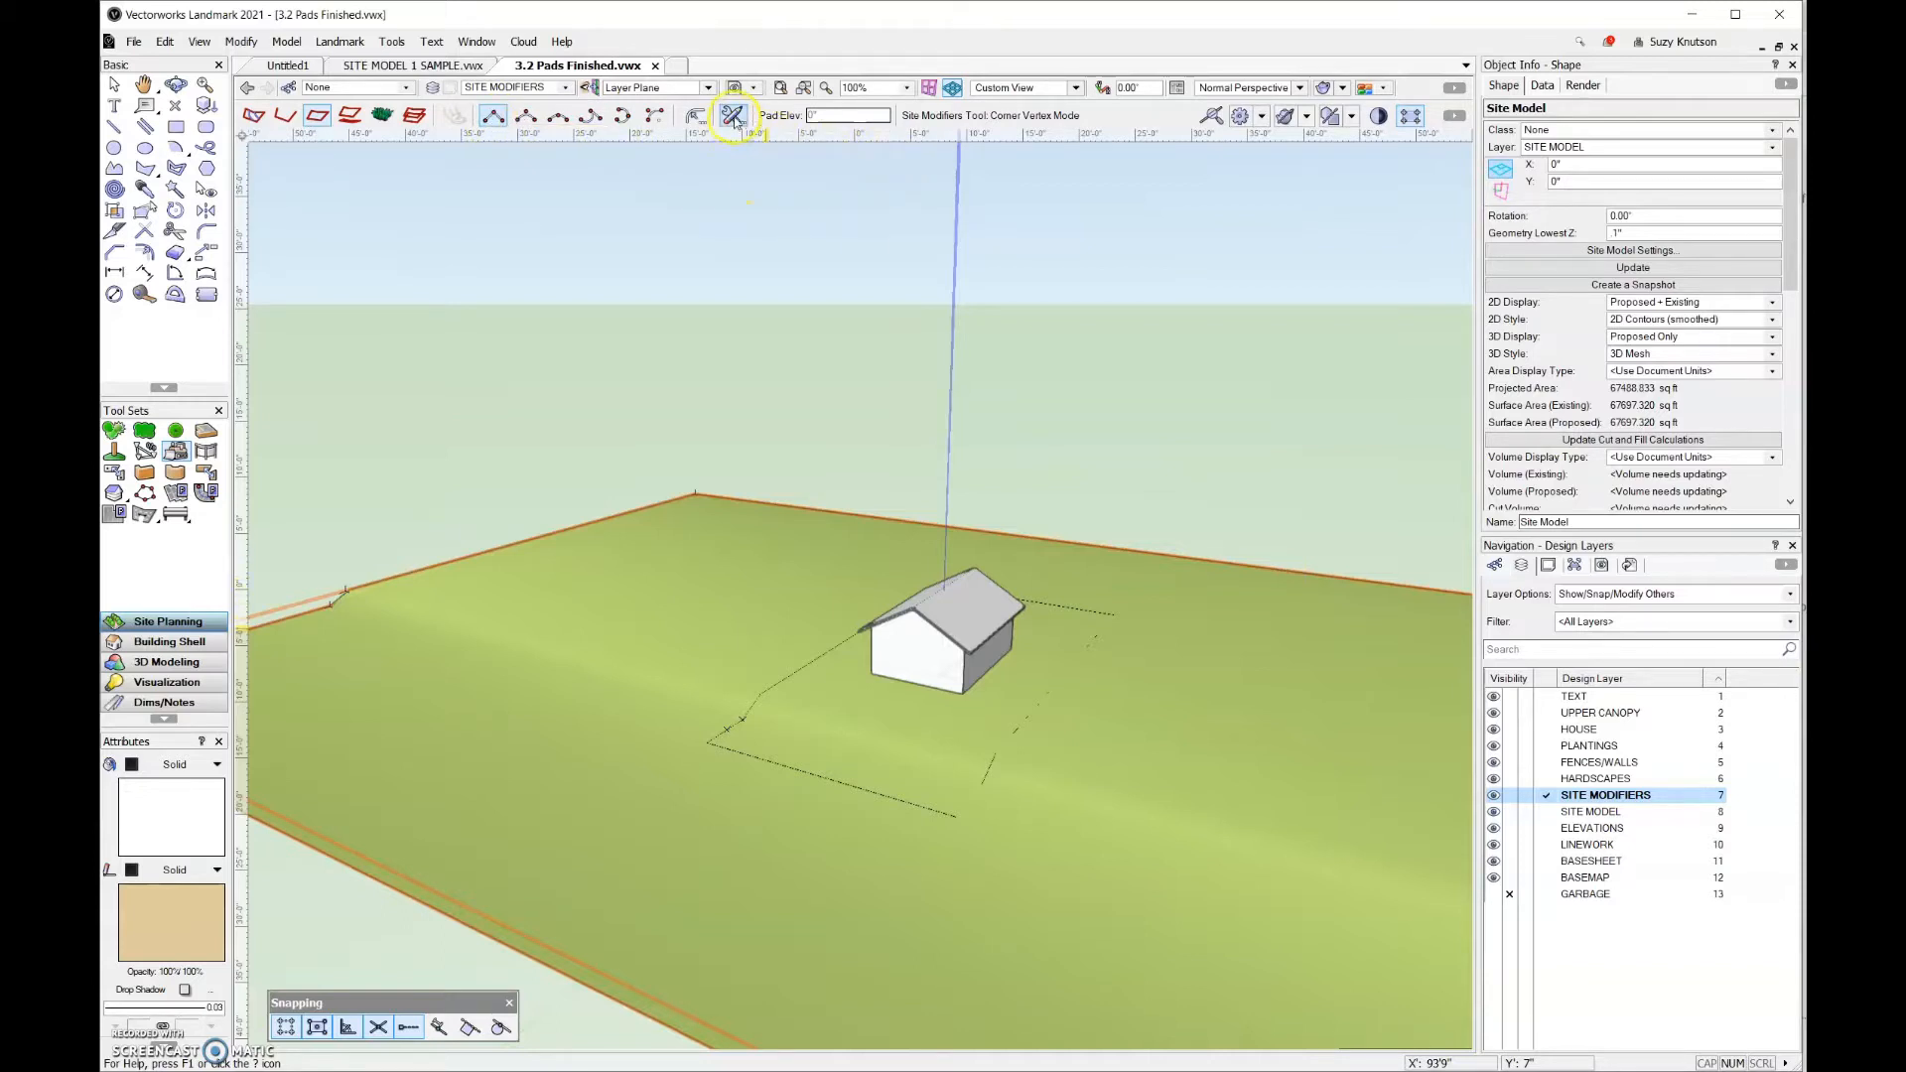
Step: Set new site modifiers to Pad configuration, slope definition None, applied to Proposed surface
{"action": "left_click", "coordinate": [732, 115]}
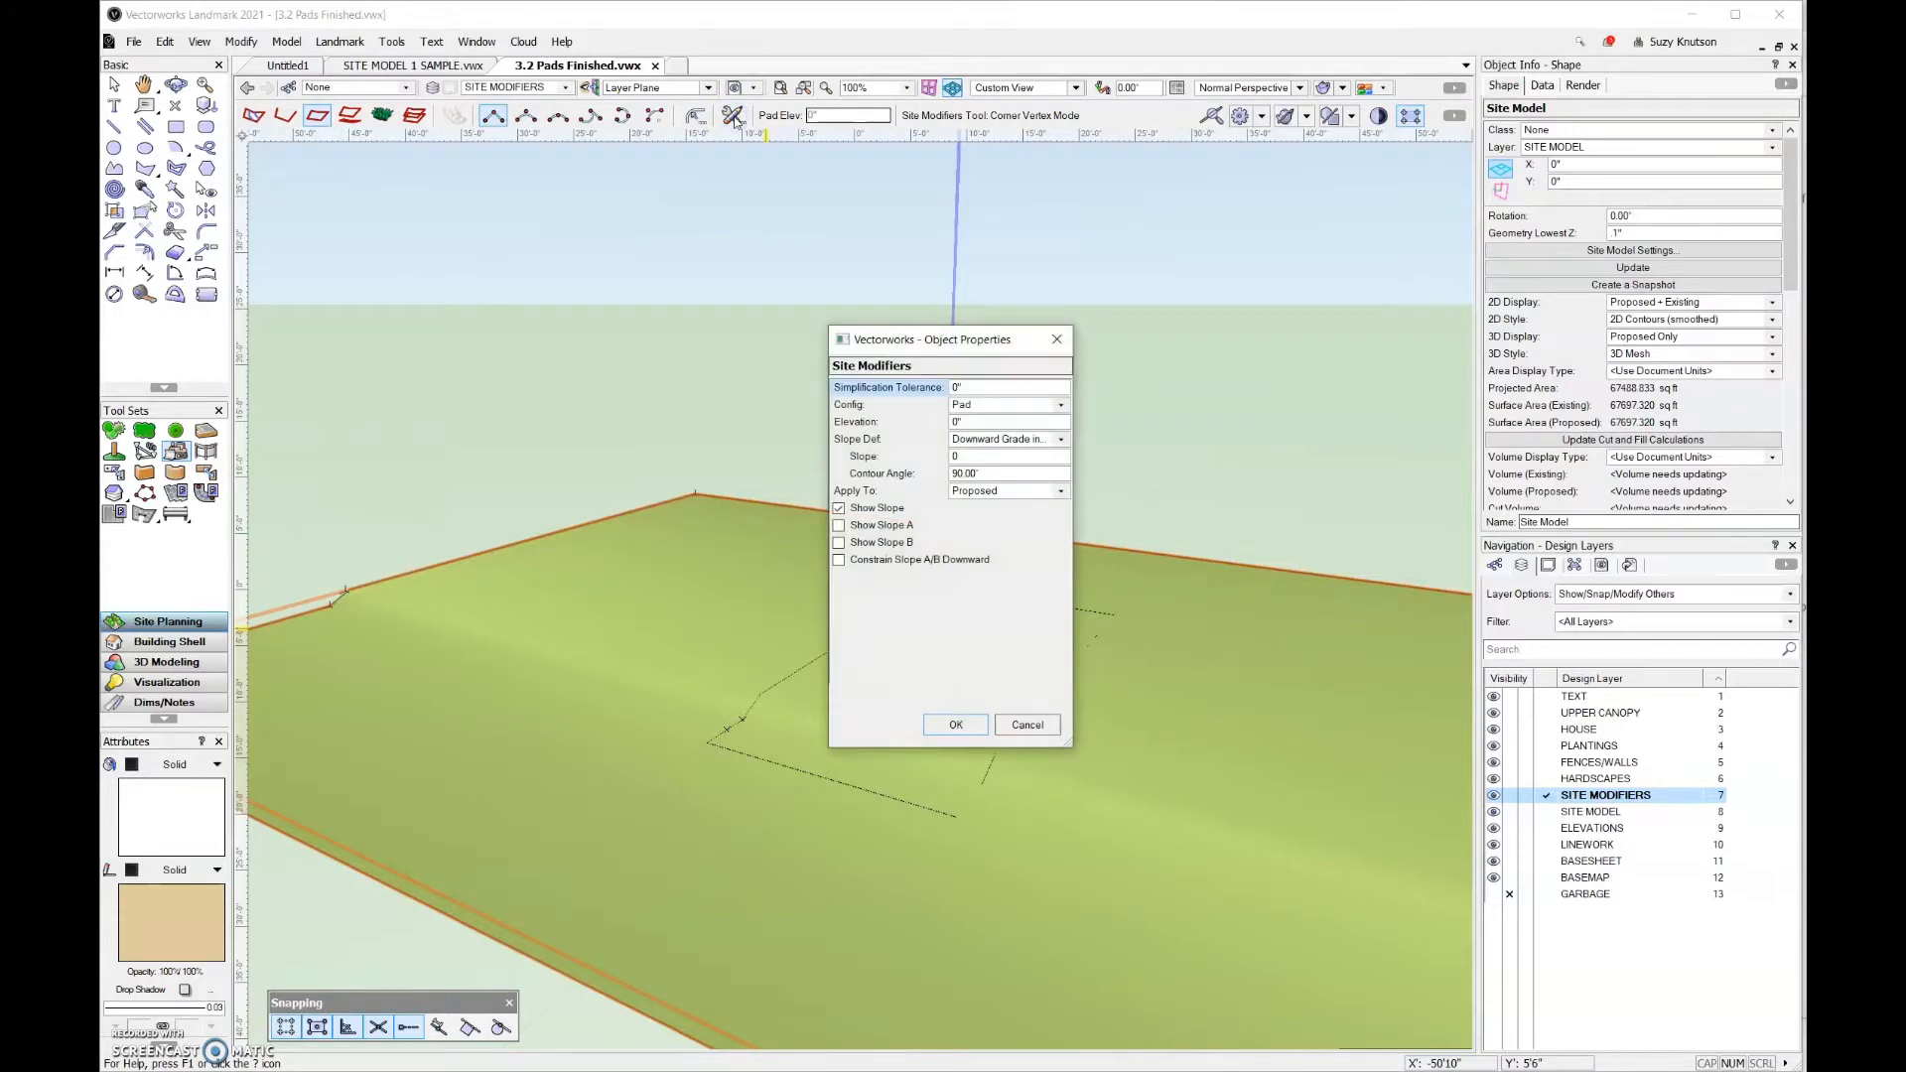
{"action": "mouse_move", "coordinate": [739, 171]}
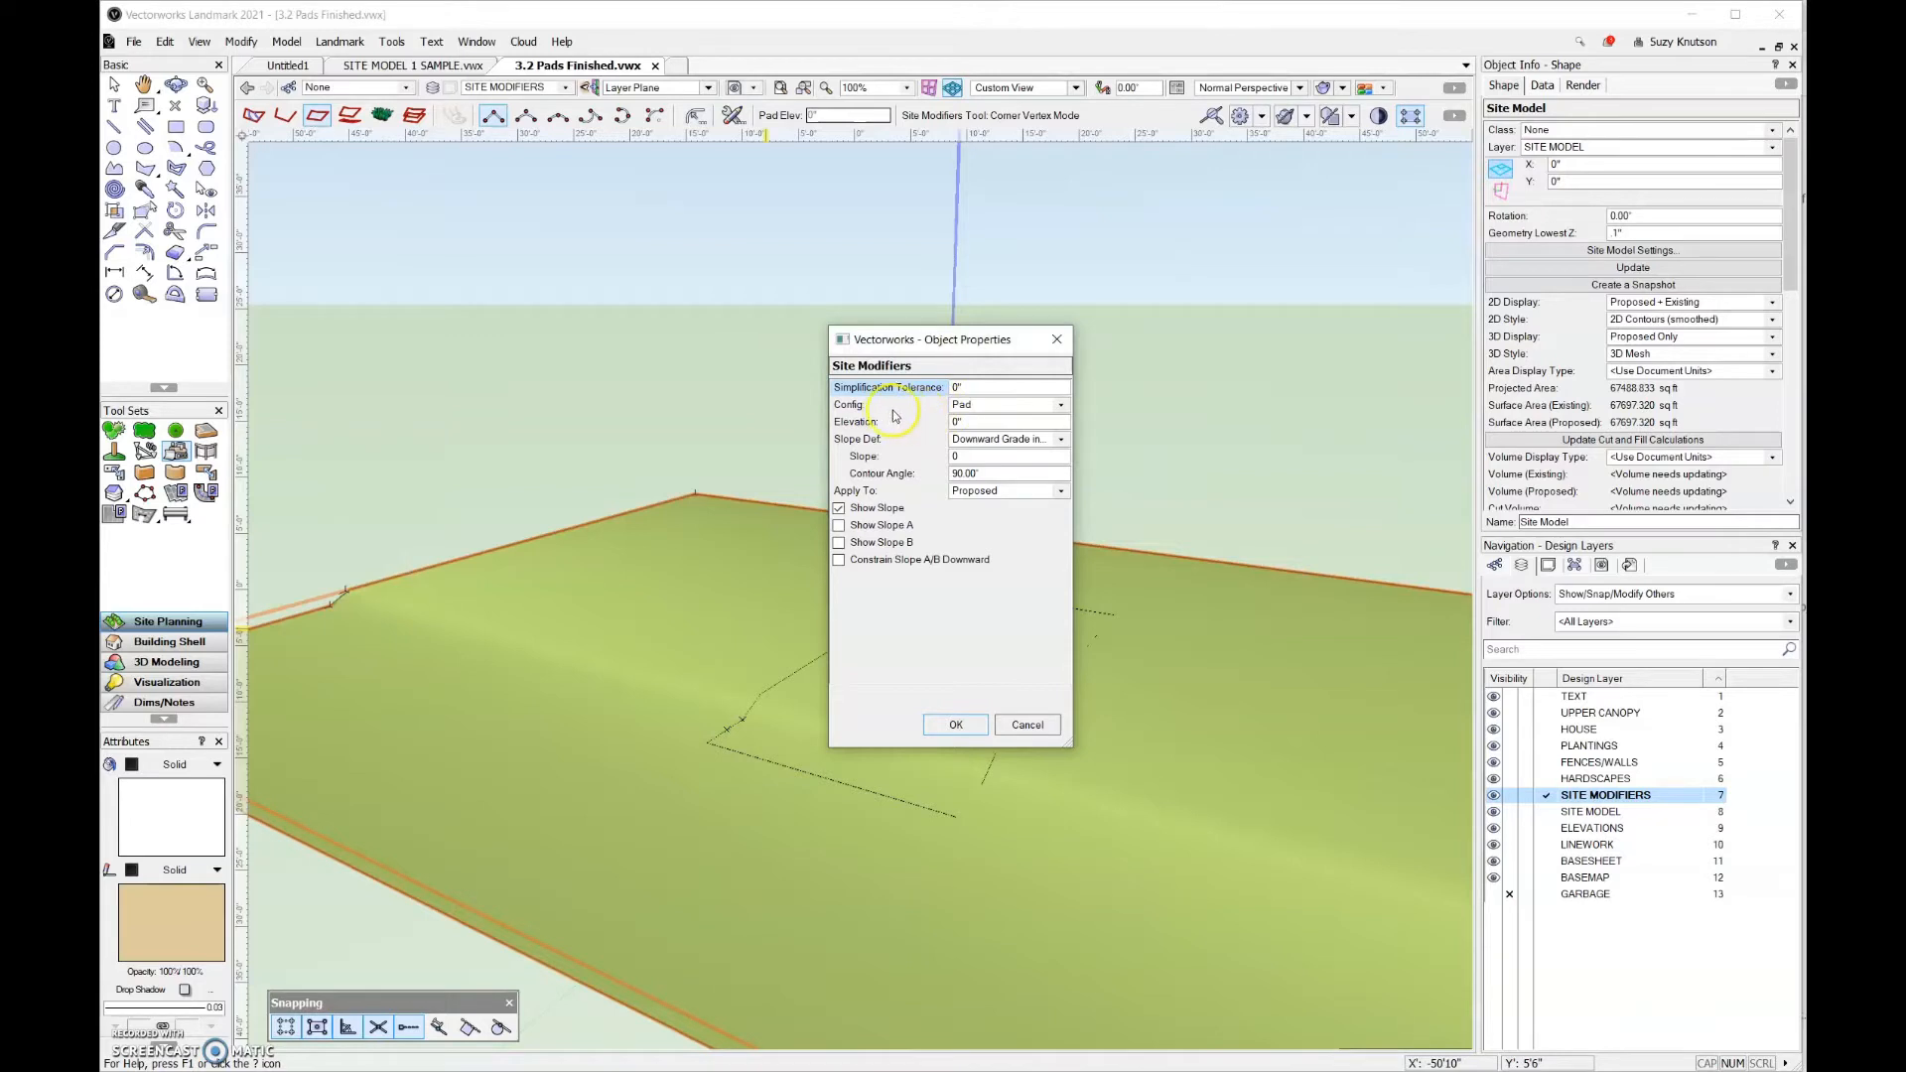
{"action": "left_click", "coordinate": [1058, 405]}
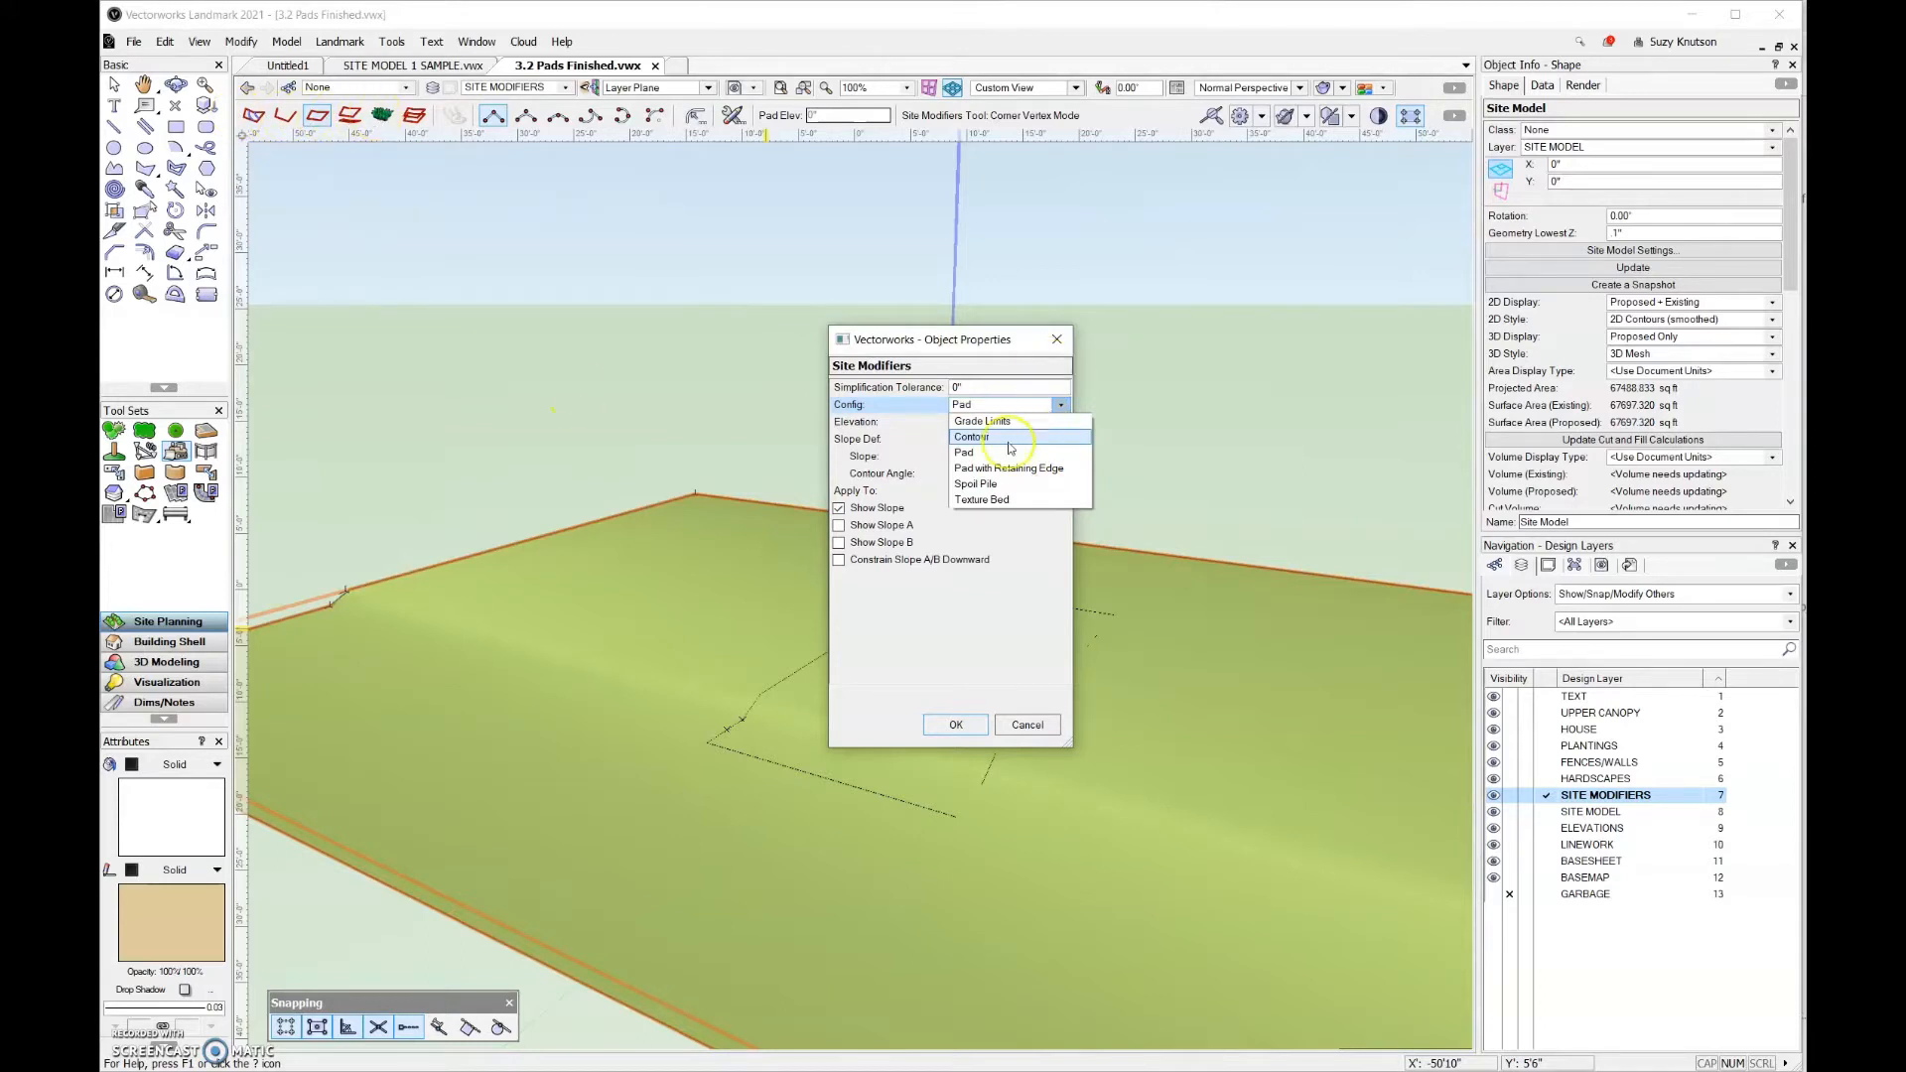
{"action": "left_click", "coordinate": [965, 453]}
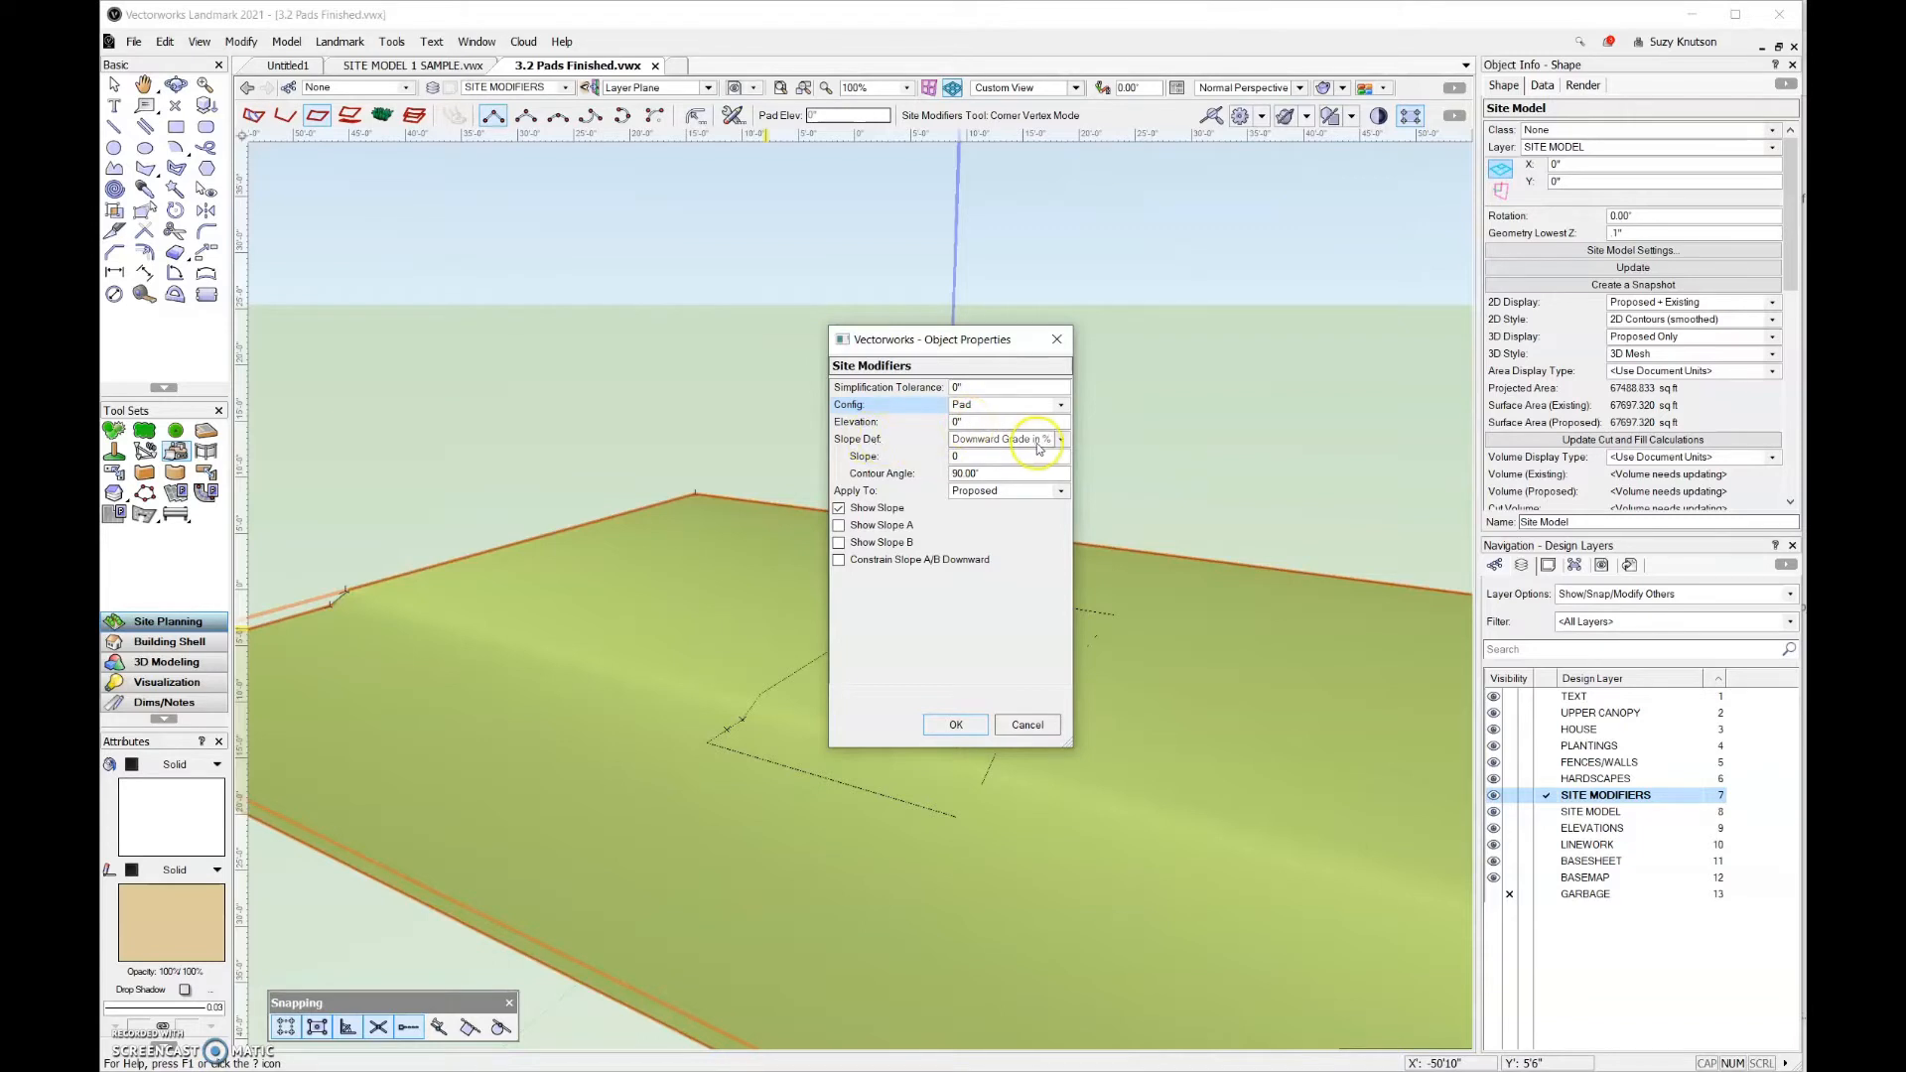
{"action": "left_click", "coordinate": [1058, 439]}
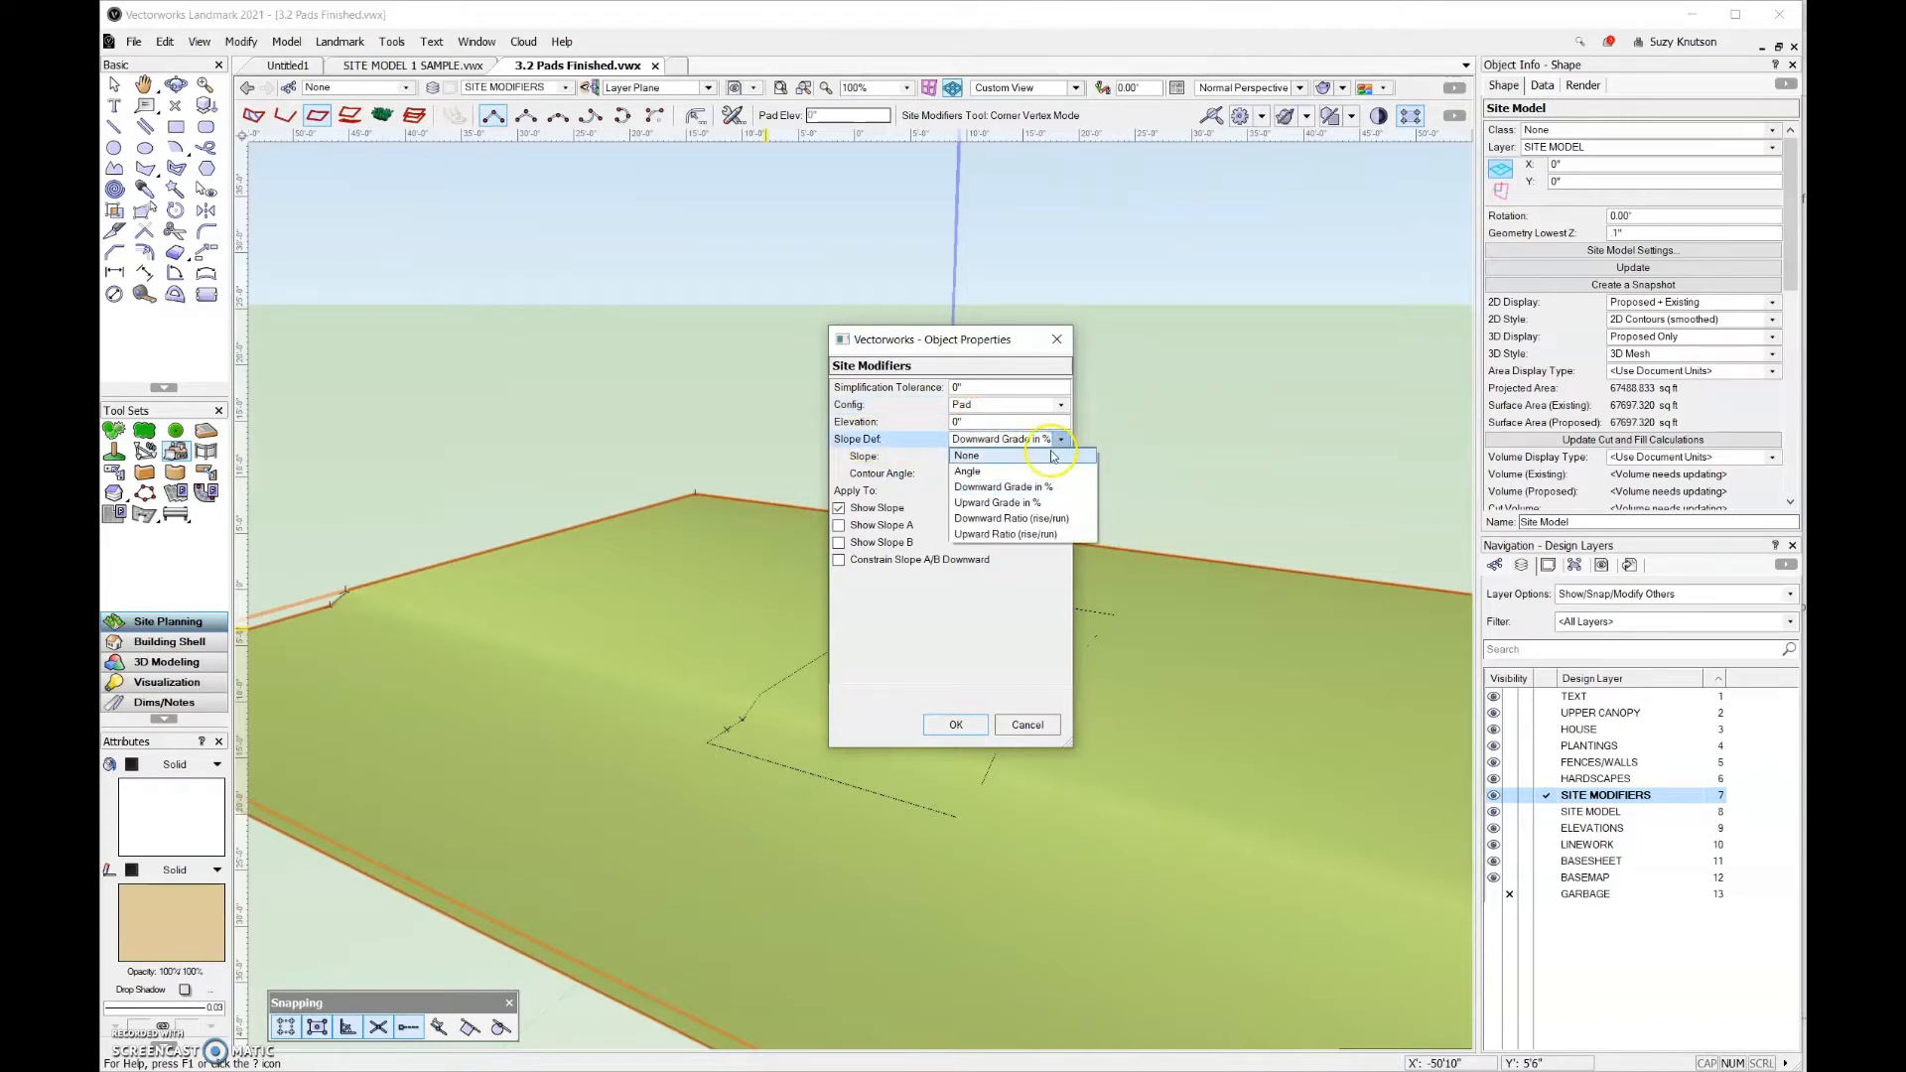
{"action": "left_click", "coordinate": [967, 454]}
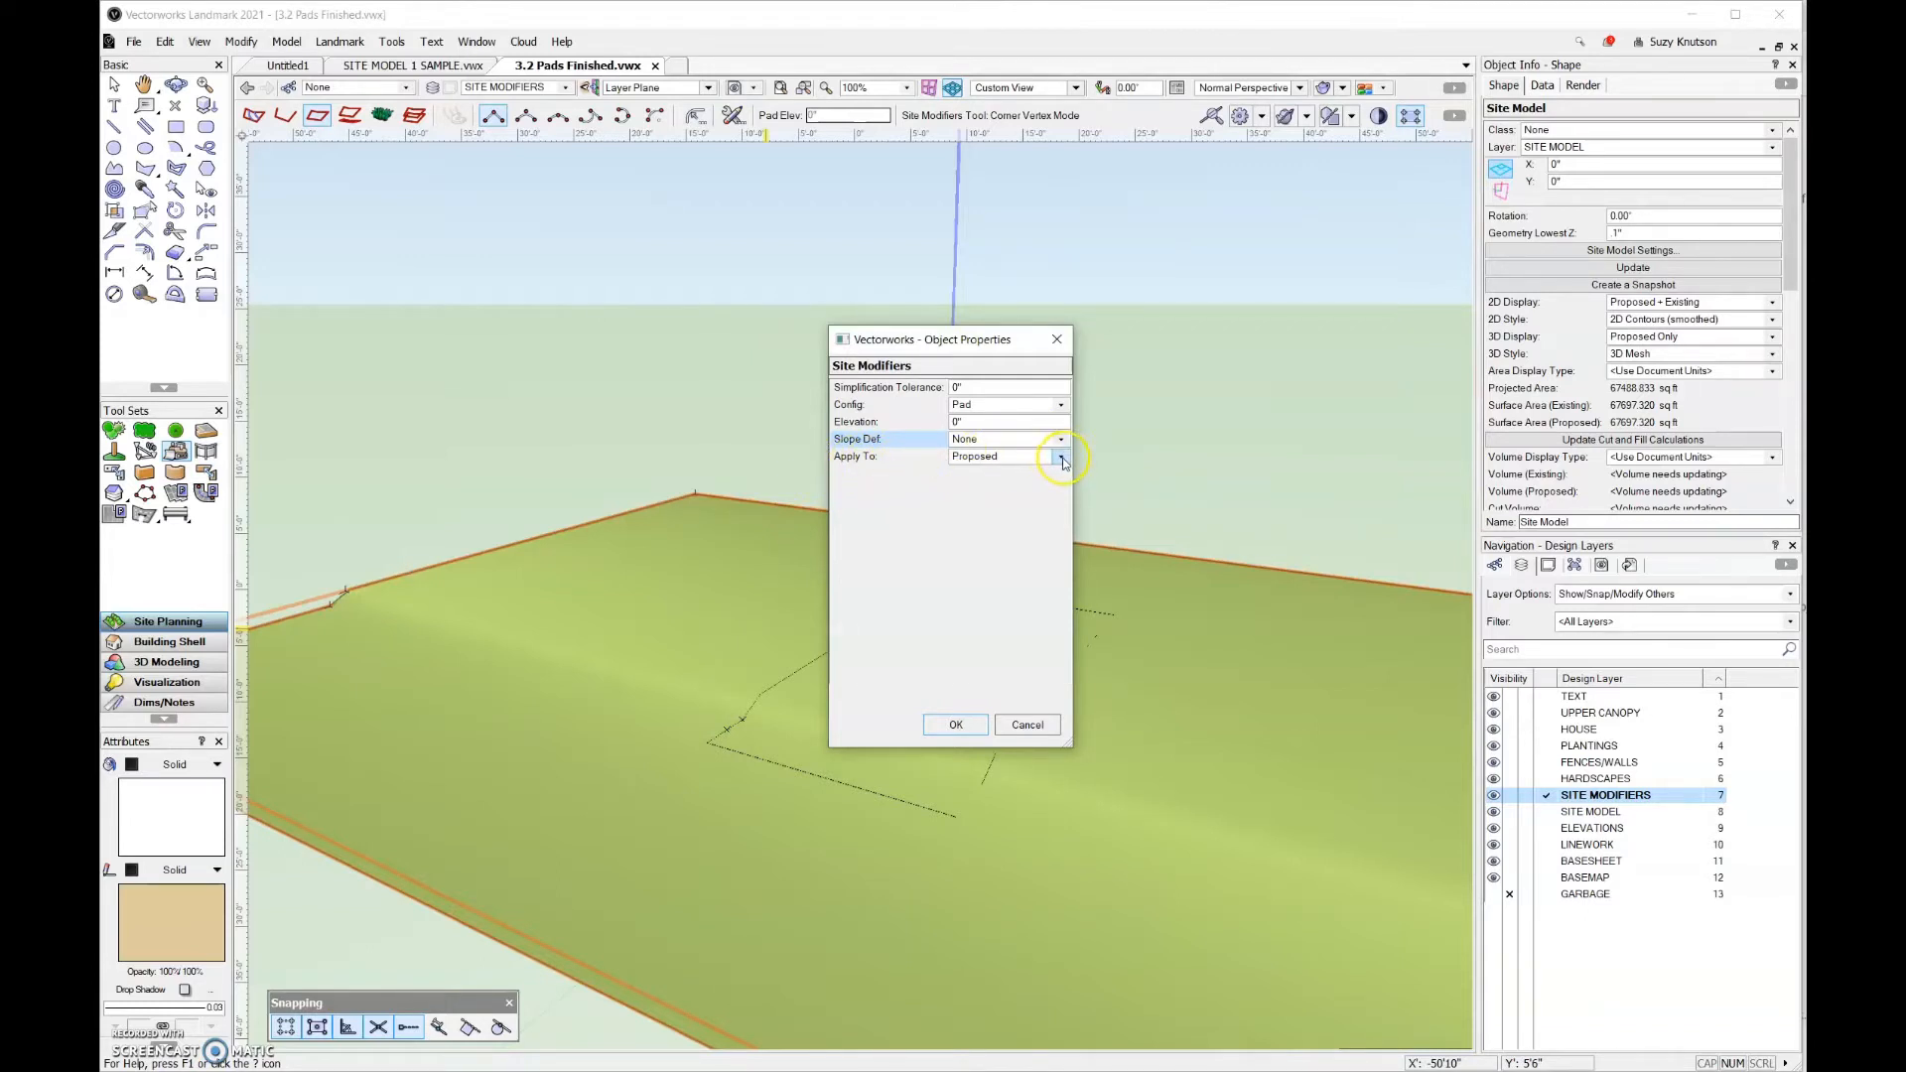
{"action": "left_click", "coordinate": [1058, 457]}
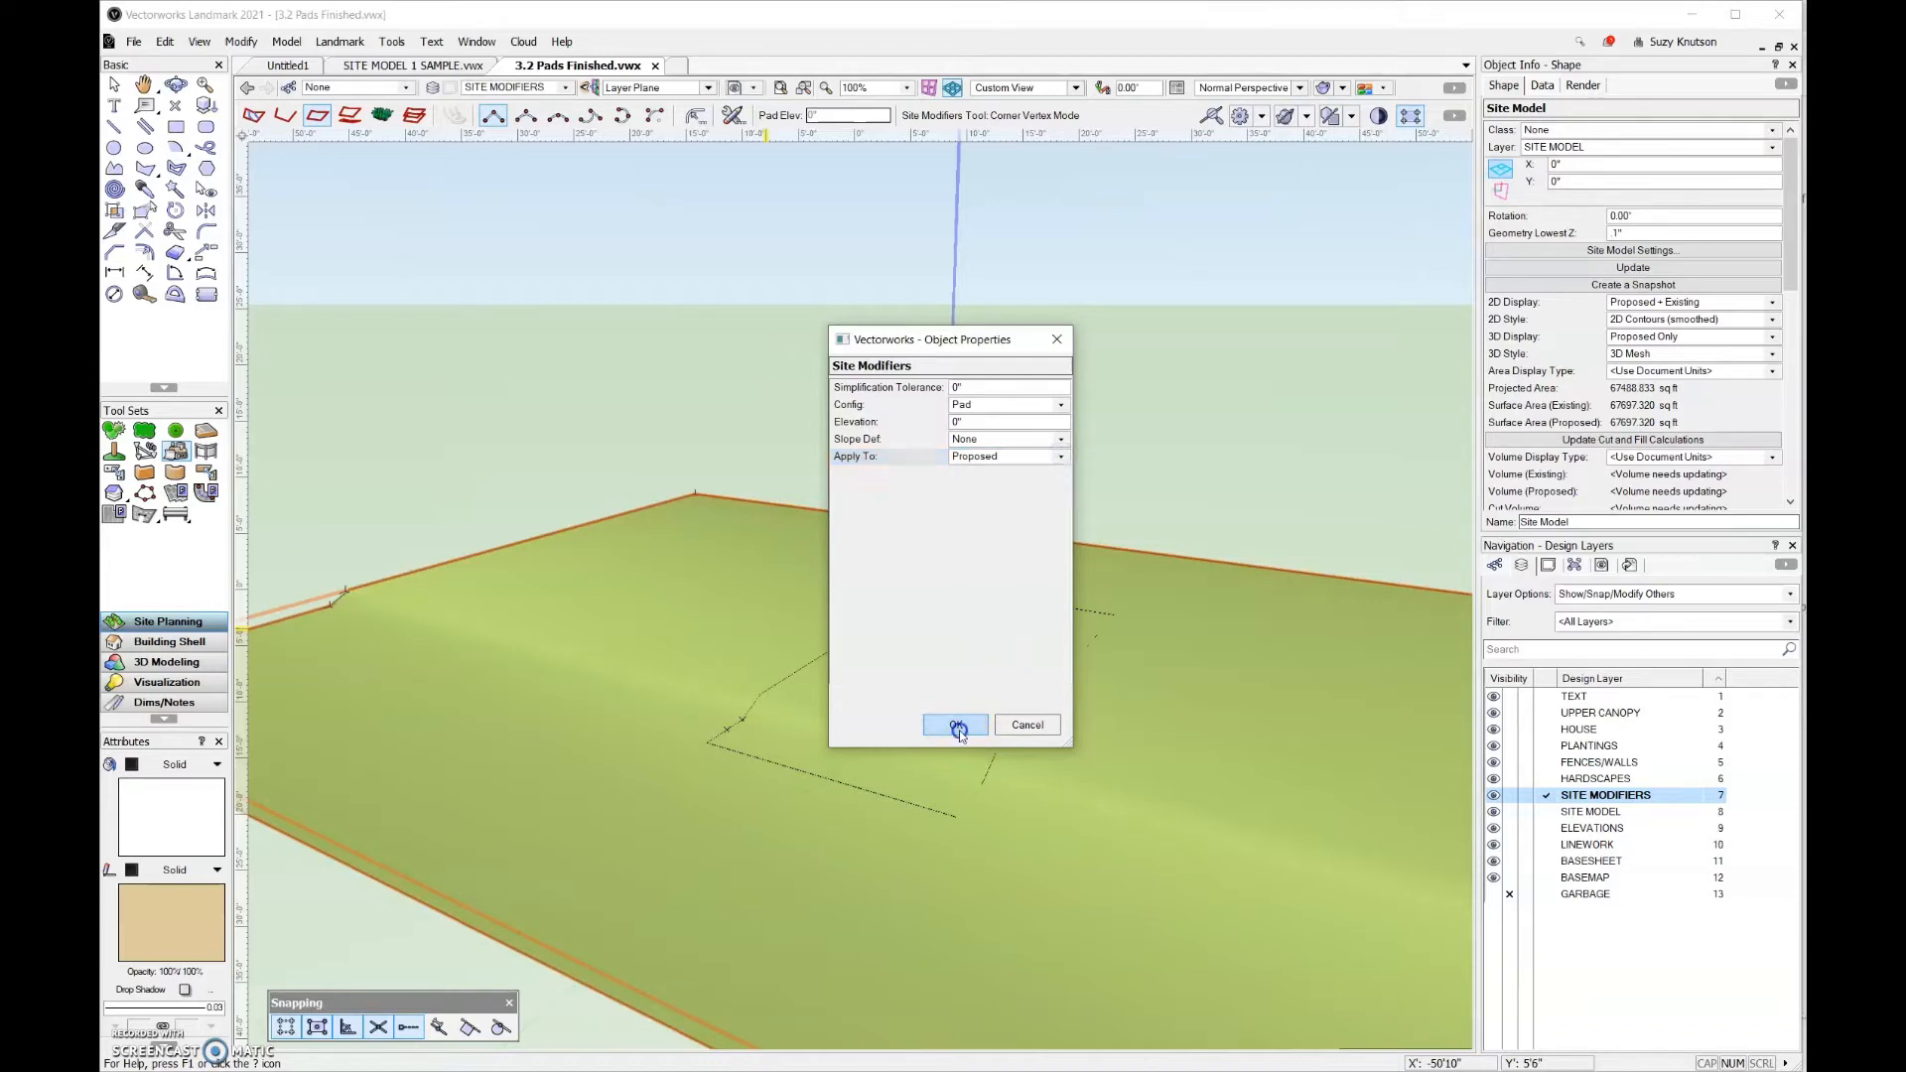
{"action": "left_click", "coordinate": [955, 725]}
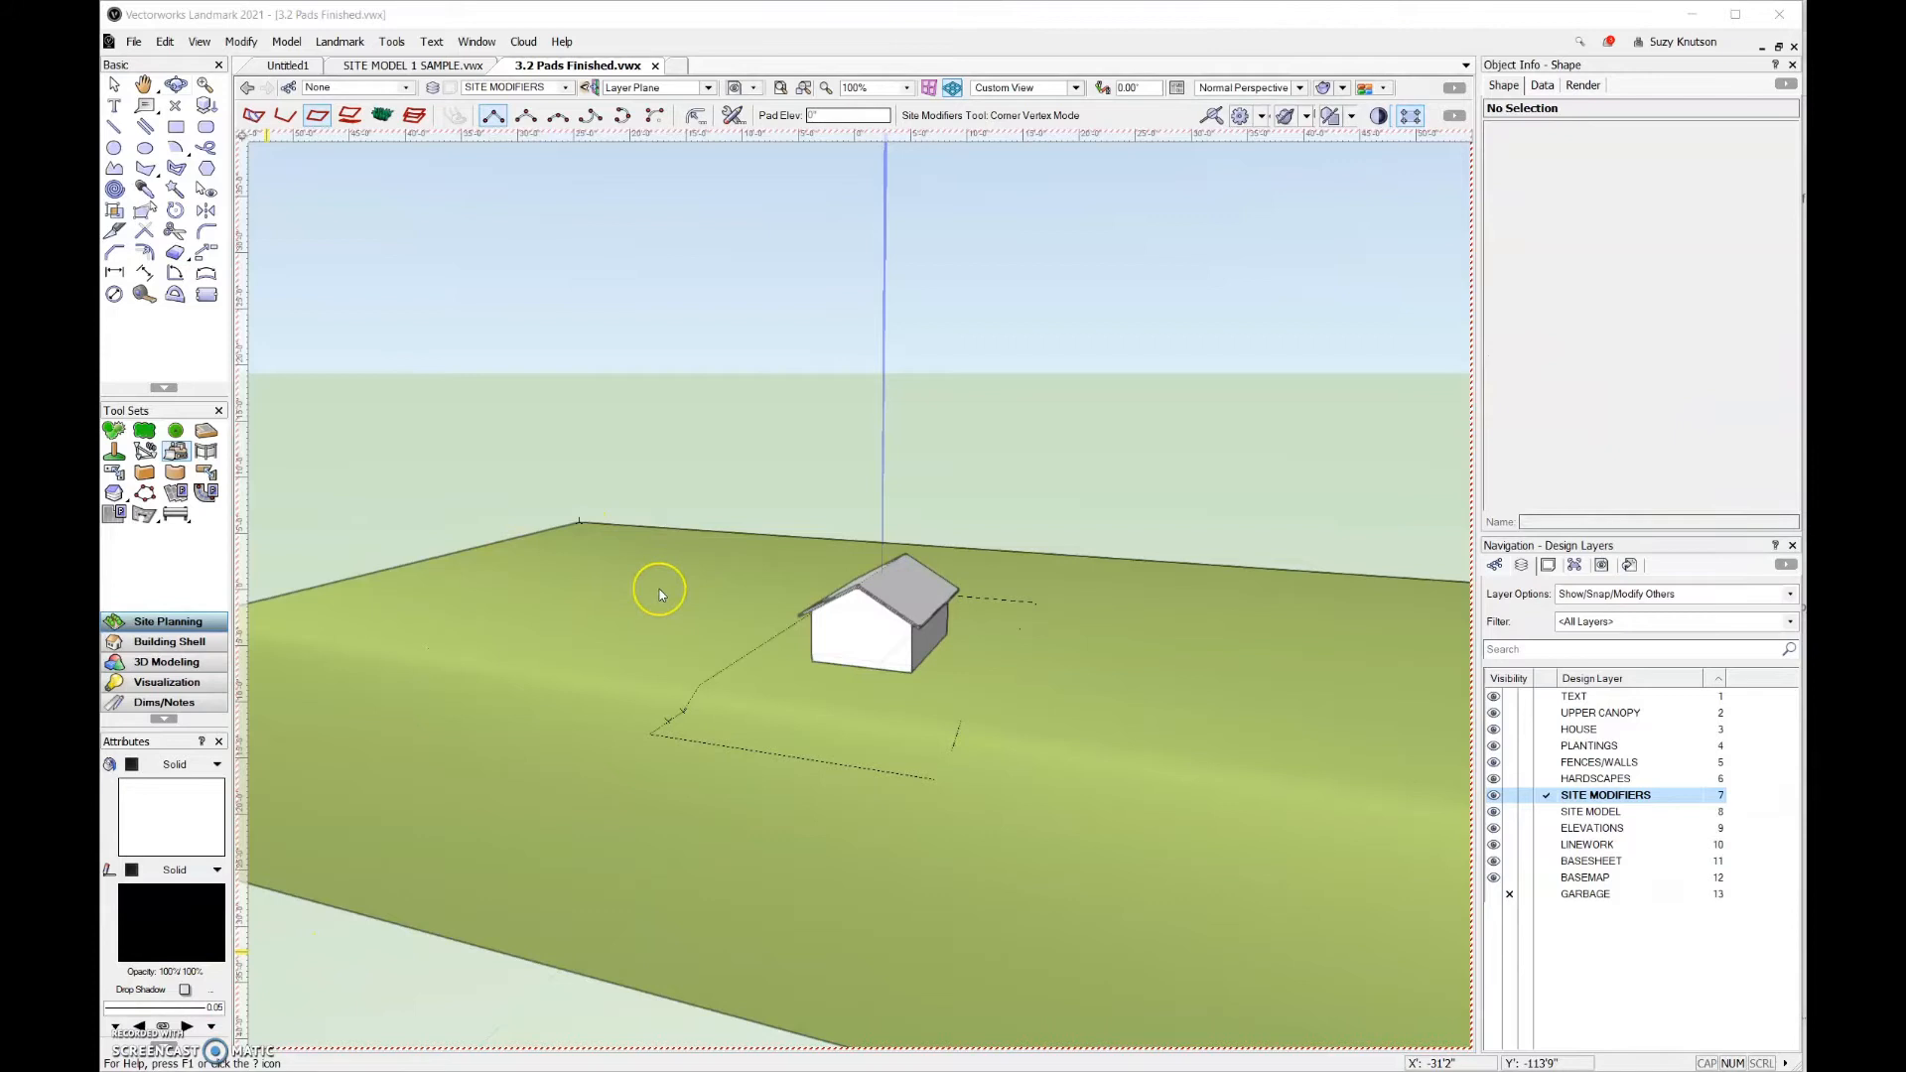
{"action": "mouse_move", "coordinate": [659, 594]}
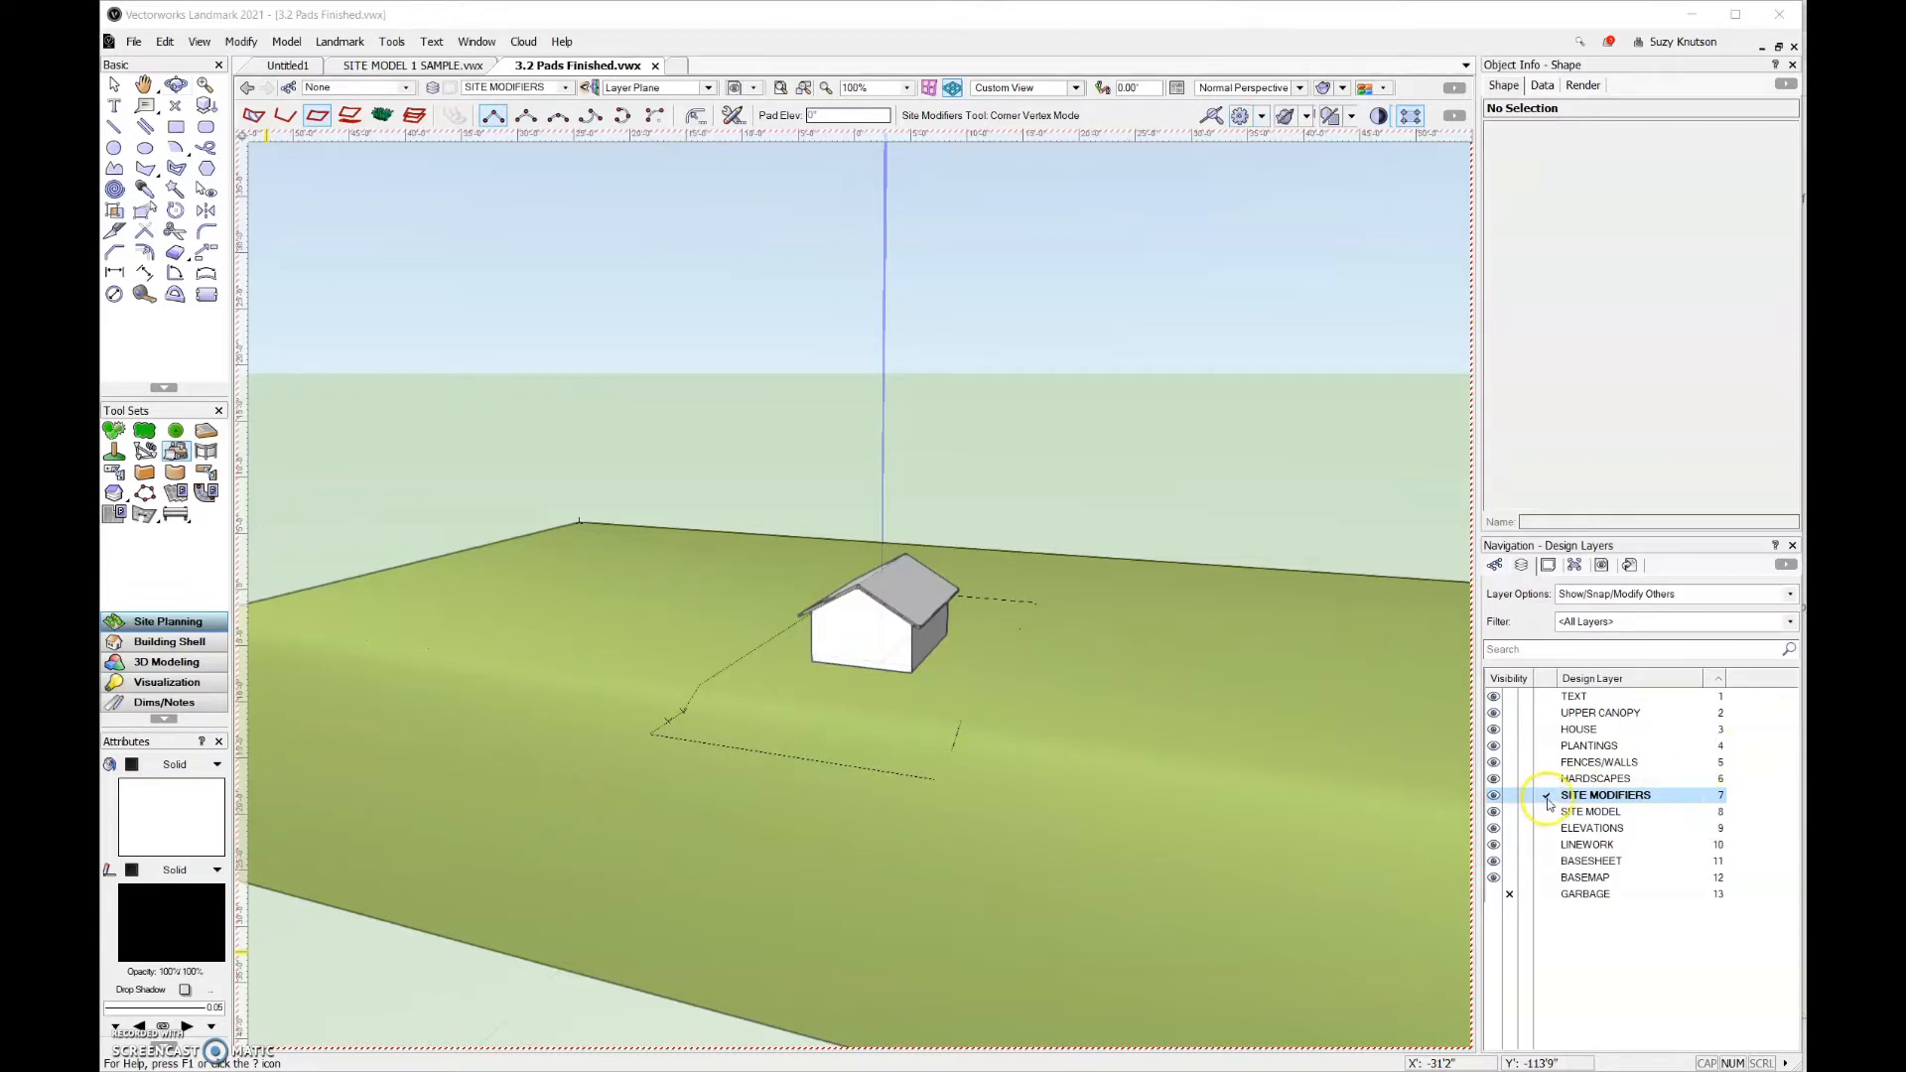
Step: Make SITE MODIFIERS the active layer in the Navigation palette
{"action": "left_click", "coordinate": [1544, 794]}
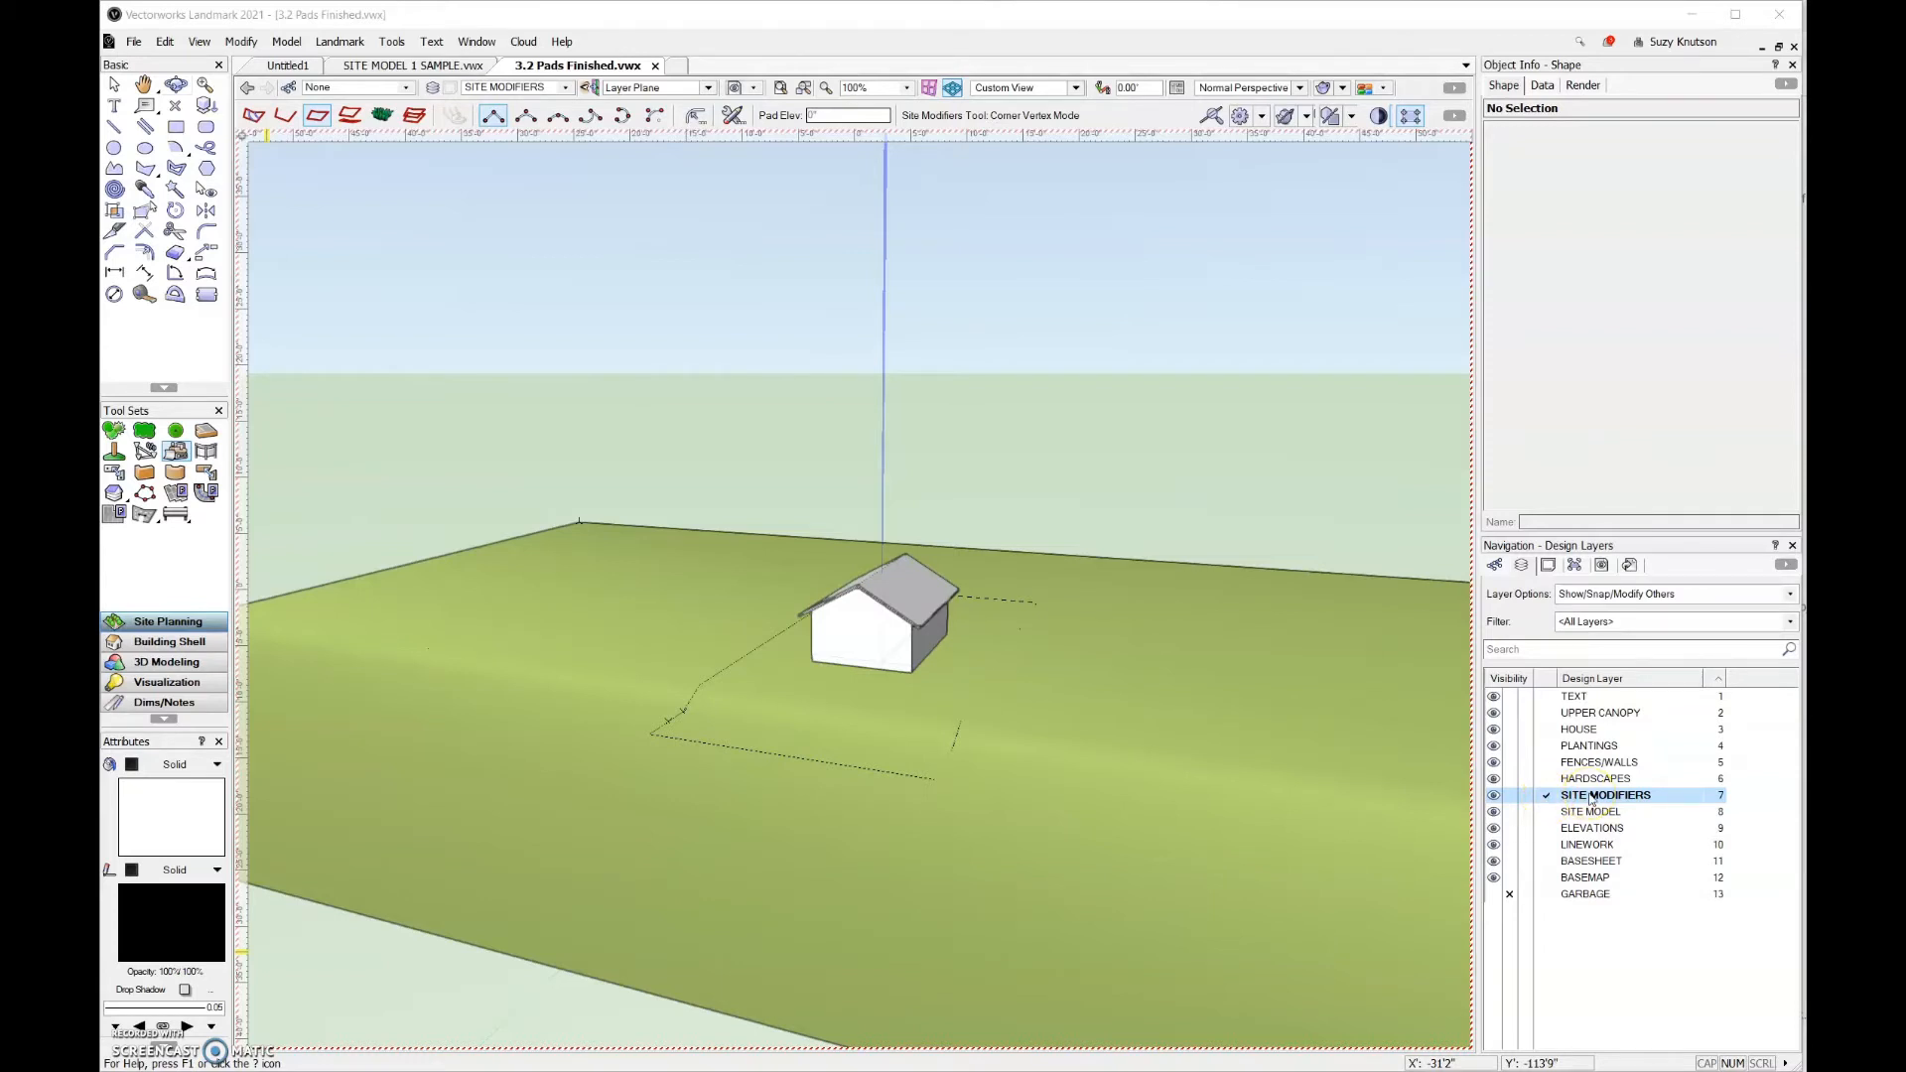
{"action": "mouse_move", "coordinate": [609, 572]}
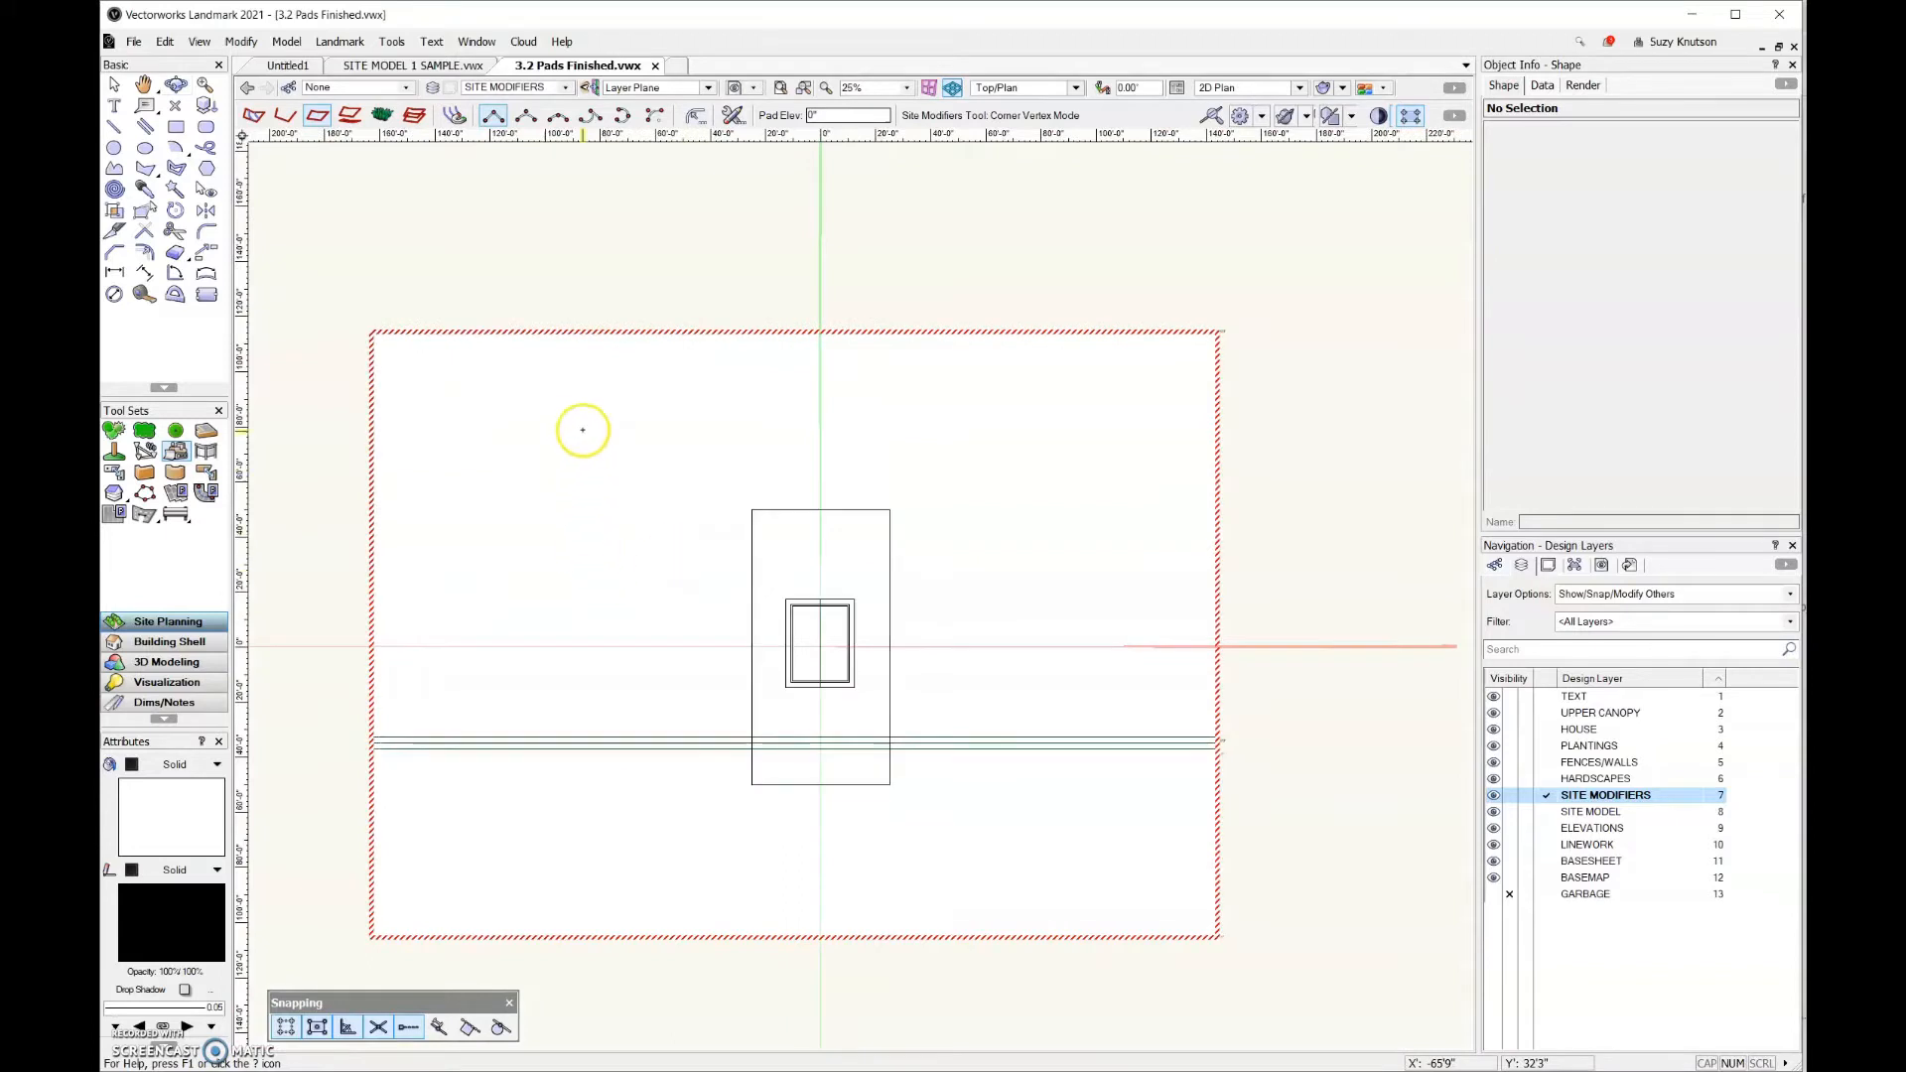
Step: Give the upper pad modifier an elevation of 2 feet in Object Info
{"action": "scroll", "scroll_direction": "down", "scroll_amount": 3}
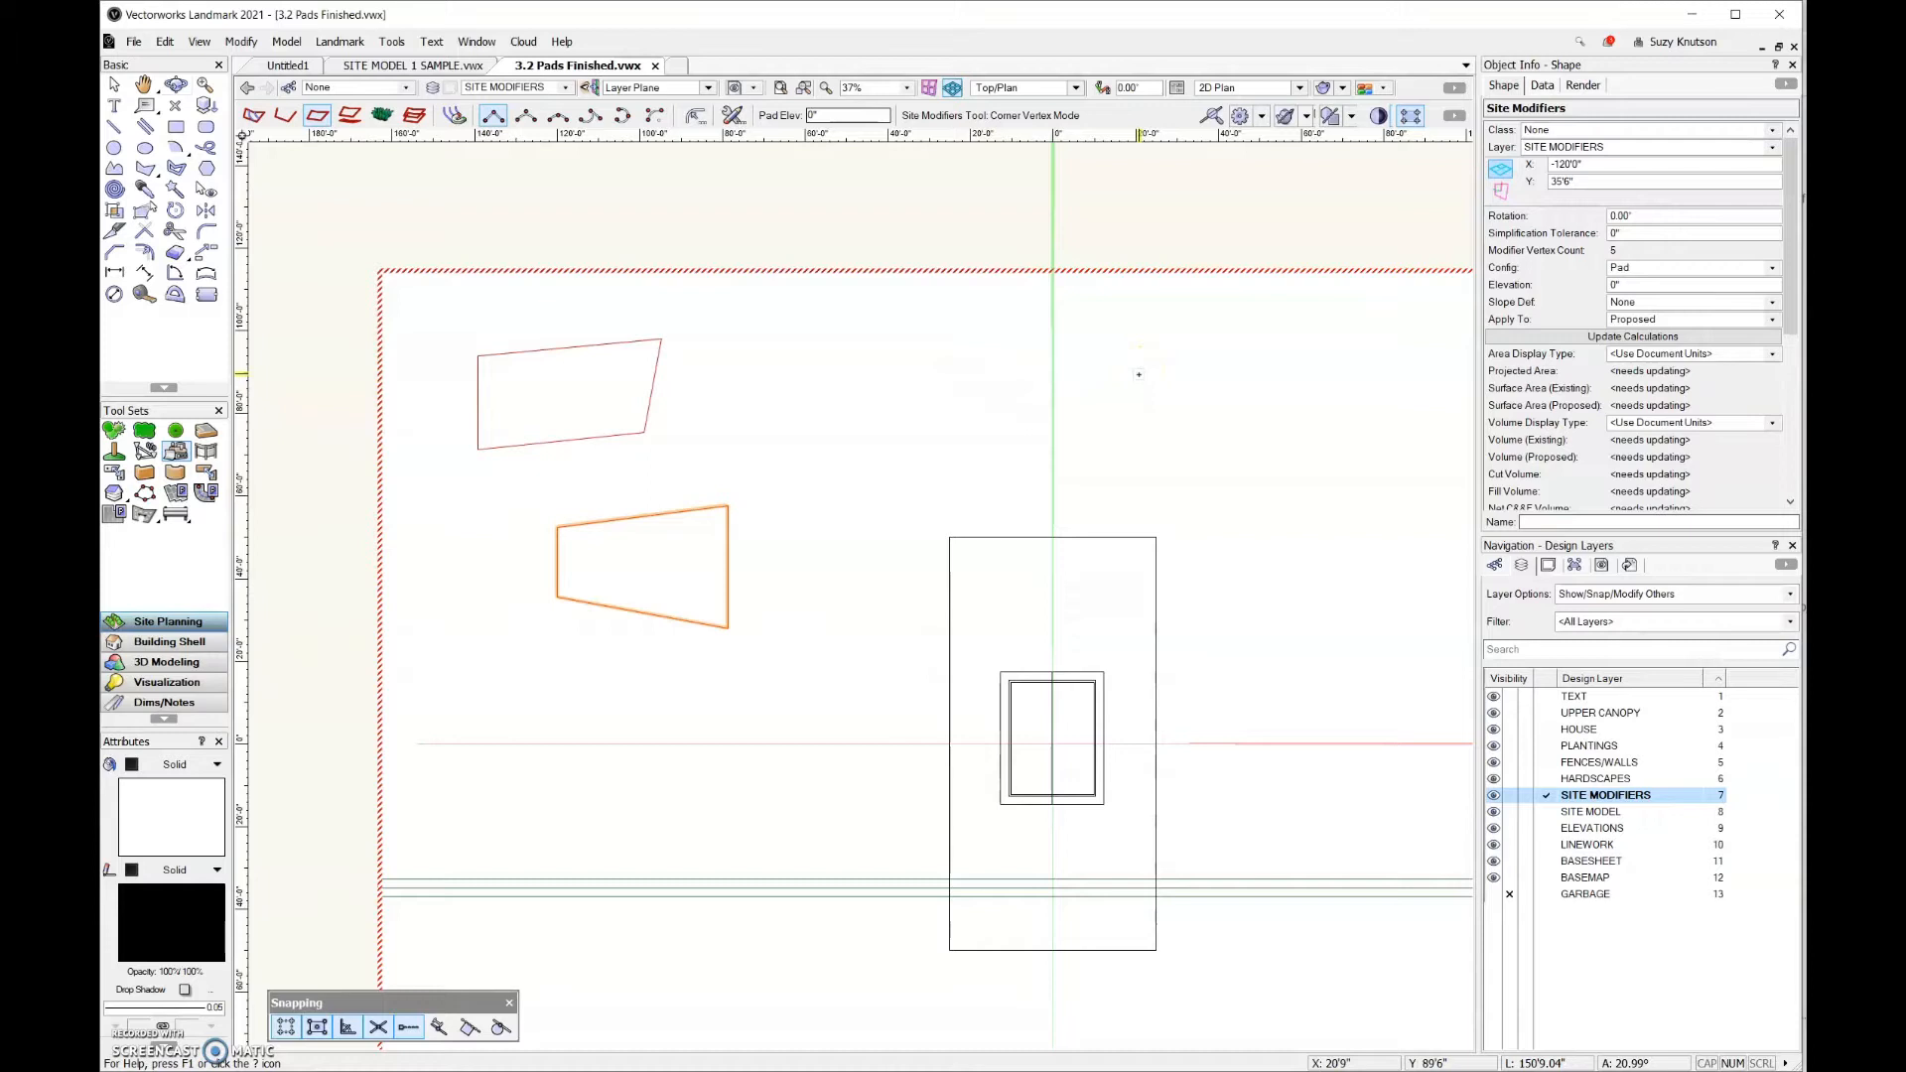
{"action": "left_click", "coordinate": [1689, 284]}
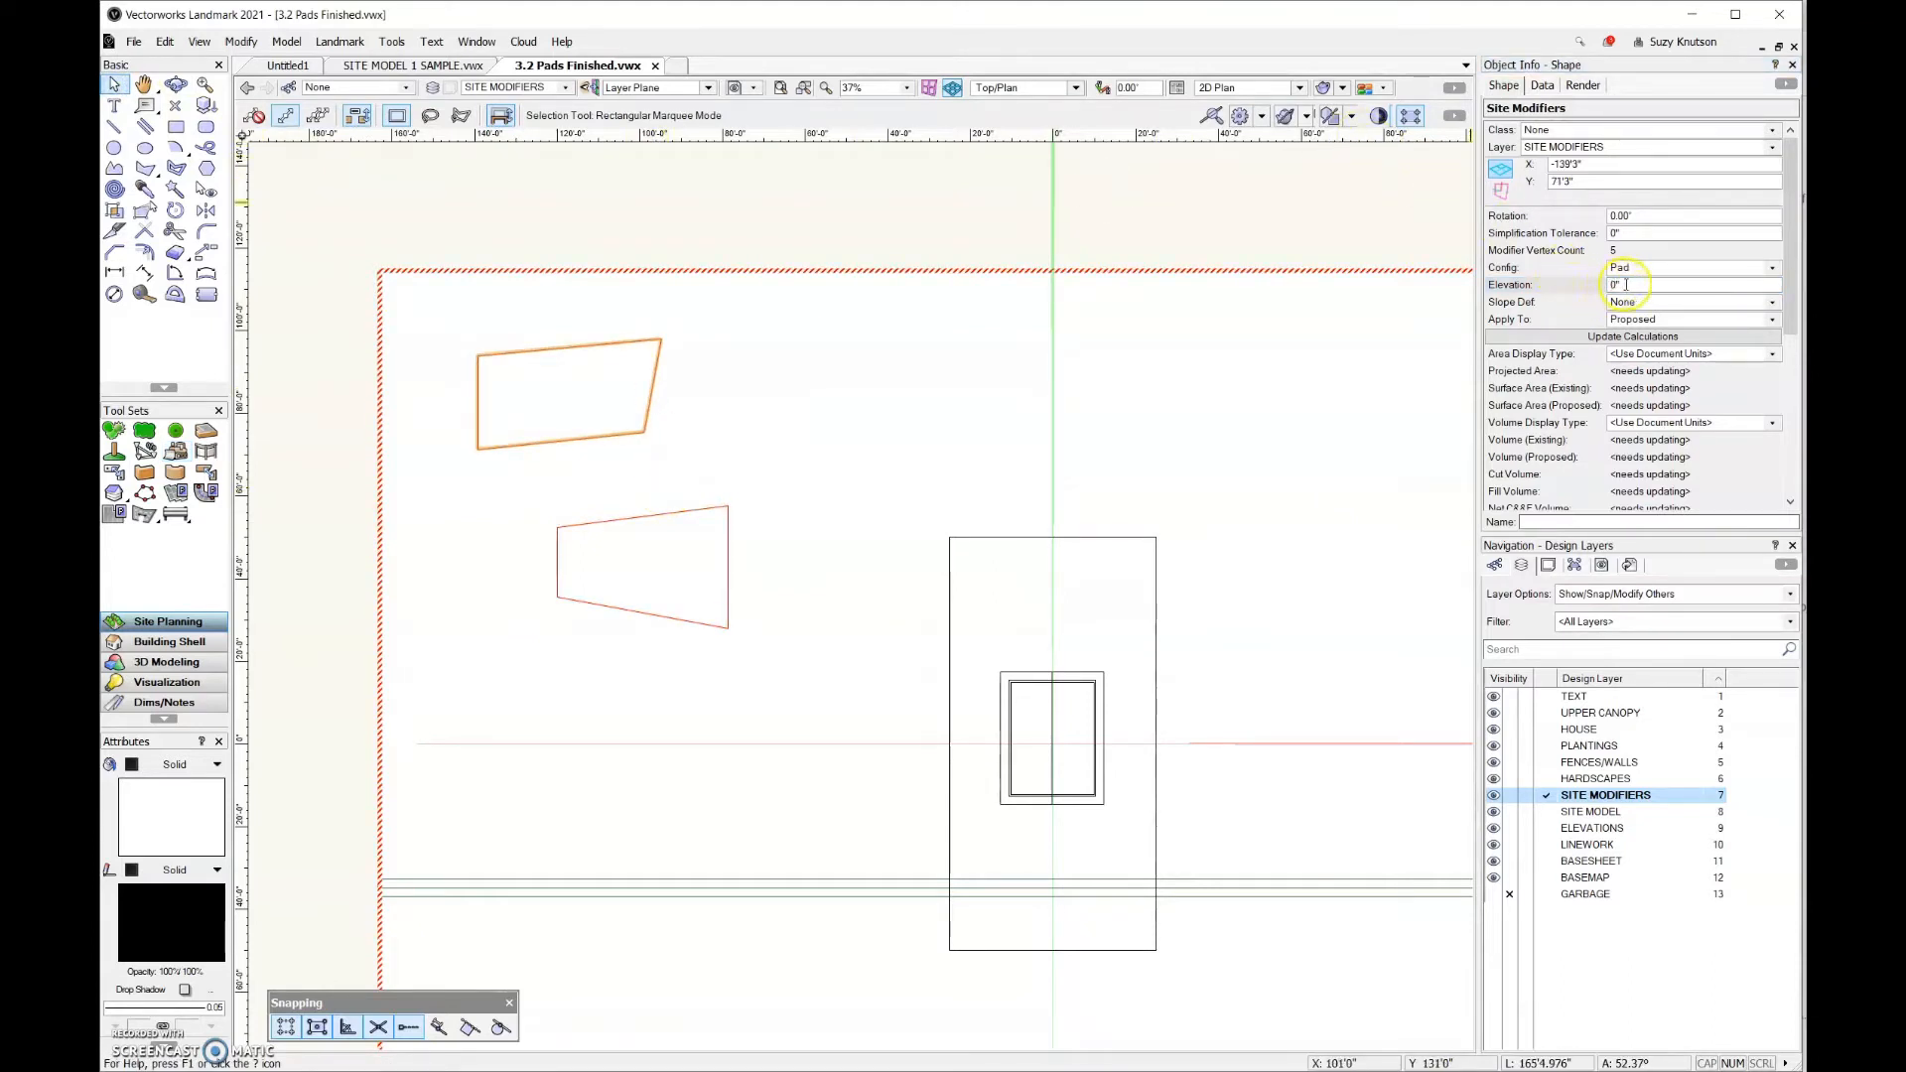
{"action": "type", "text": "2'"}
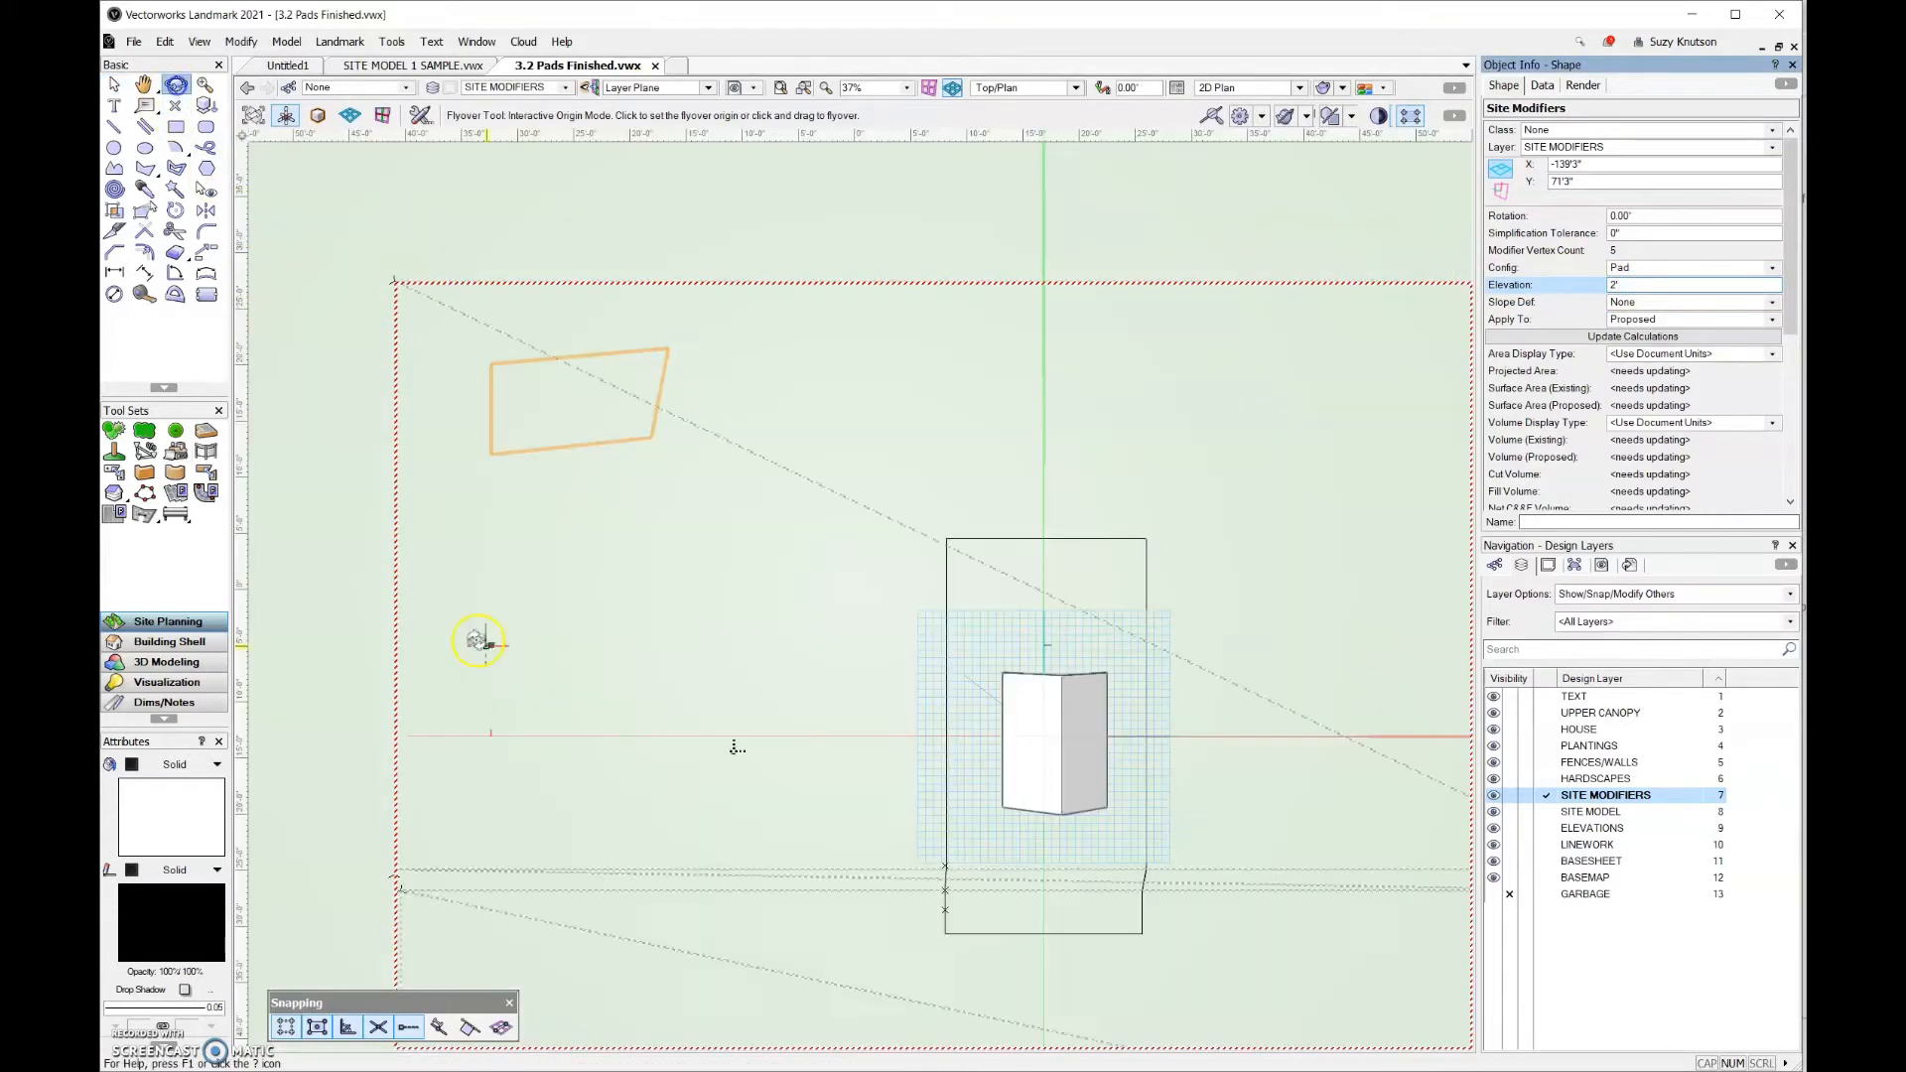
Step: Orbit the site in 3D to view the 2-foot pad outline against the terrain and house
{"action": "left_click_drag", "start_coordinate": [478, 641], "coordinate": [675, 346]}
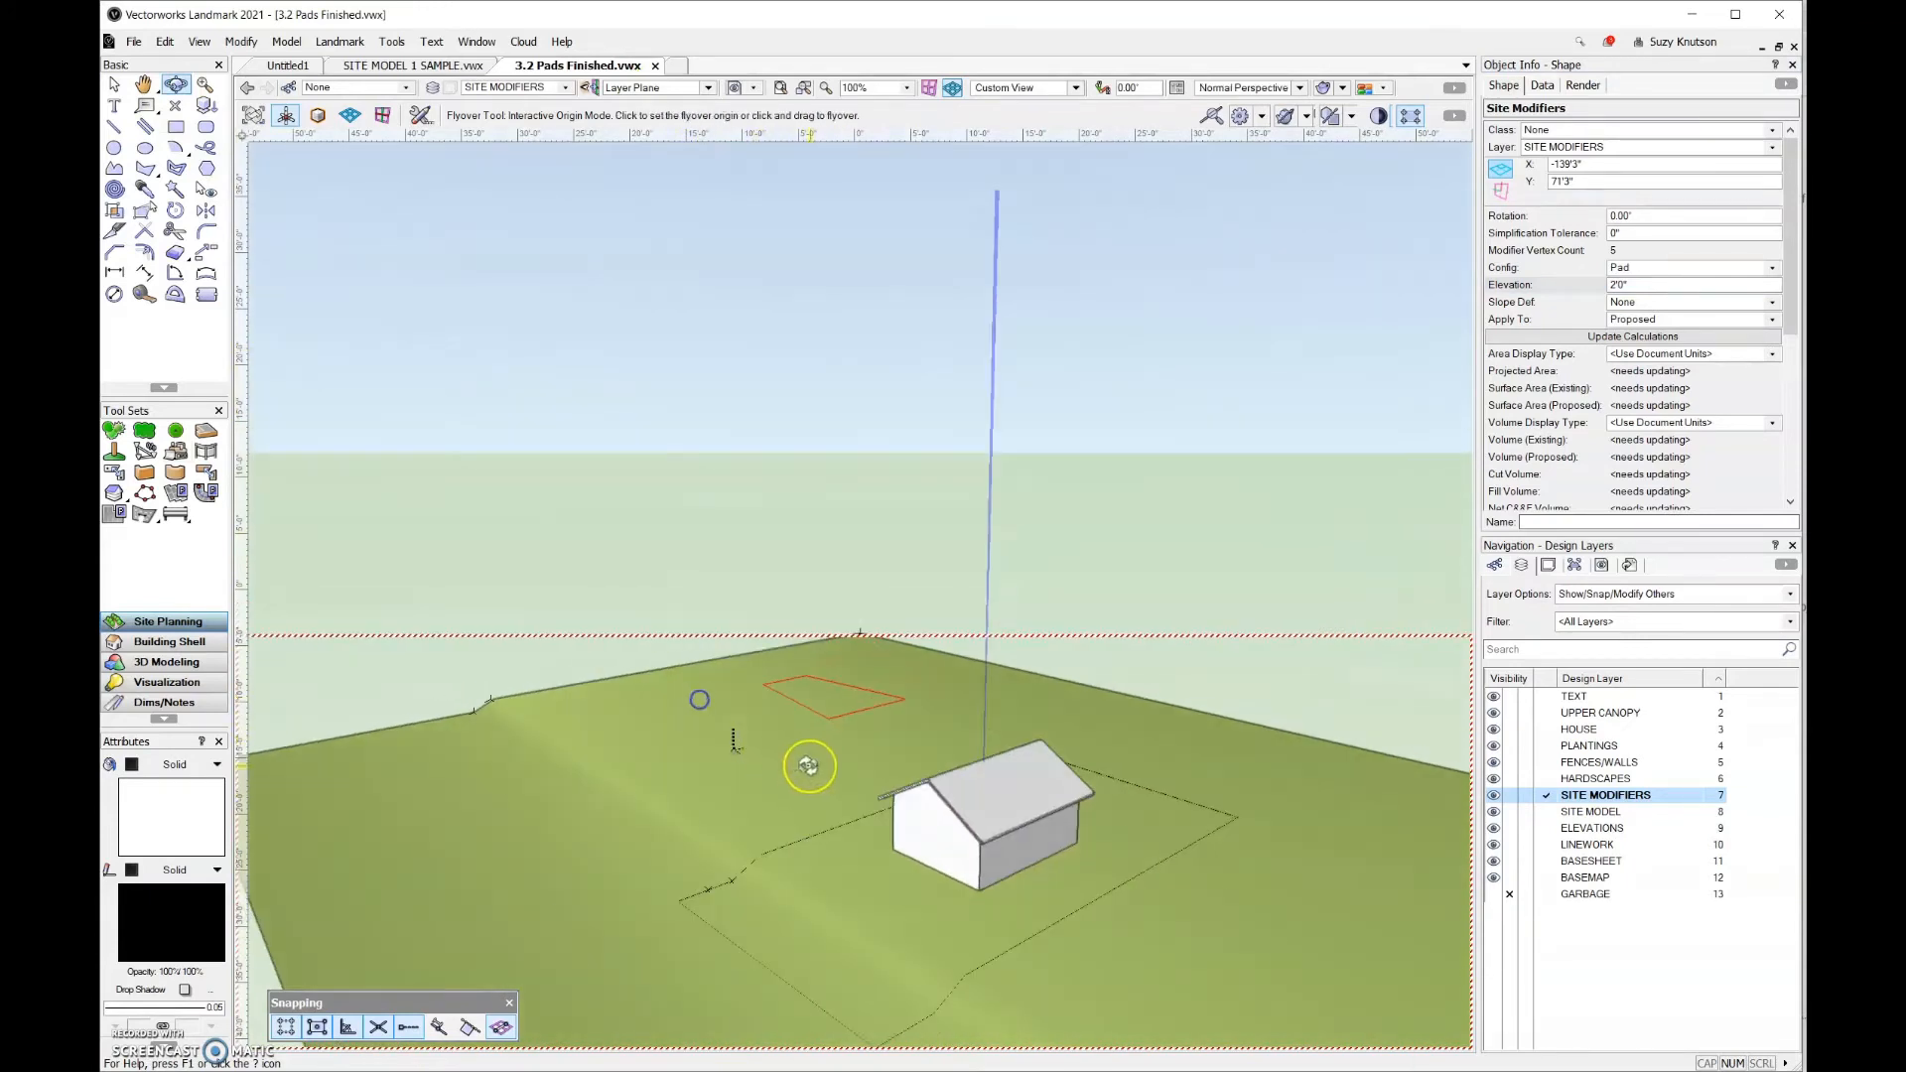
{"action": "left_click_drag", "start_coordinate": [808, 766], "coordinate": [667, 714]}
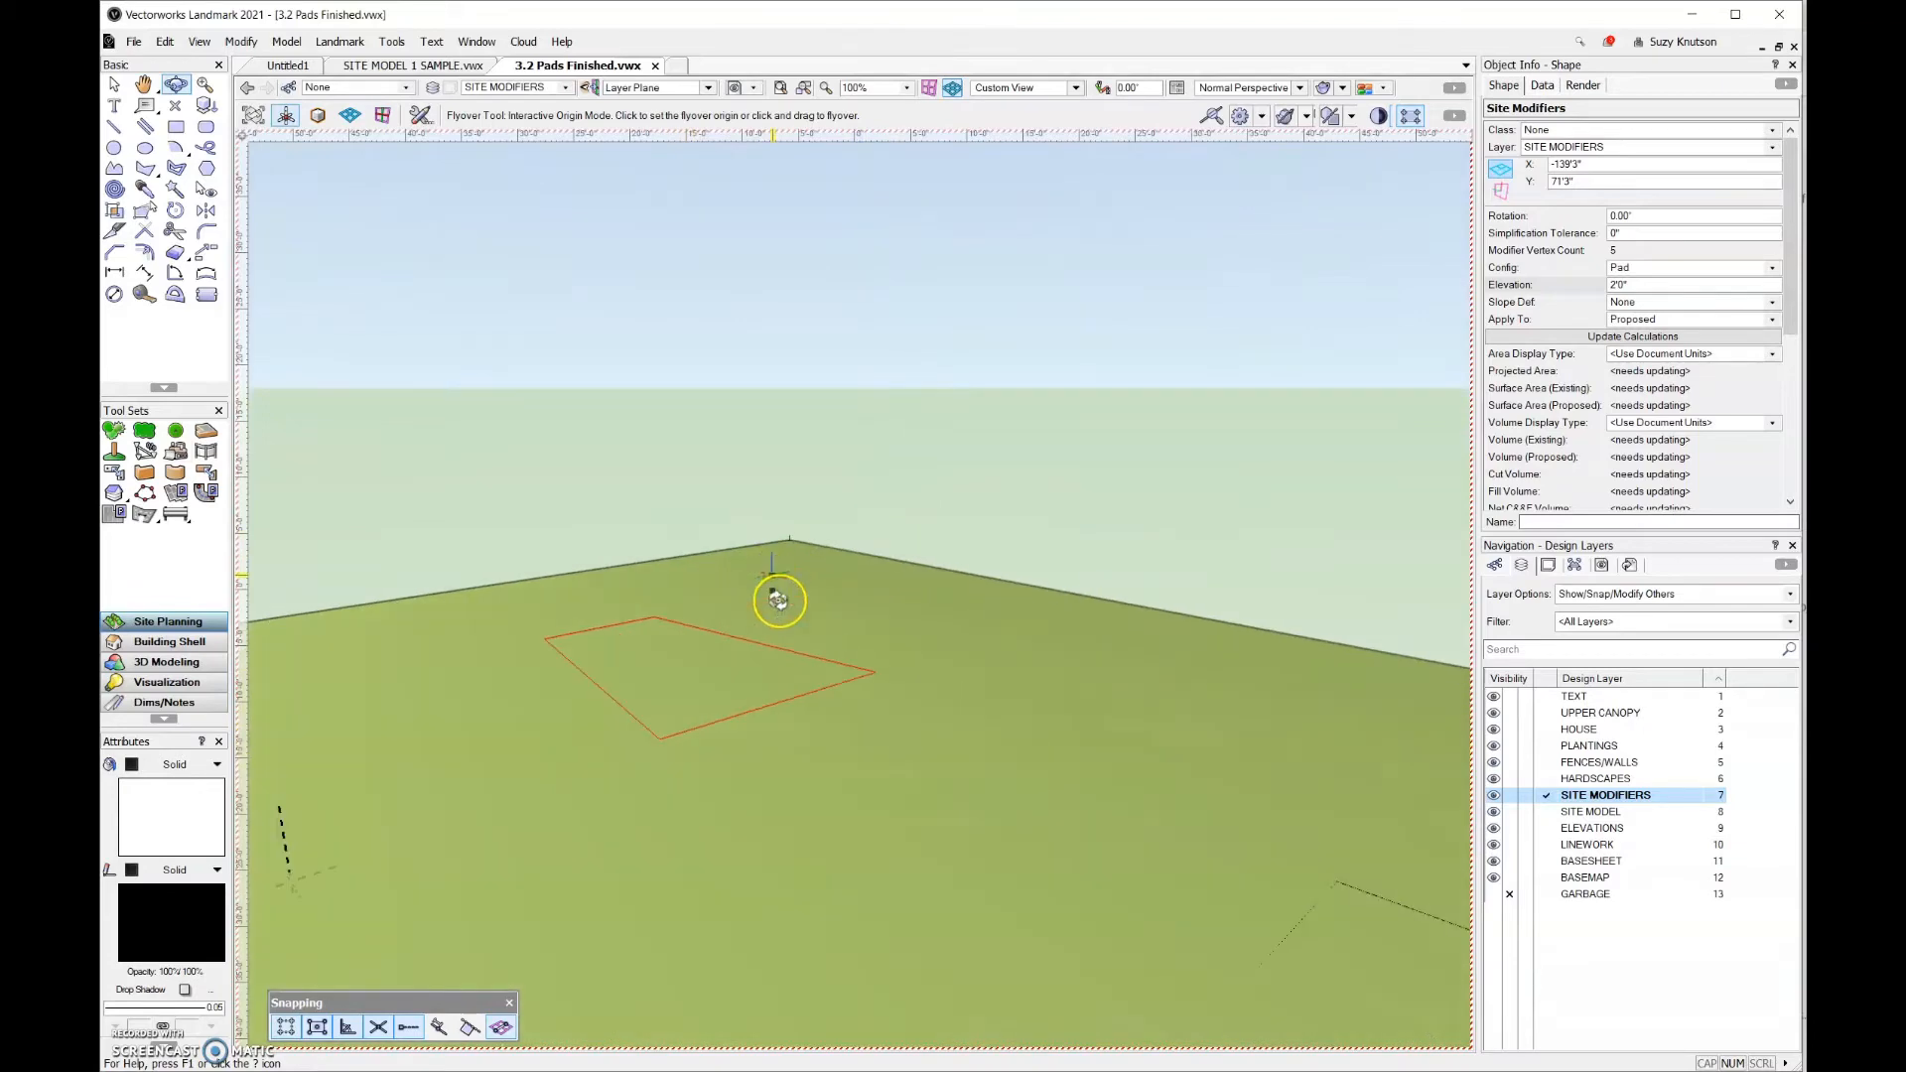
{"action": "left_click_drag", "start_coordinate": [778, 600], "coordinate": [901, 716]}
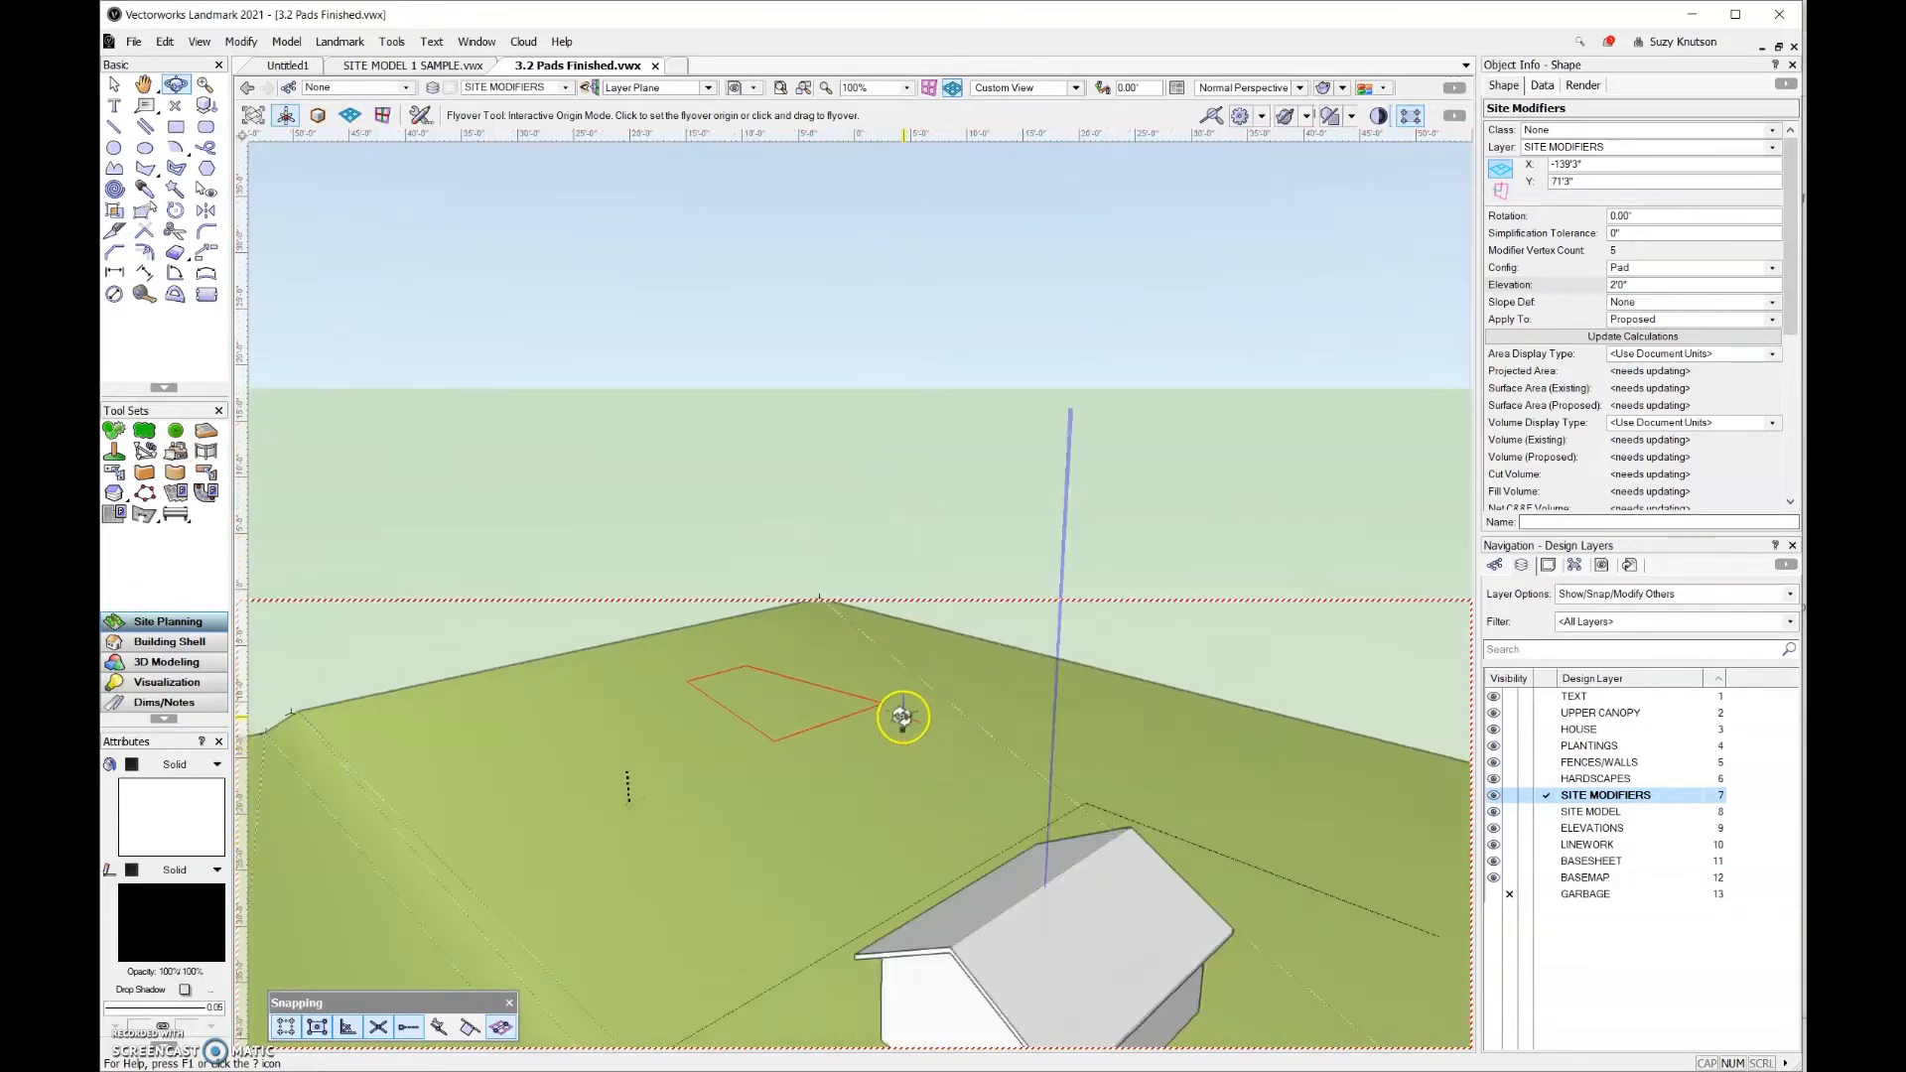
{"action": "left_click_drag", "start_coordinate": [903, 717], "coordinate": [881, 643]}
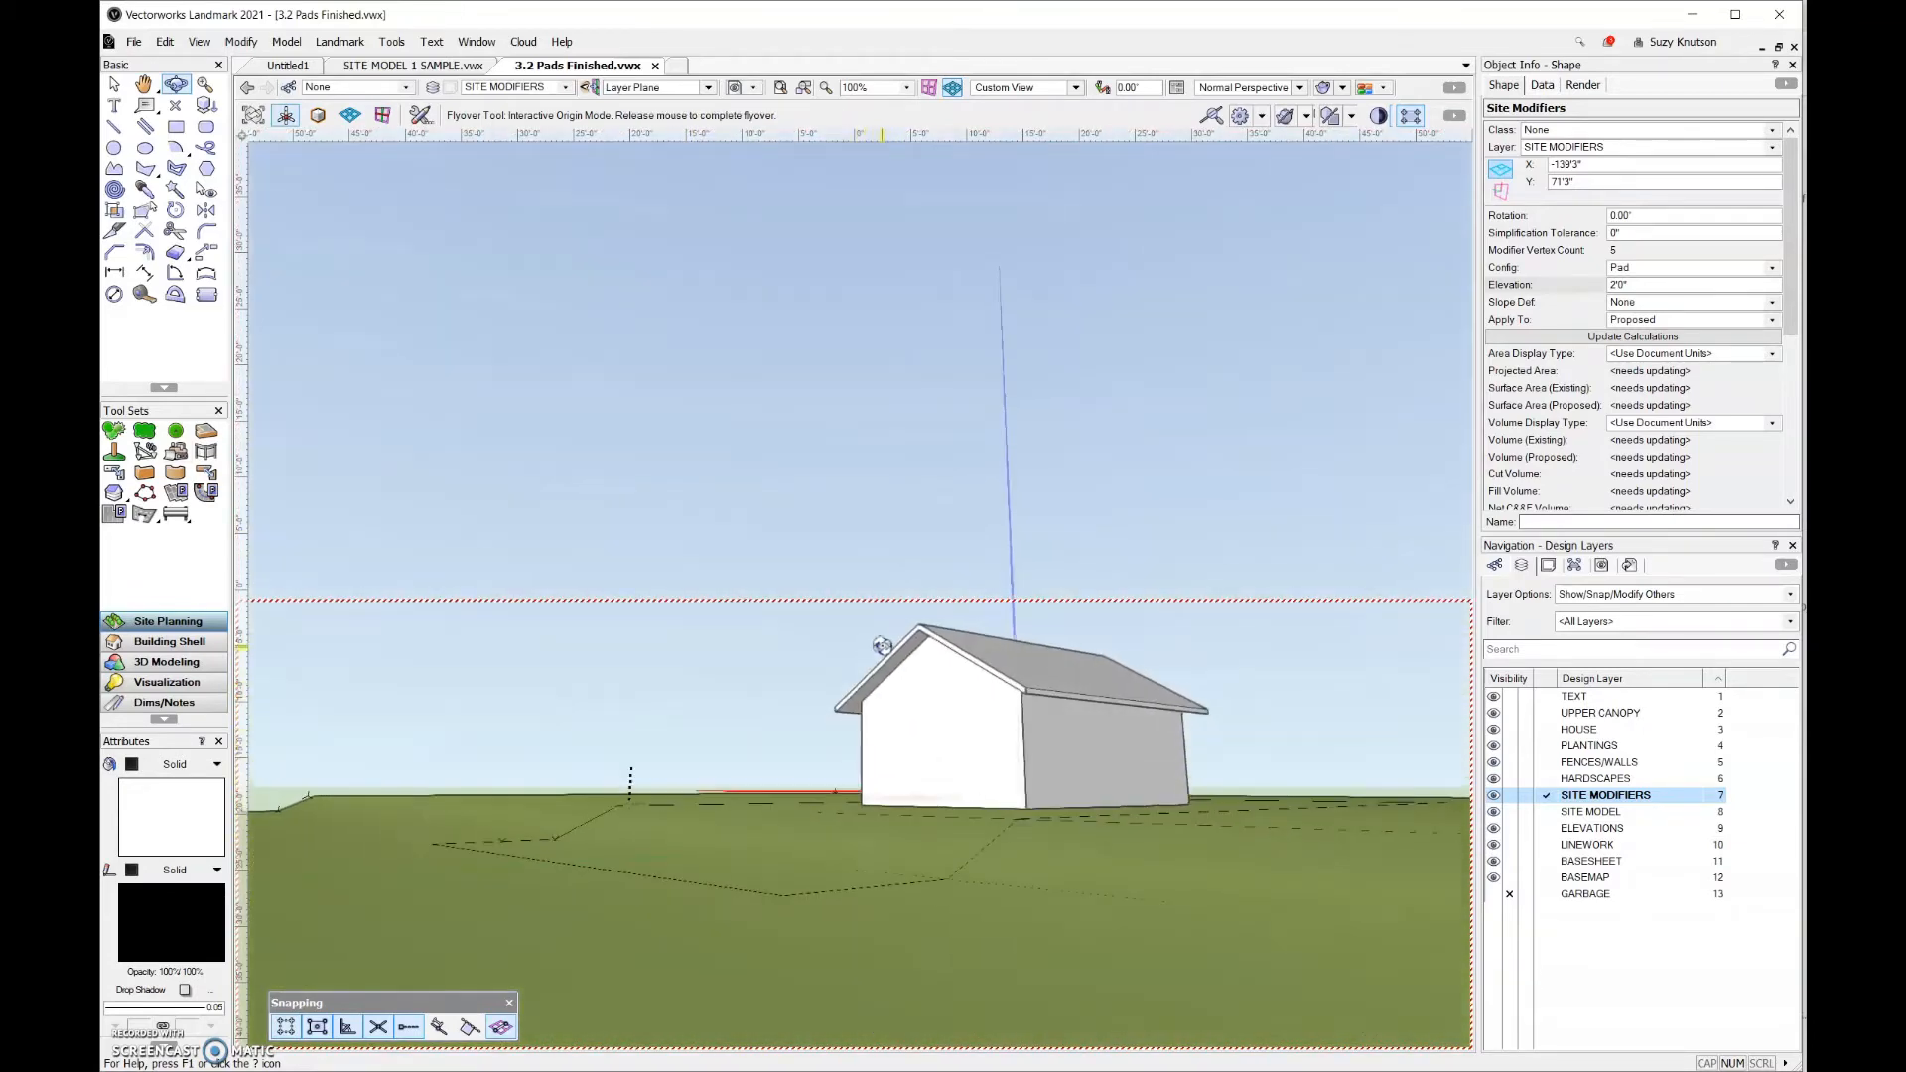
{"action": "left_click_drag", "start_coordinate": [881, 643], "coordinate": [929, 643]}
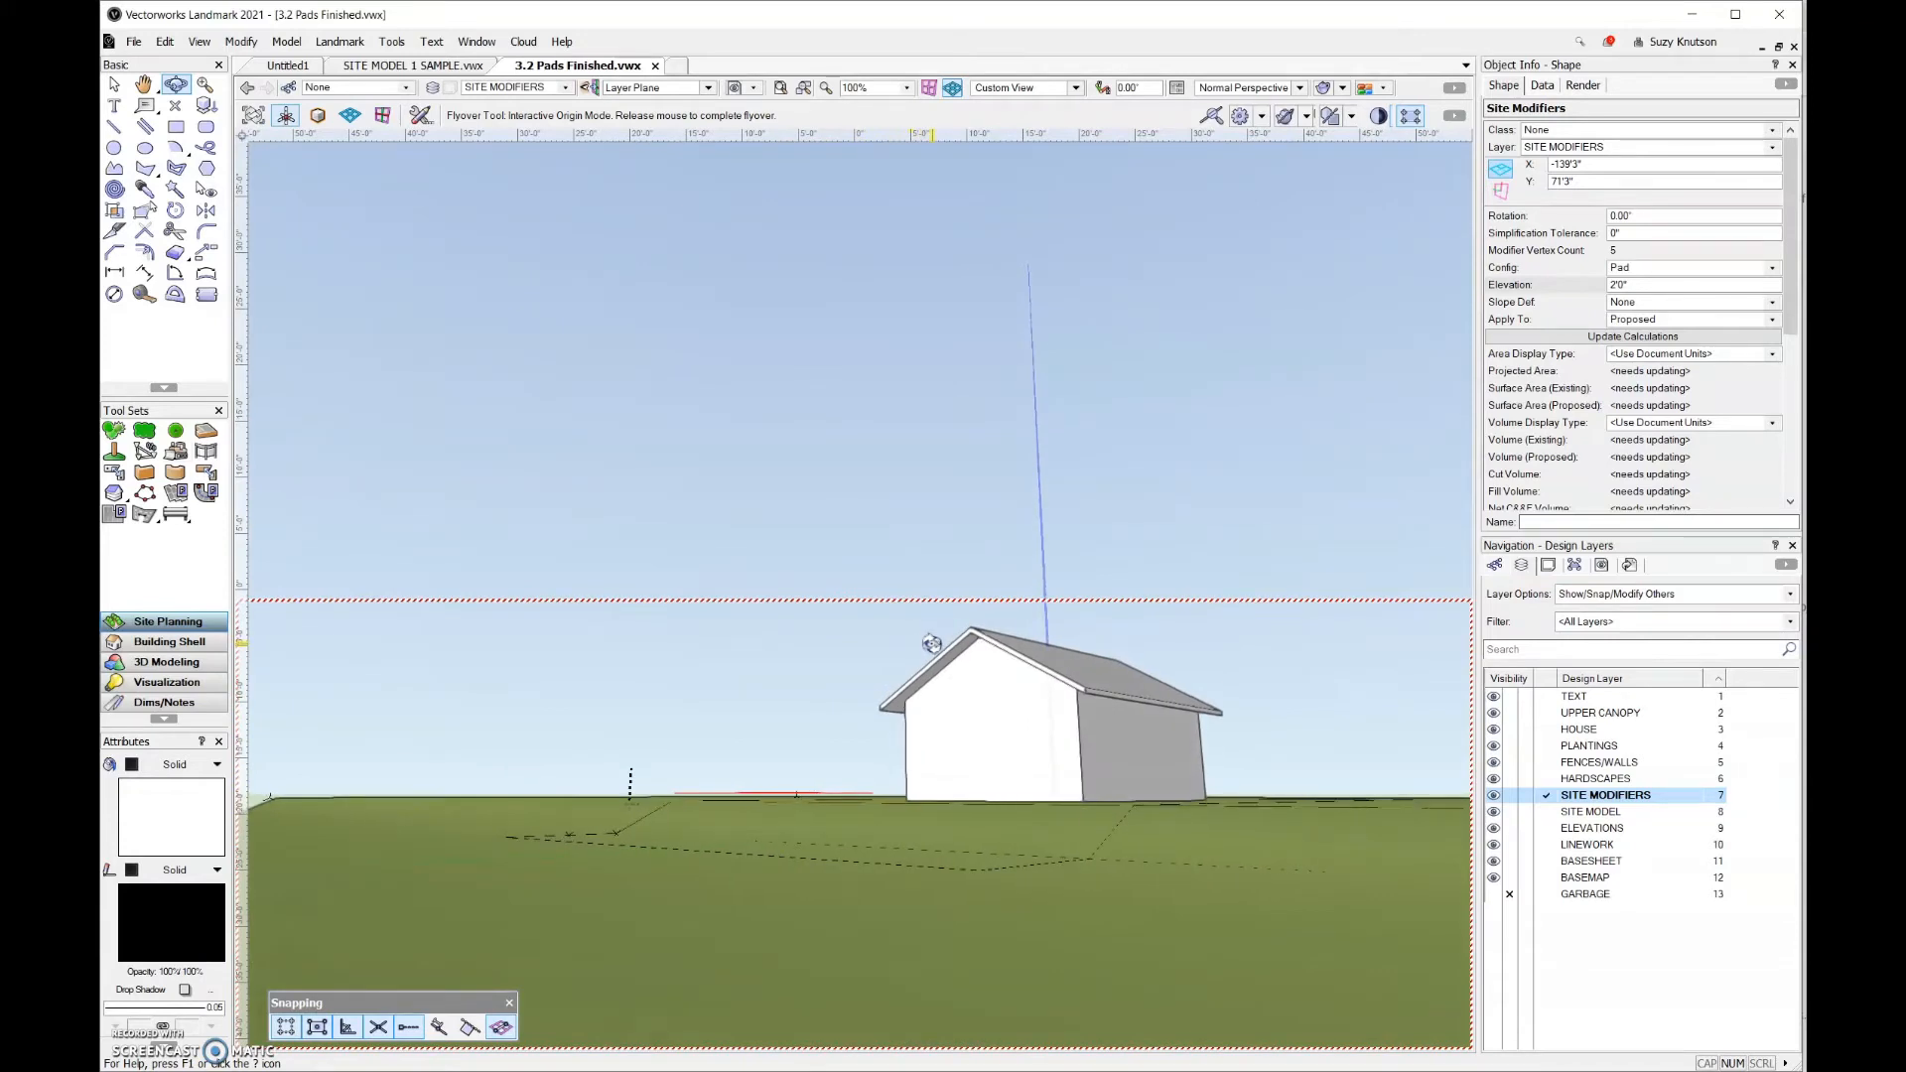
{"action": "left_click_drag", "start_coordinate": [929, 643], "coordinate": [929, 663]}
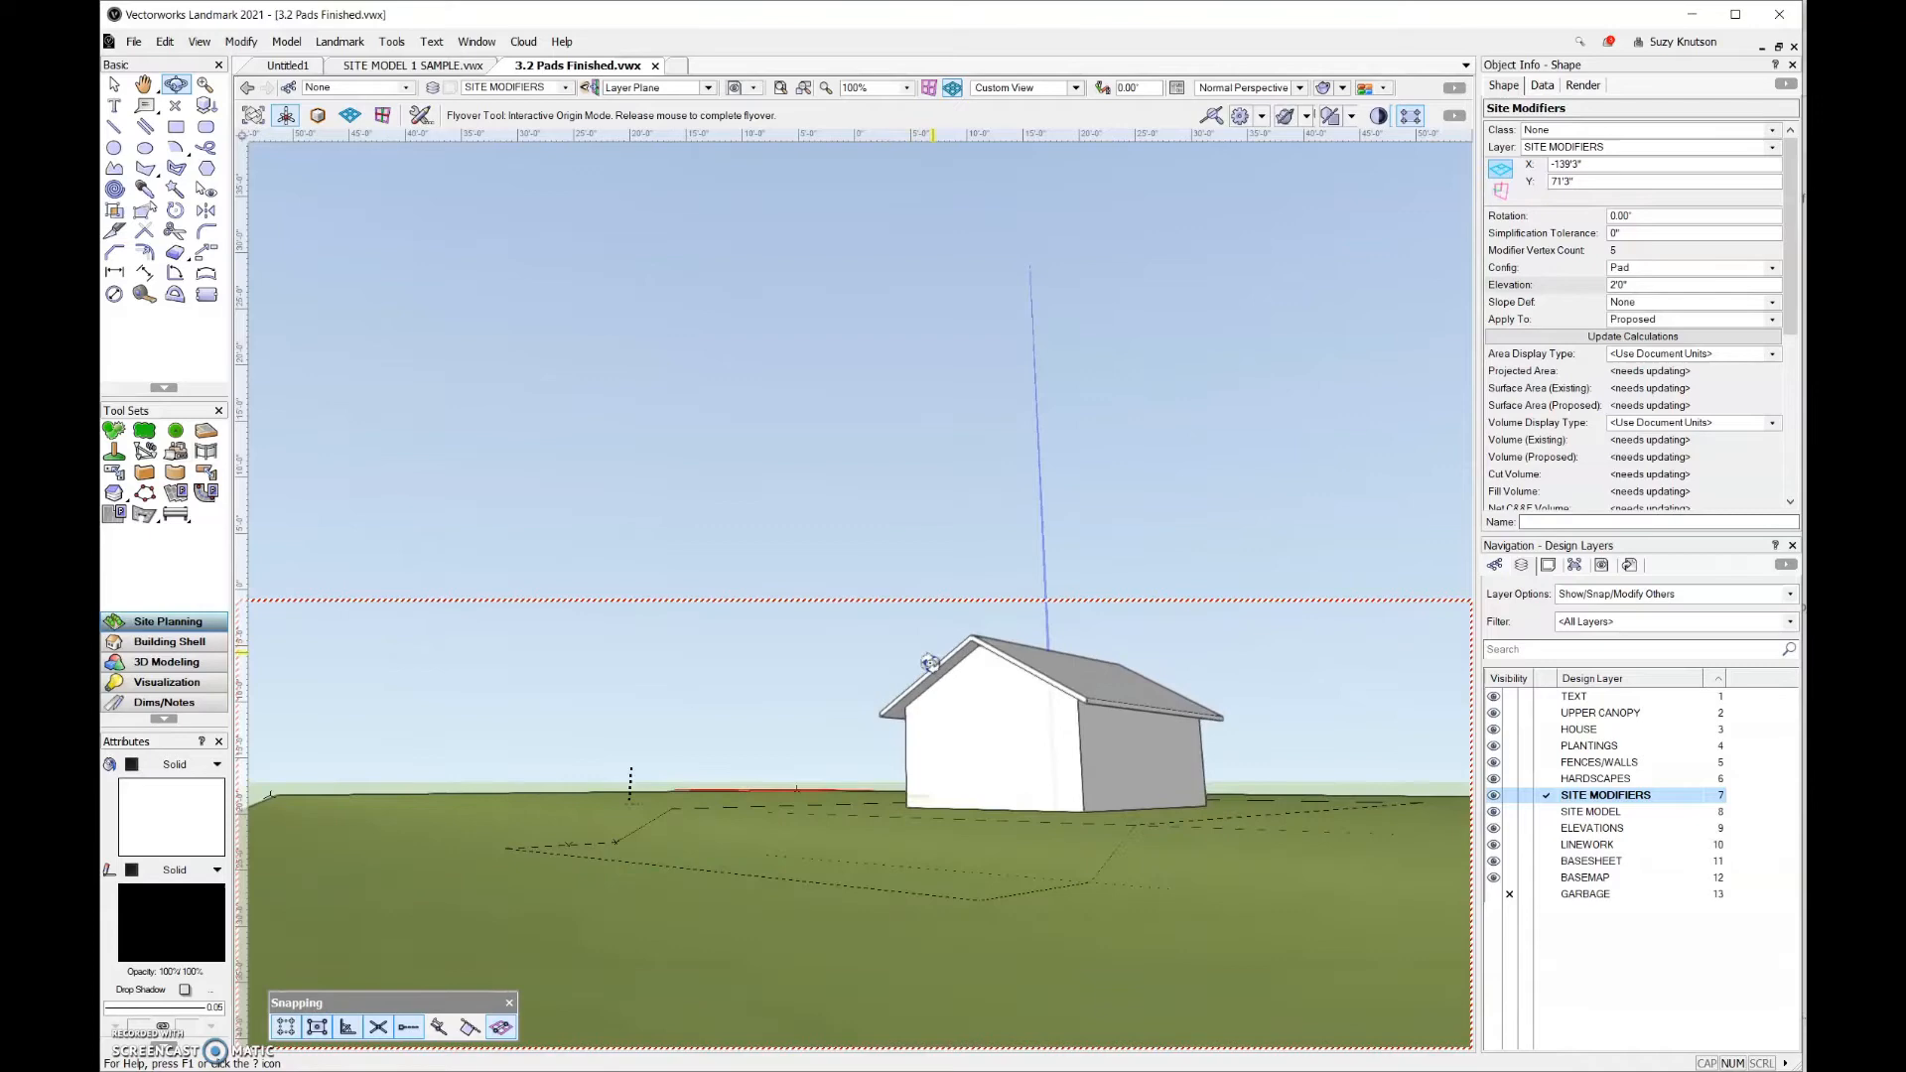
{"action": "left_click_drag", "start_coordinate": [926, 663], "coordinate": [820, 848]}
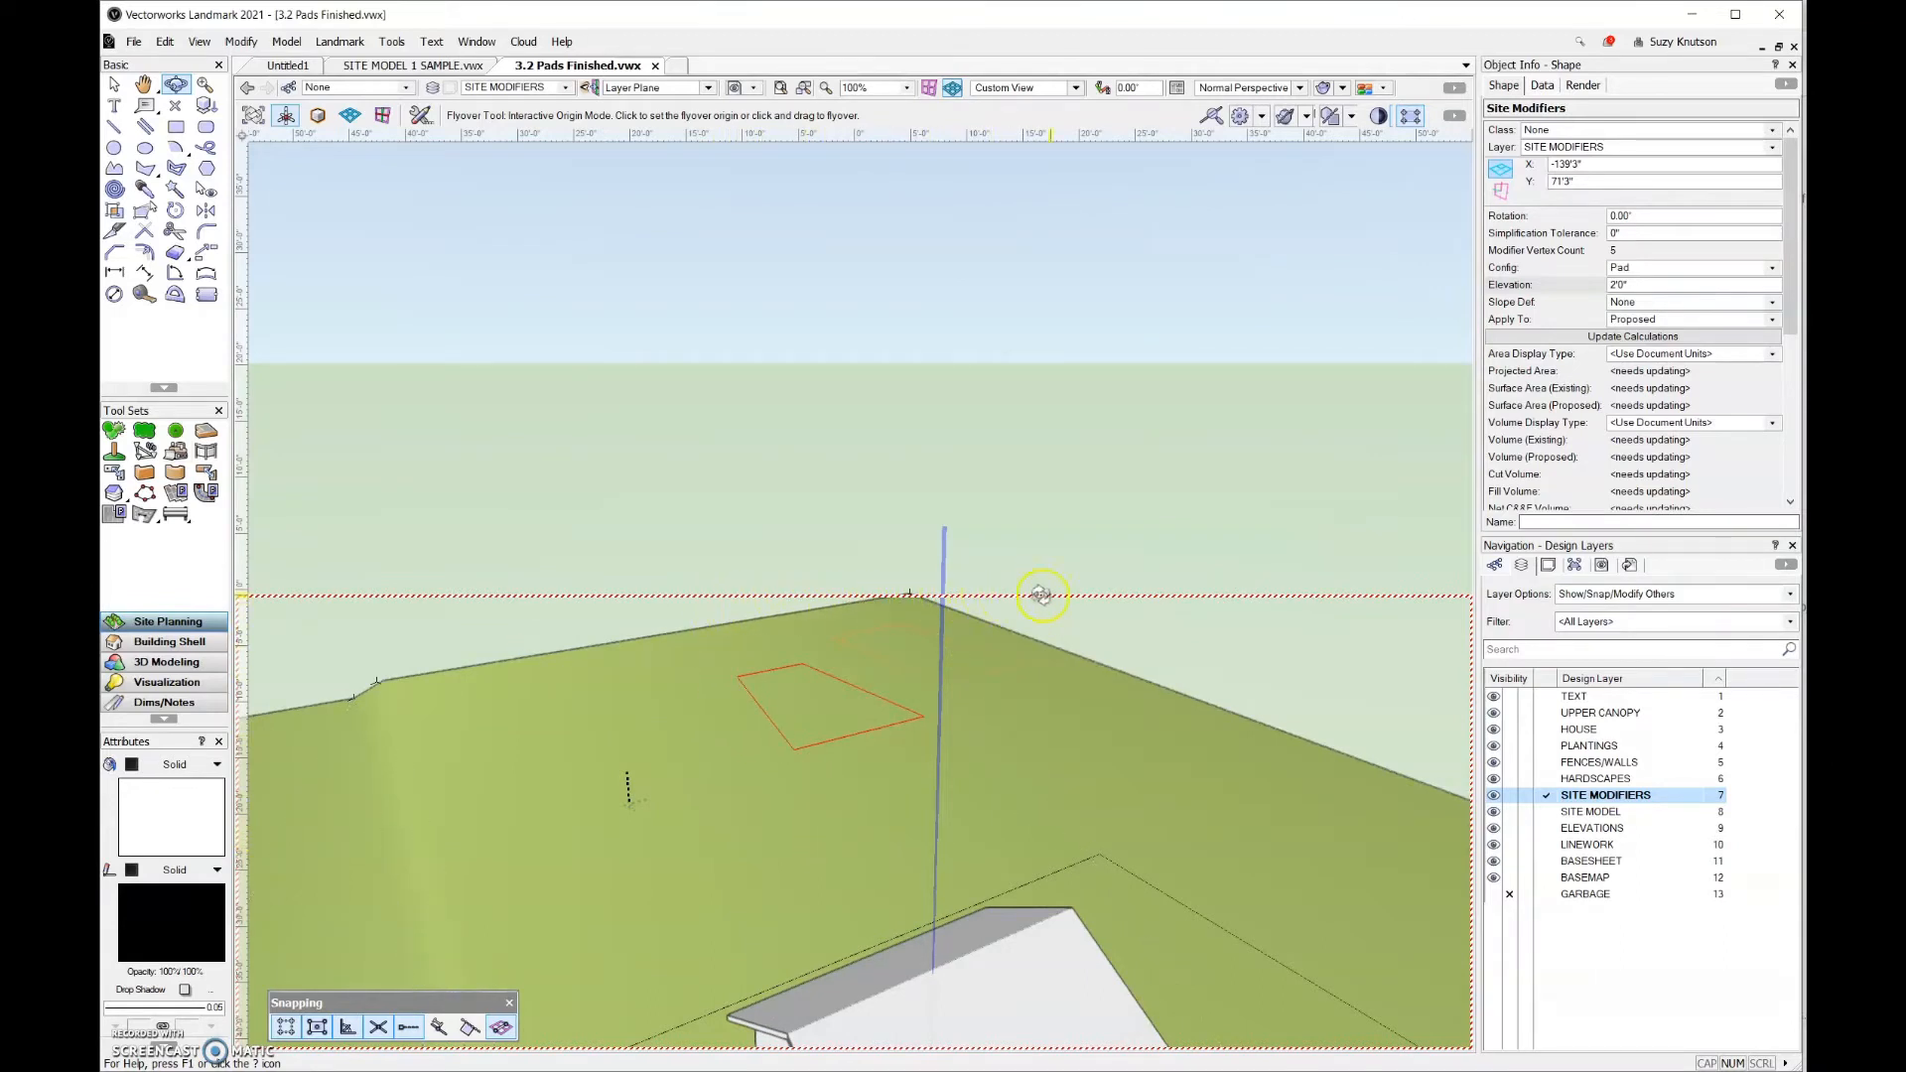
{"action": "mouse_move", "coordinate": [1149, 592]}
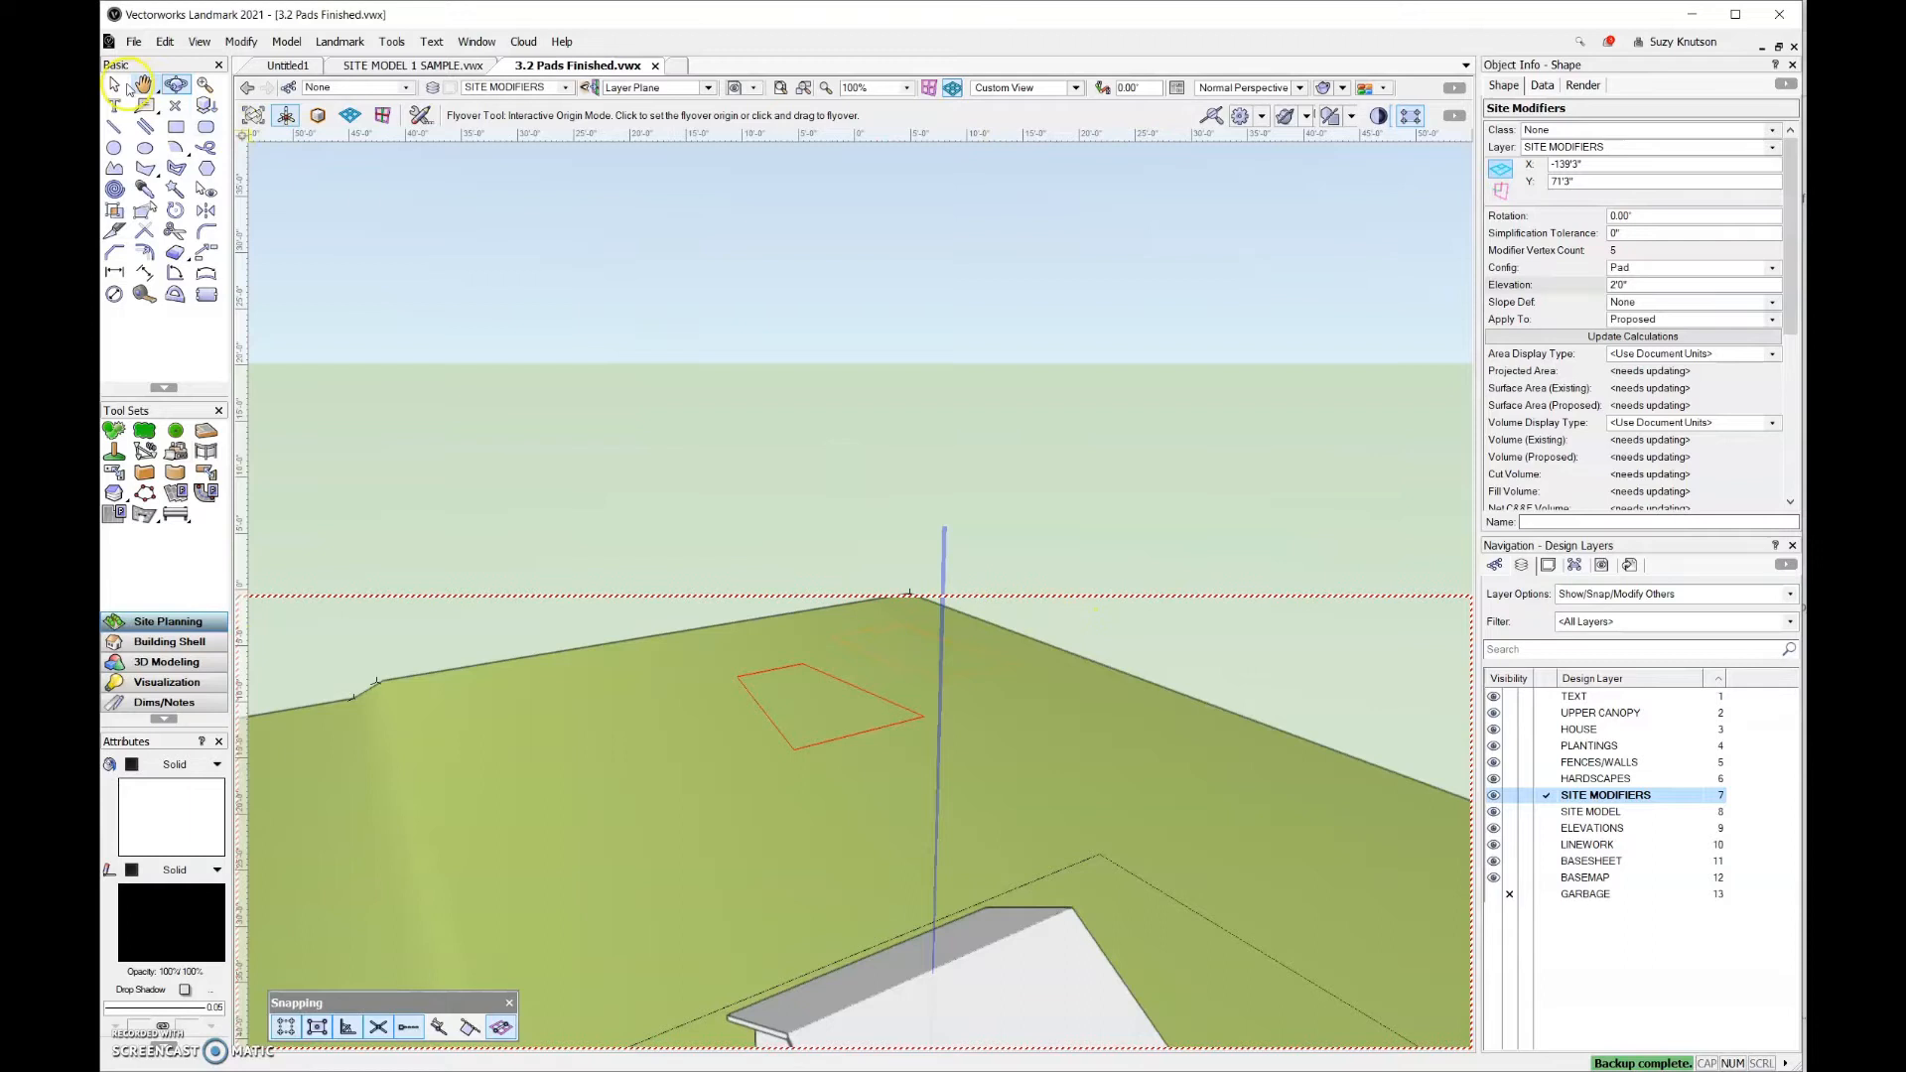
{"action": "mouse_move", "coordinate": [111, 85]}
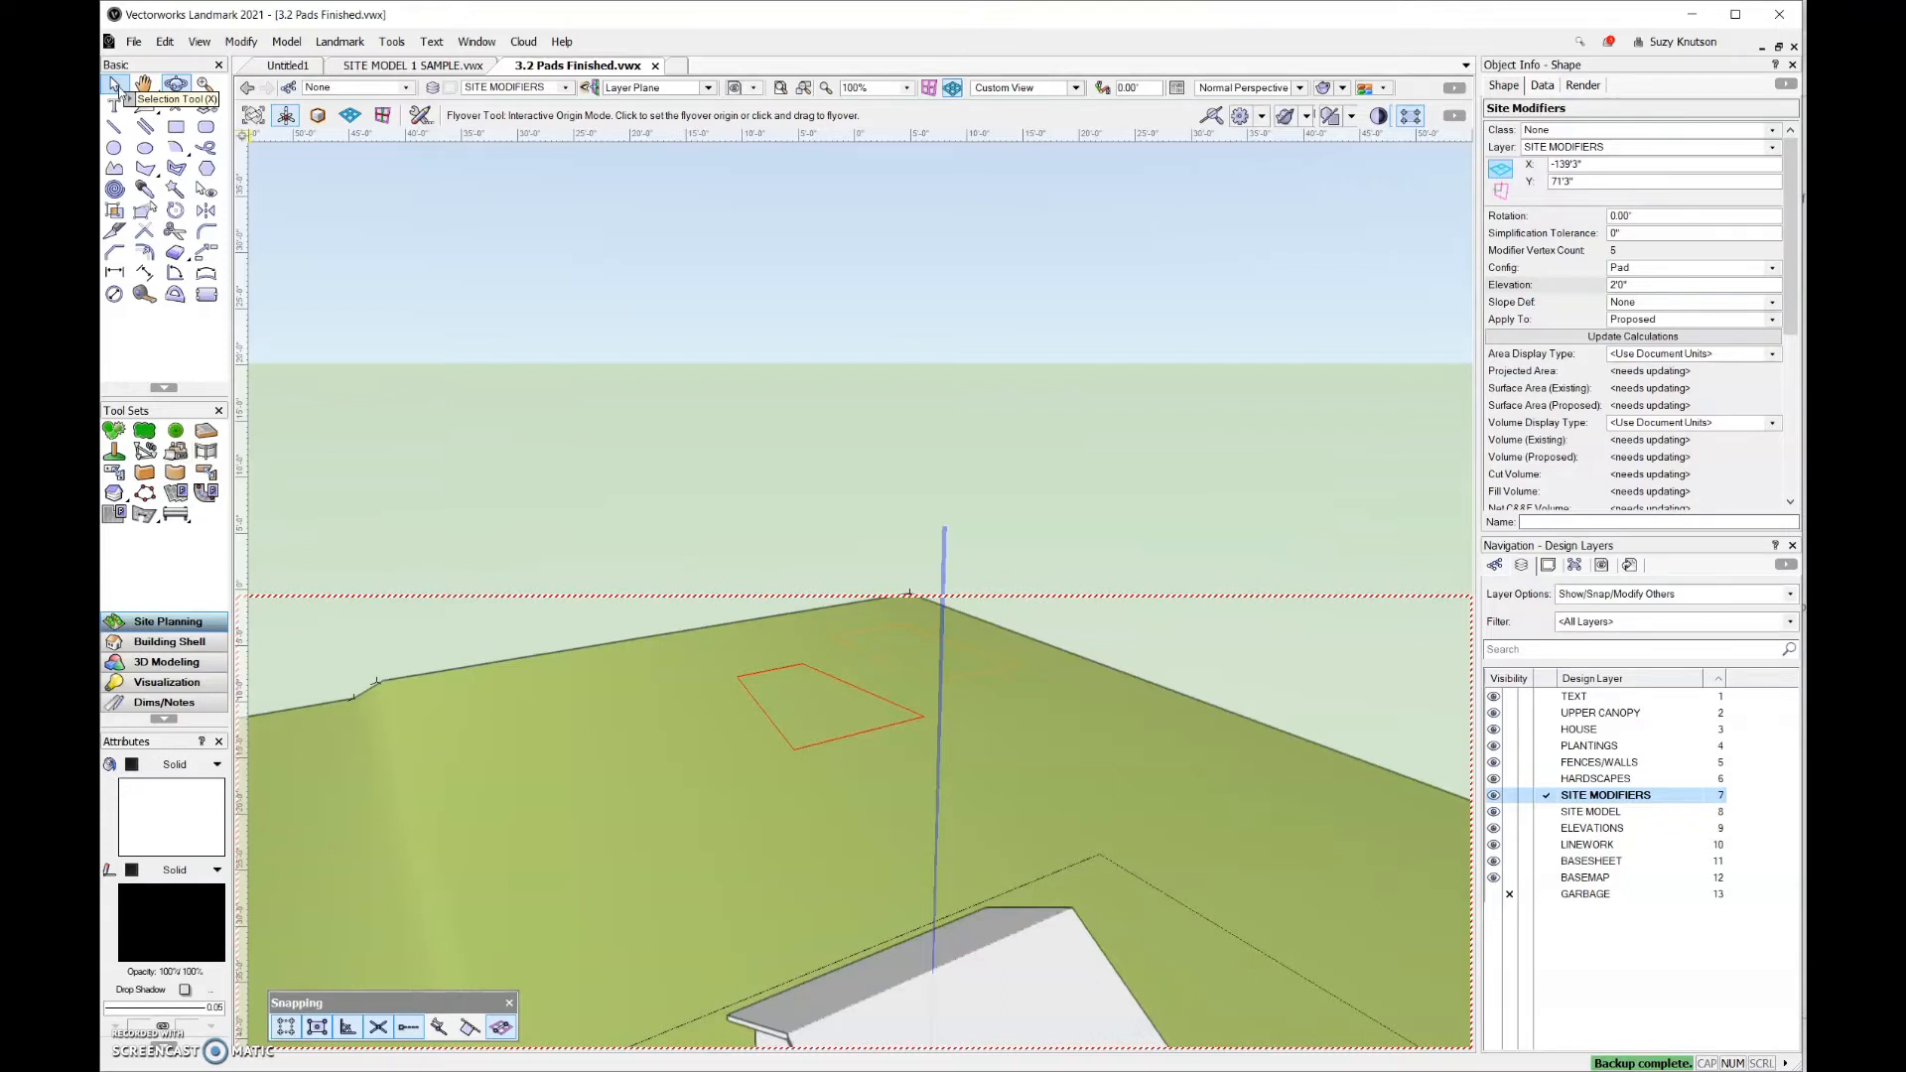
Step: Select the site model and update it to reflect the new pad modifiers
{"action": "left_click", "coordinate": [115, 86]}
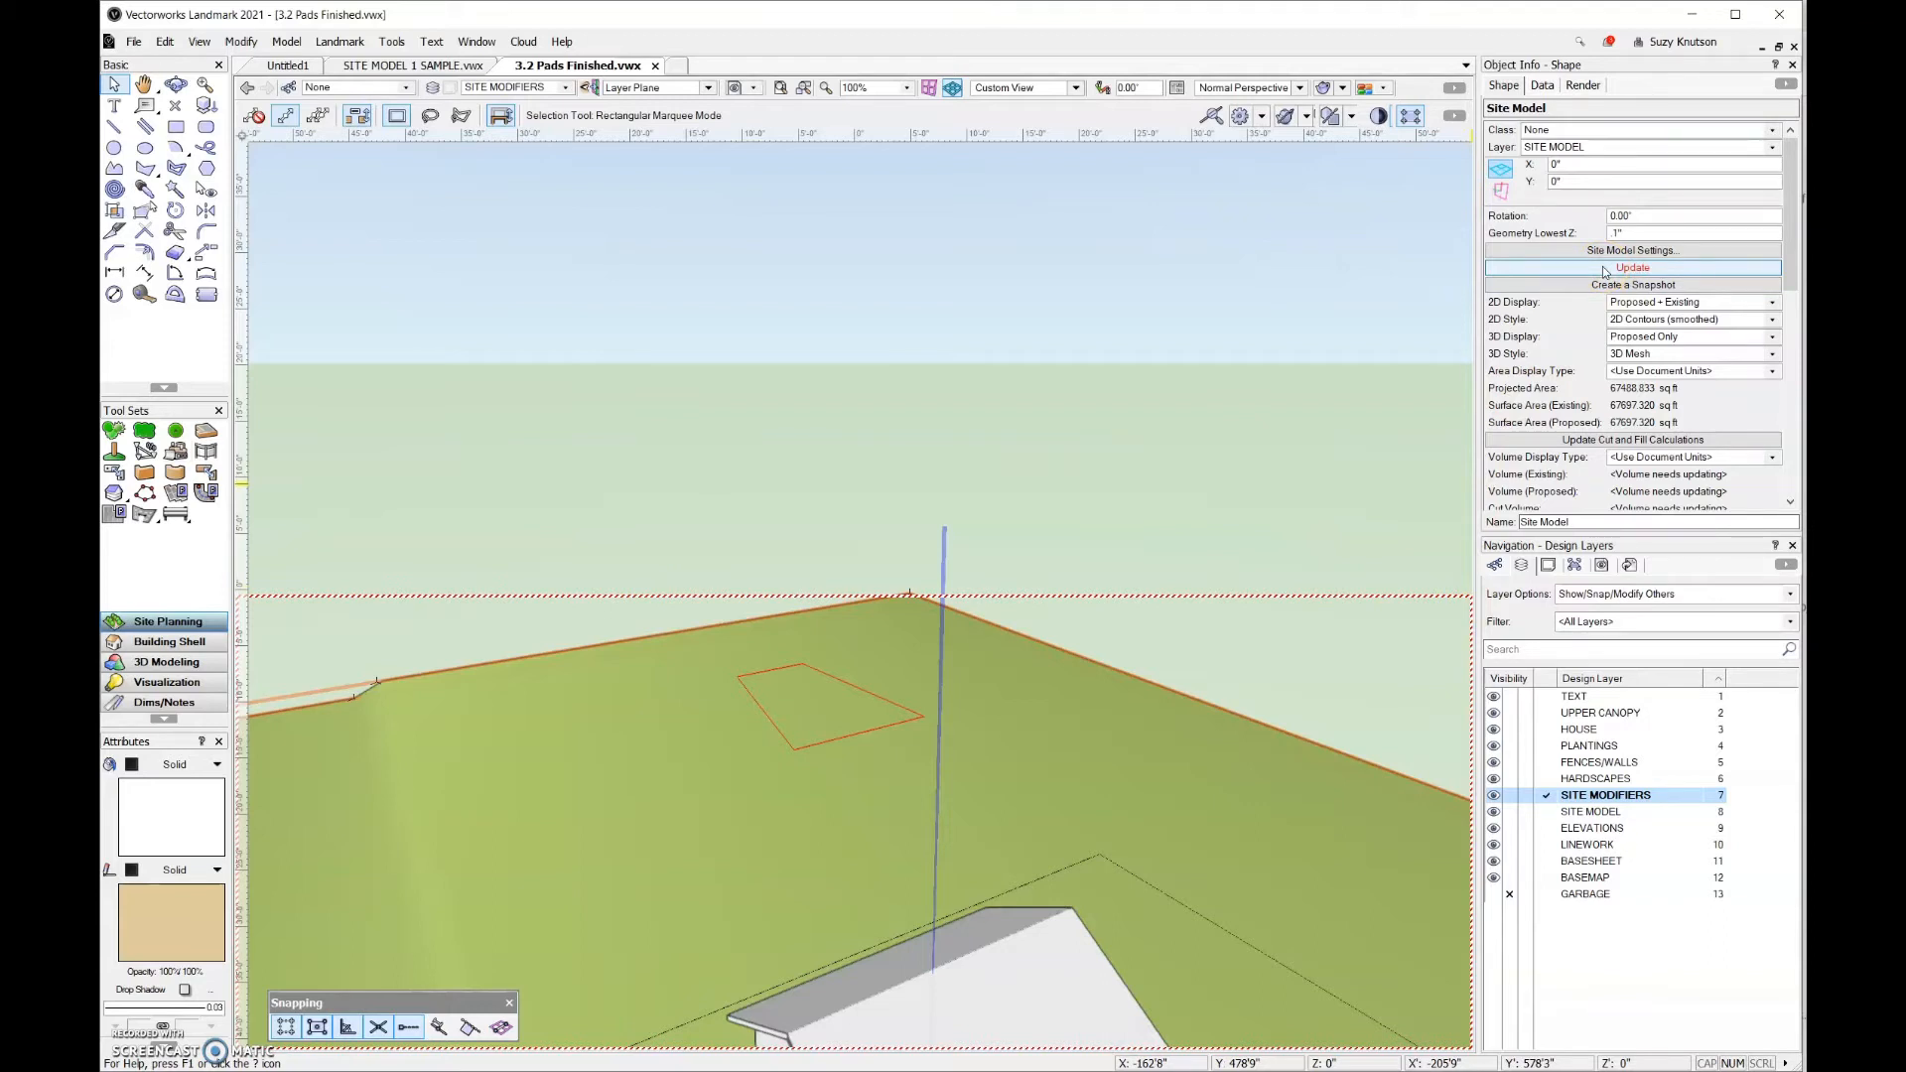
{"action": "left_click", "coordinate": [1631, 266]}
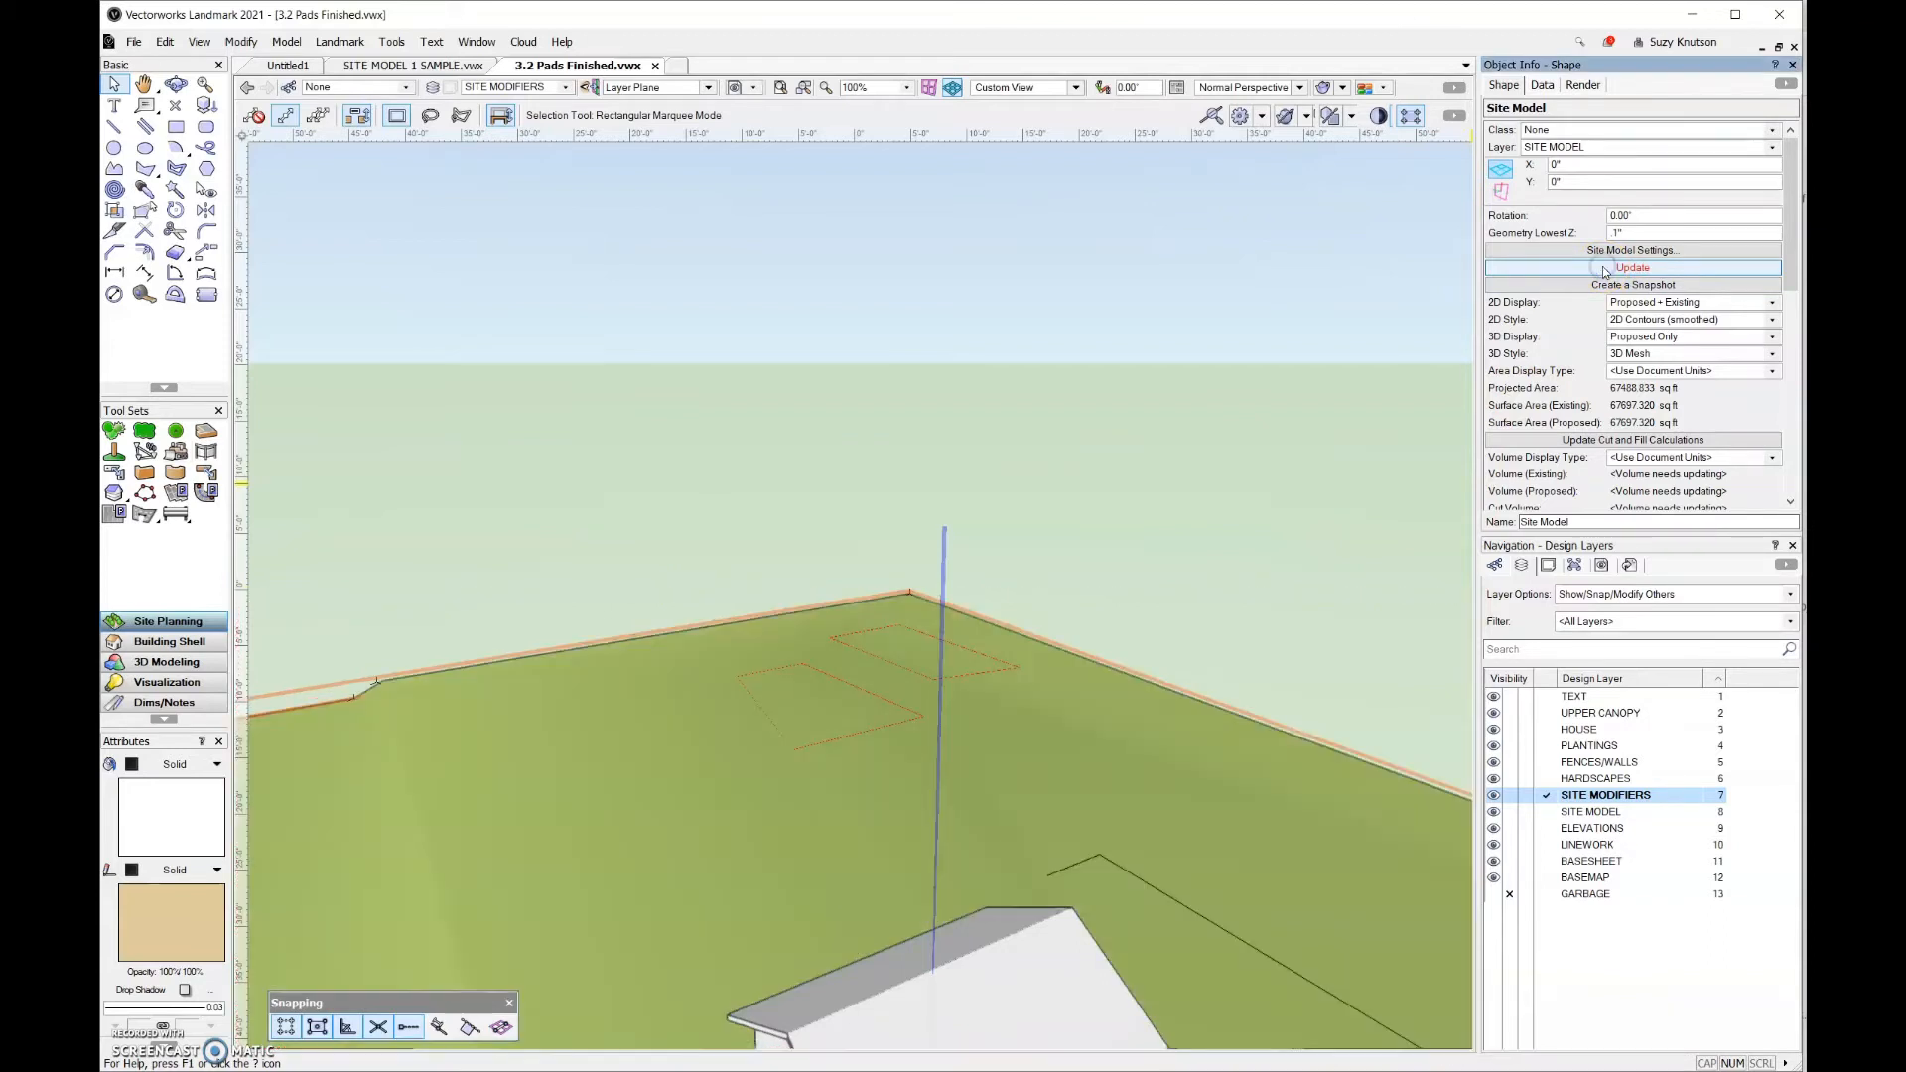
{"action": "left_click", "coordinate": [1632, 266]}
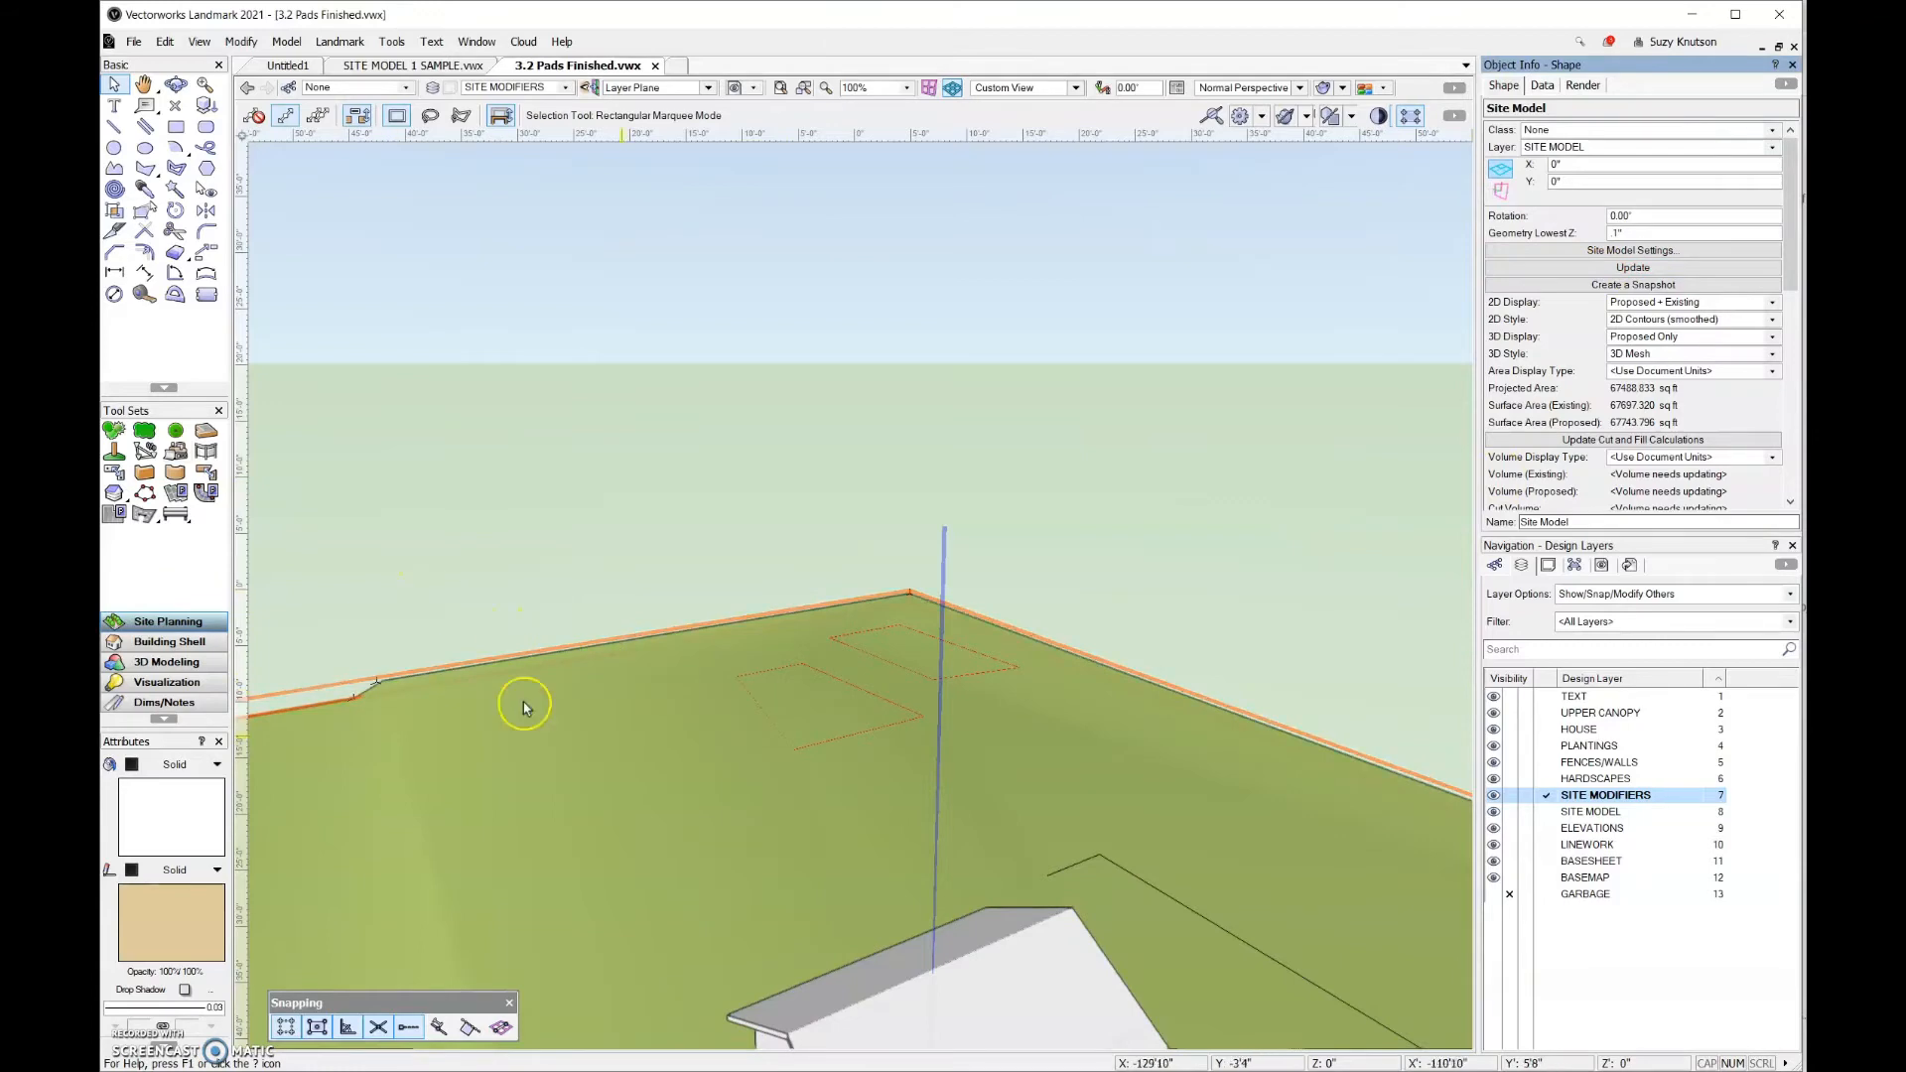
{"action": "left_click", "coordinate": [143, 85]}
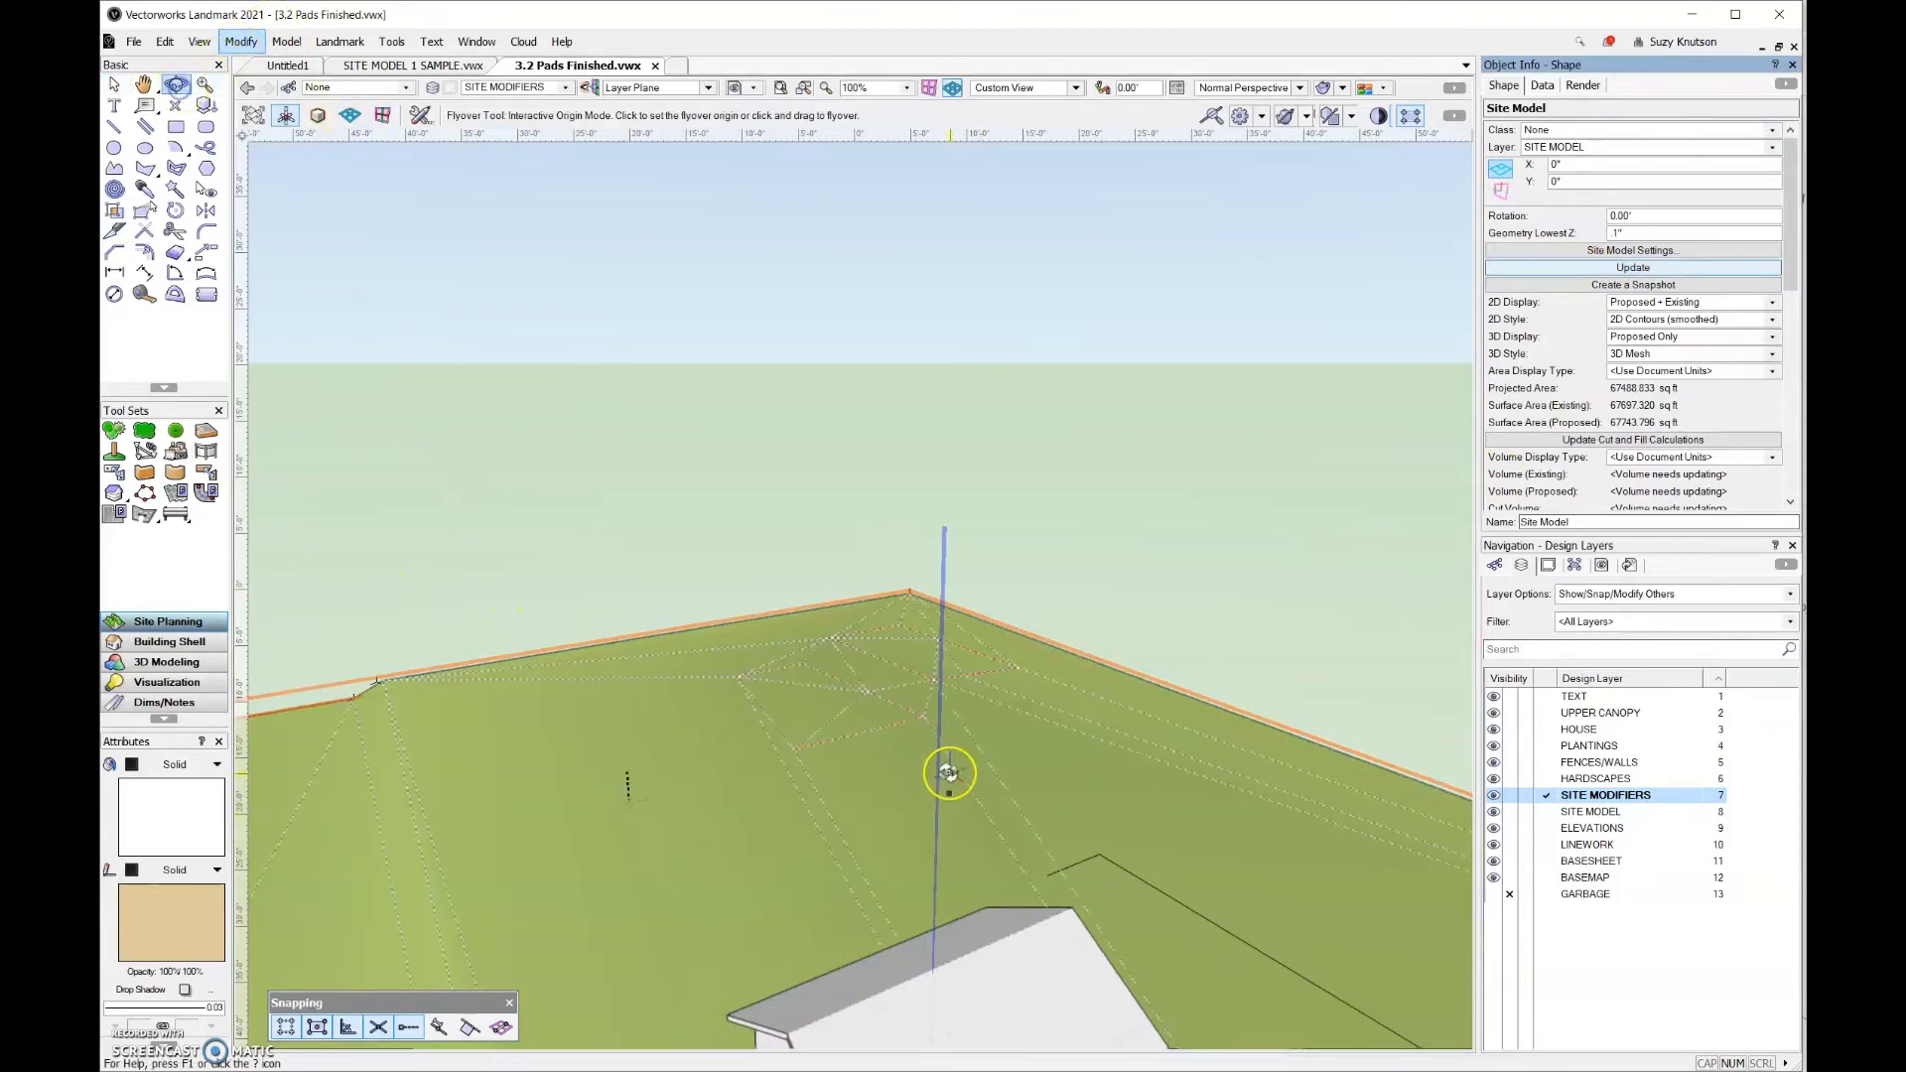
{"action": "left_click_drag", "start_coordinate": [949, 772], "coordinate": [1094, 653]}
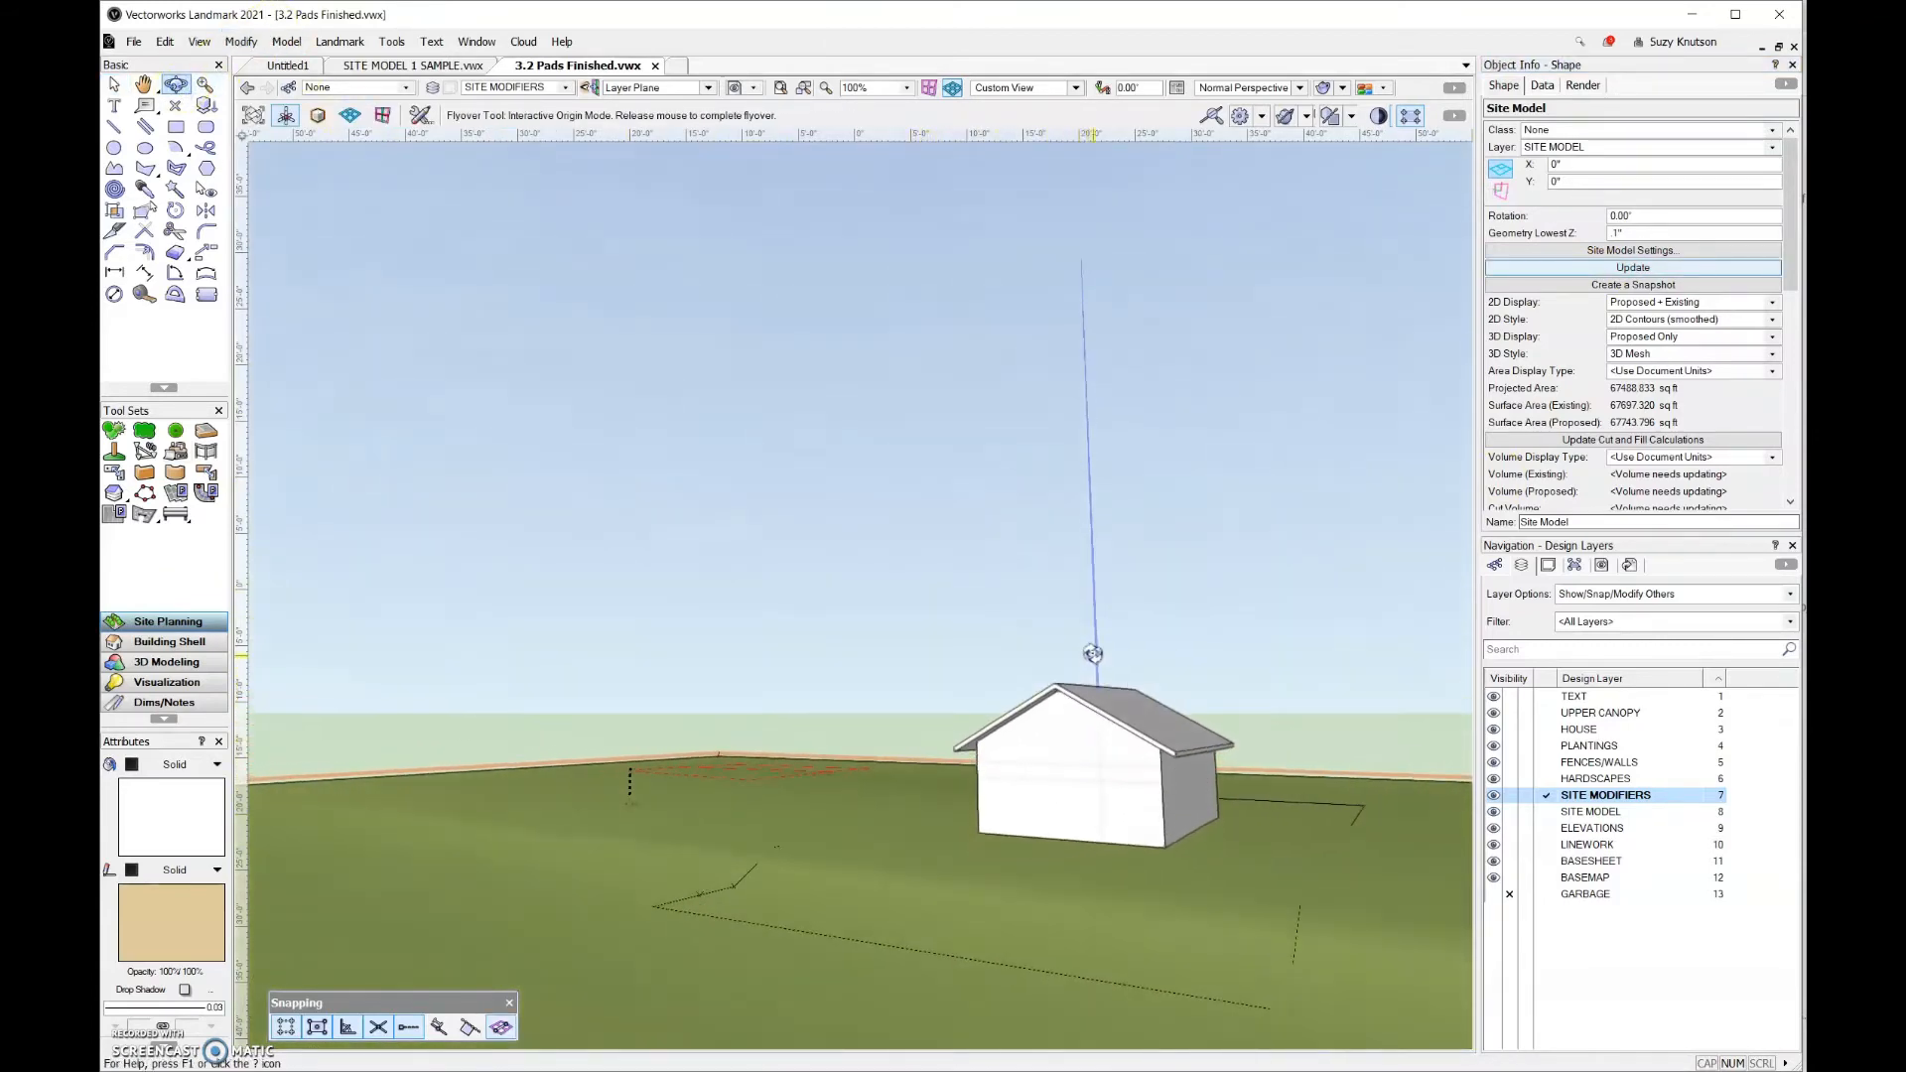
{"action": "left_click_drag", "start_coordinate": [1092, 653], "coordinate": [566, 472]}
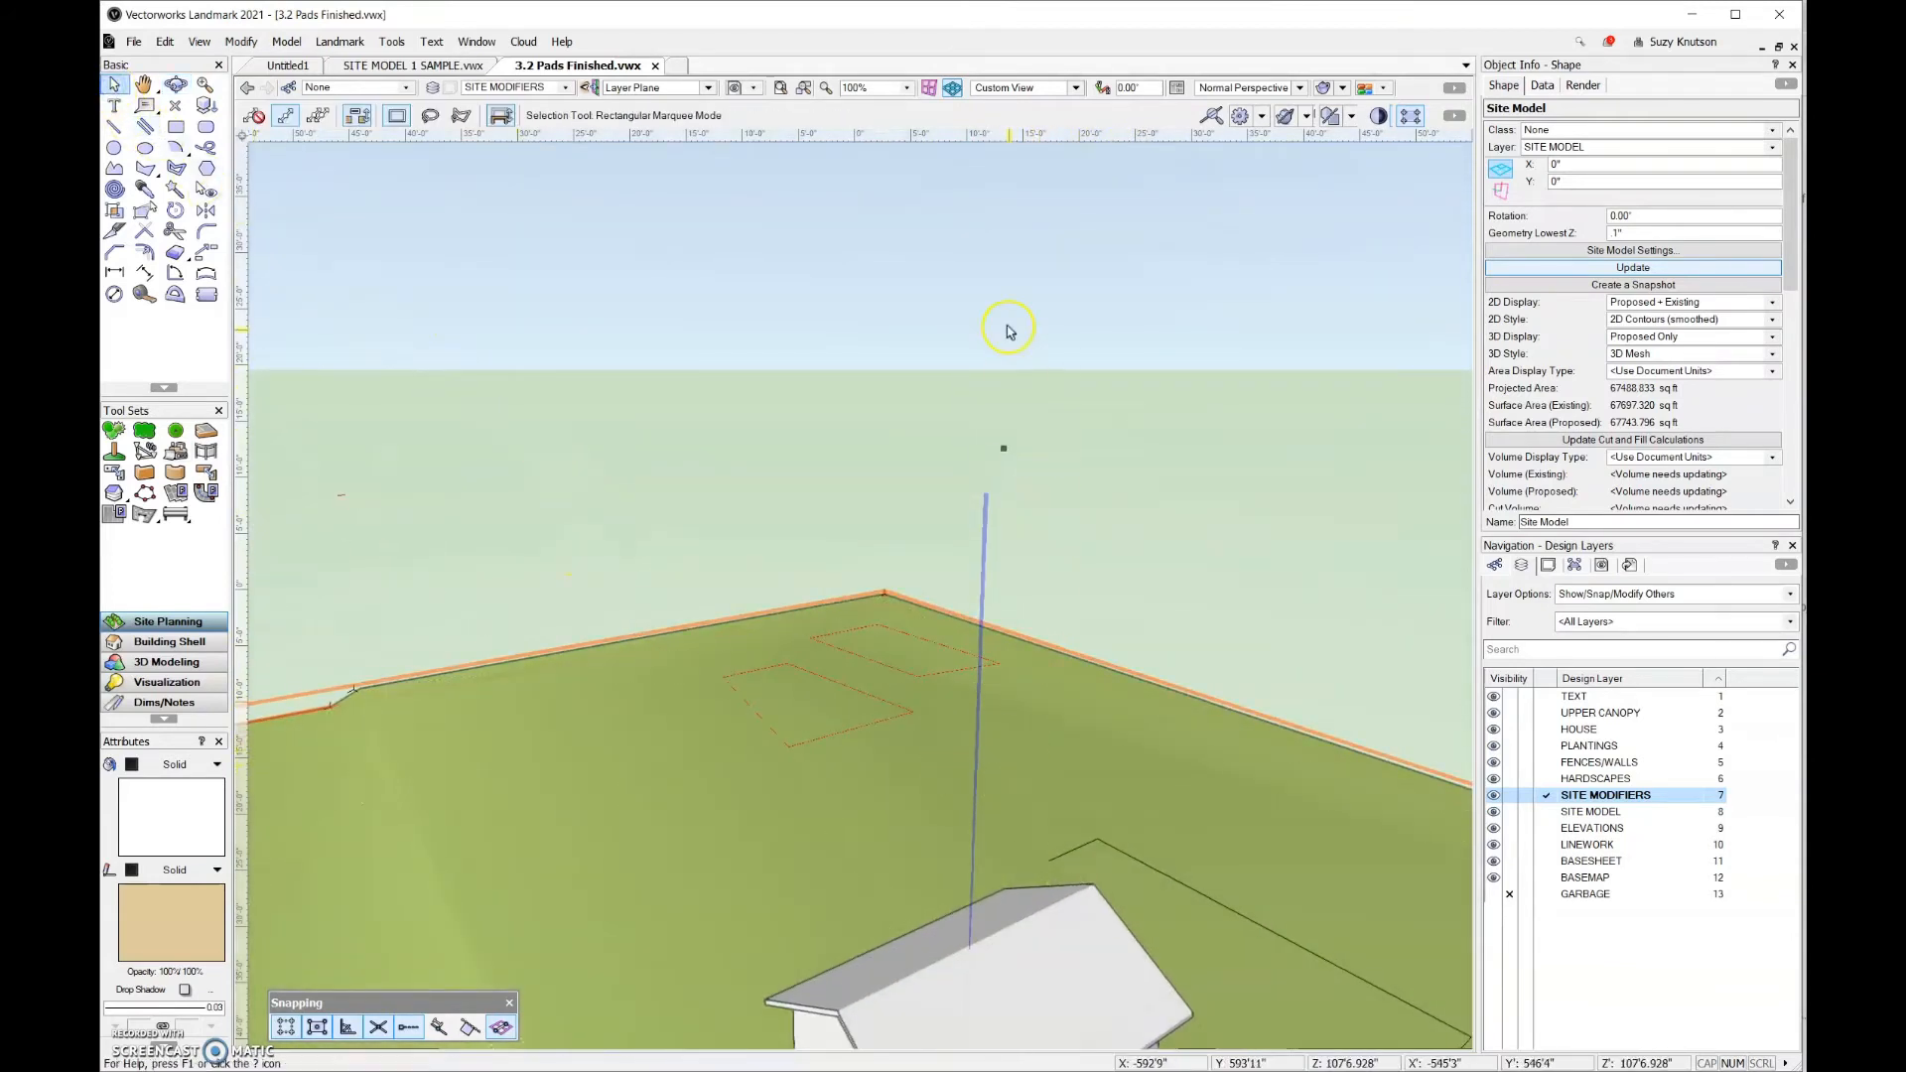
Step: Set the rear pad modifier's elevation to -5 feet and orbit to view it across the site
{"action": "left_click", "coordinate": [929, 675]}
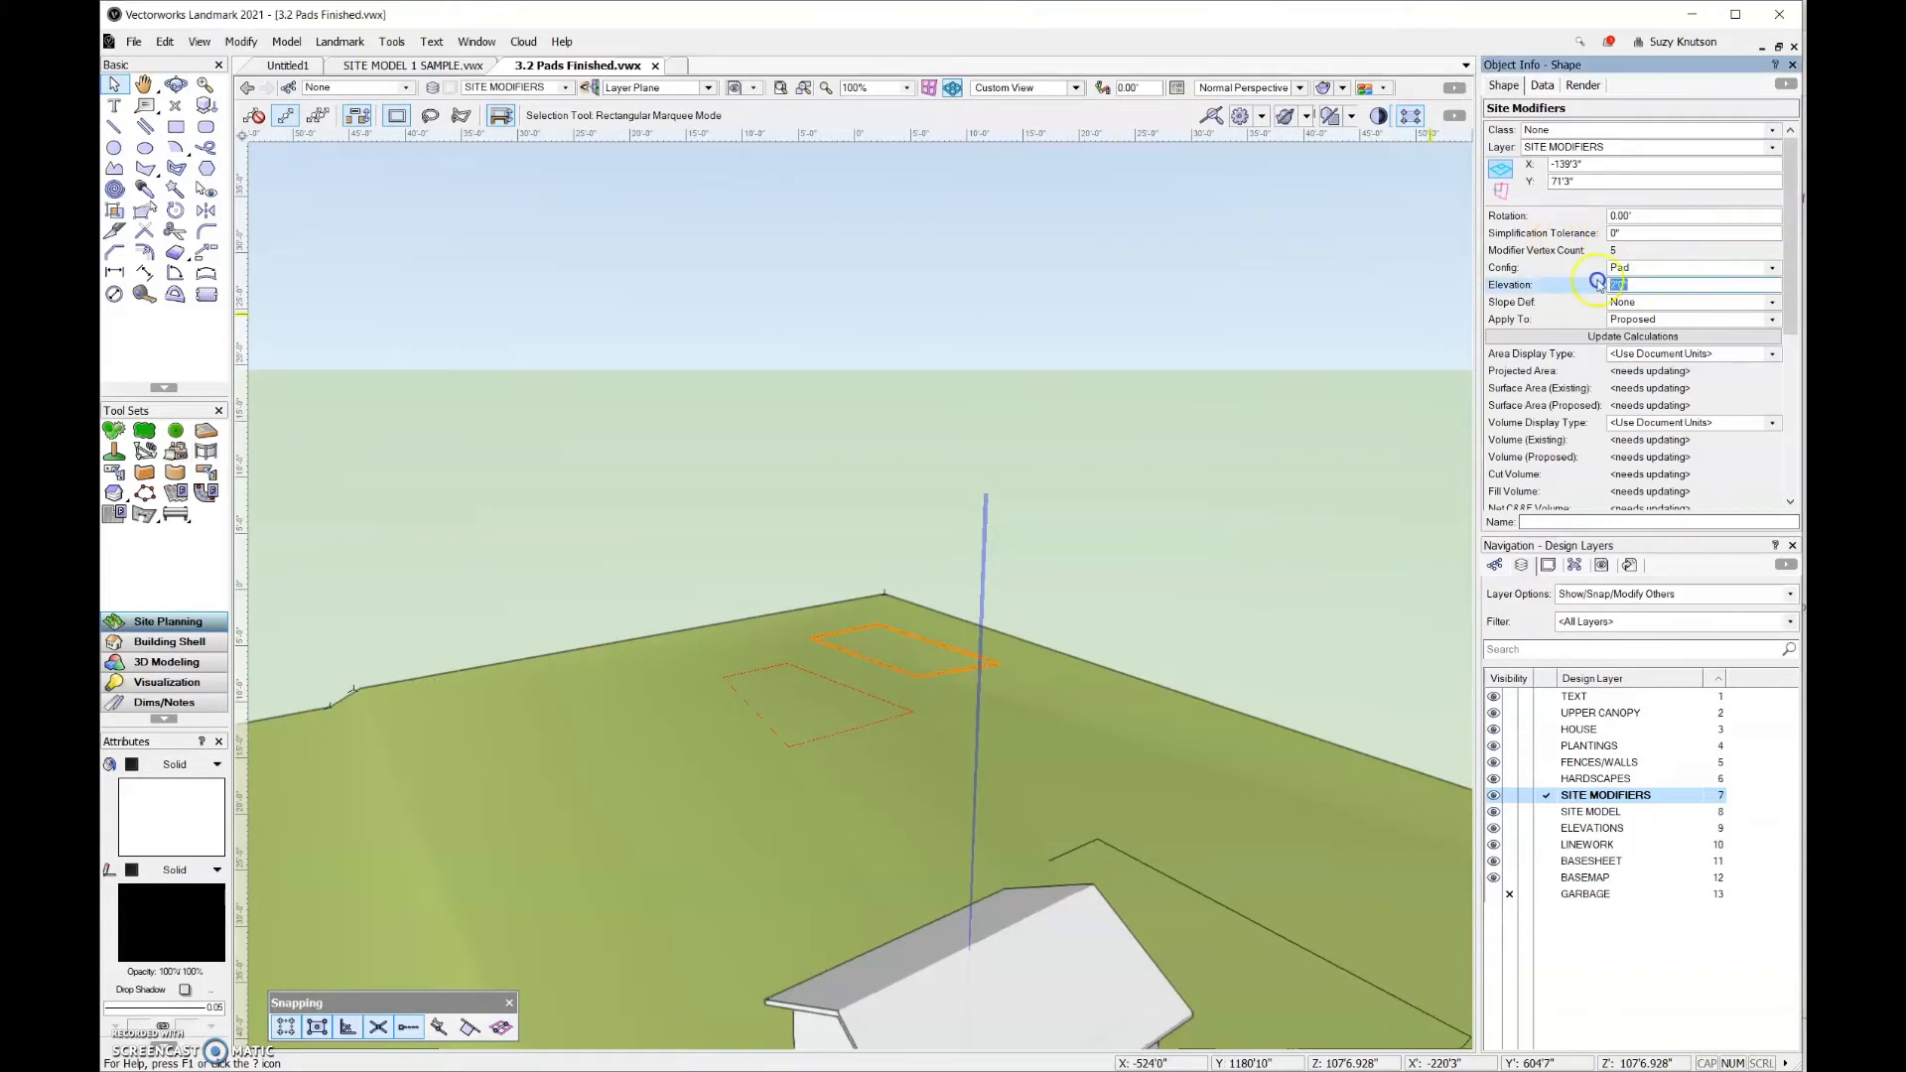
{"action": "type", "text": "-5"}
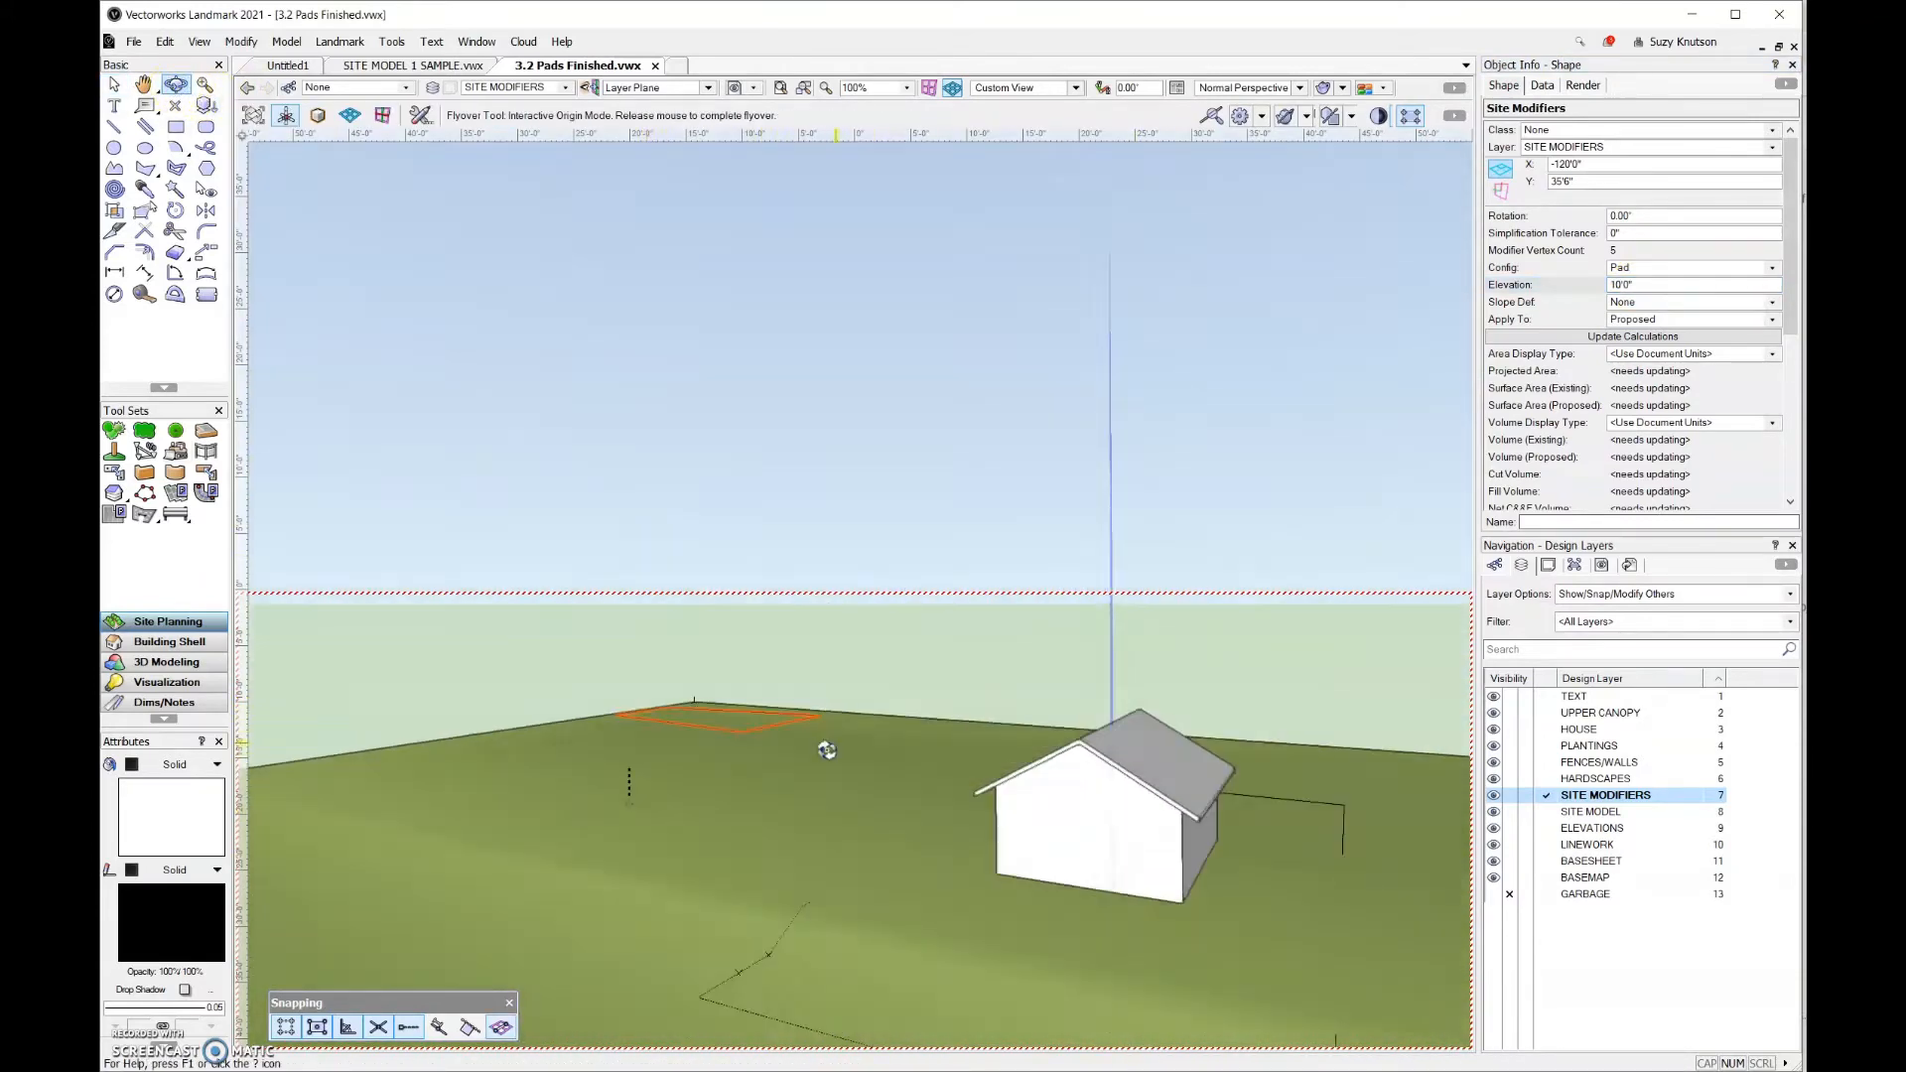
{"action": "left_click_drag", "start_coordinate": [826, 751], "coordinate": [1215, 798]}
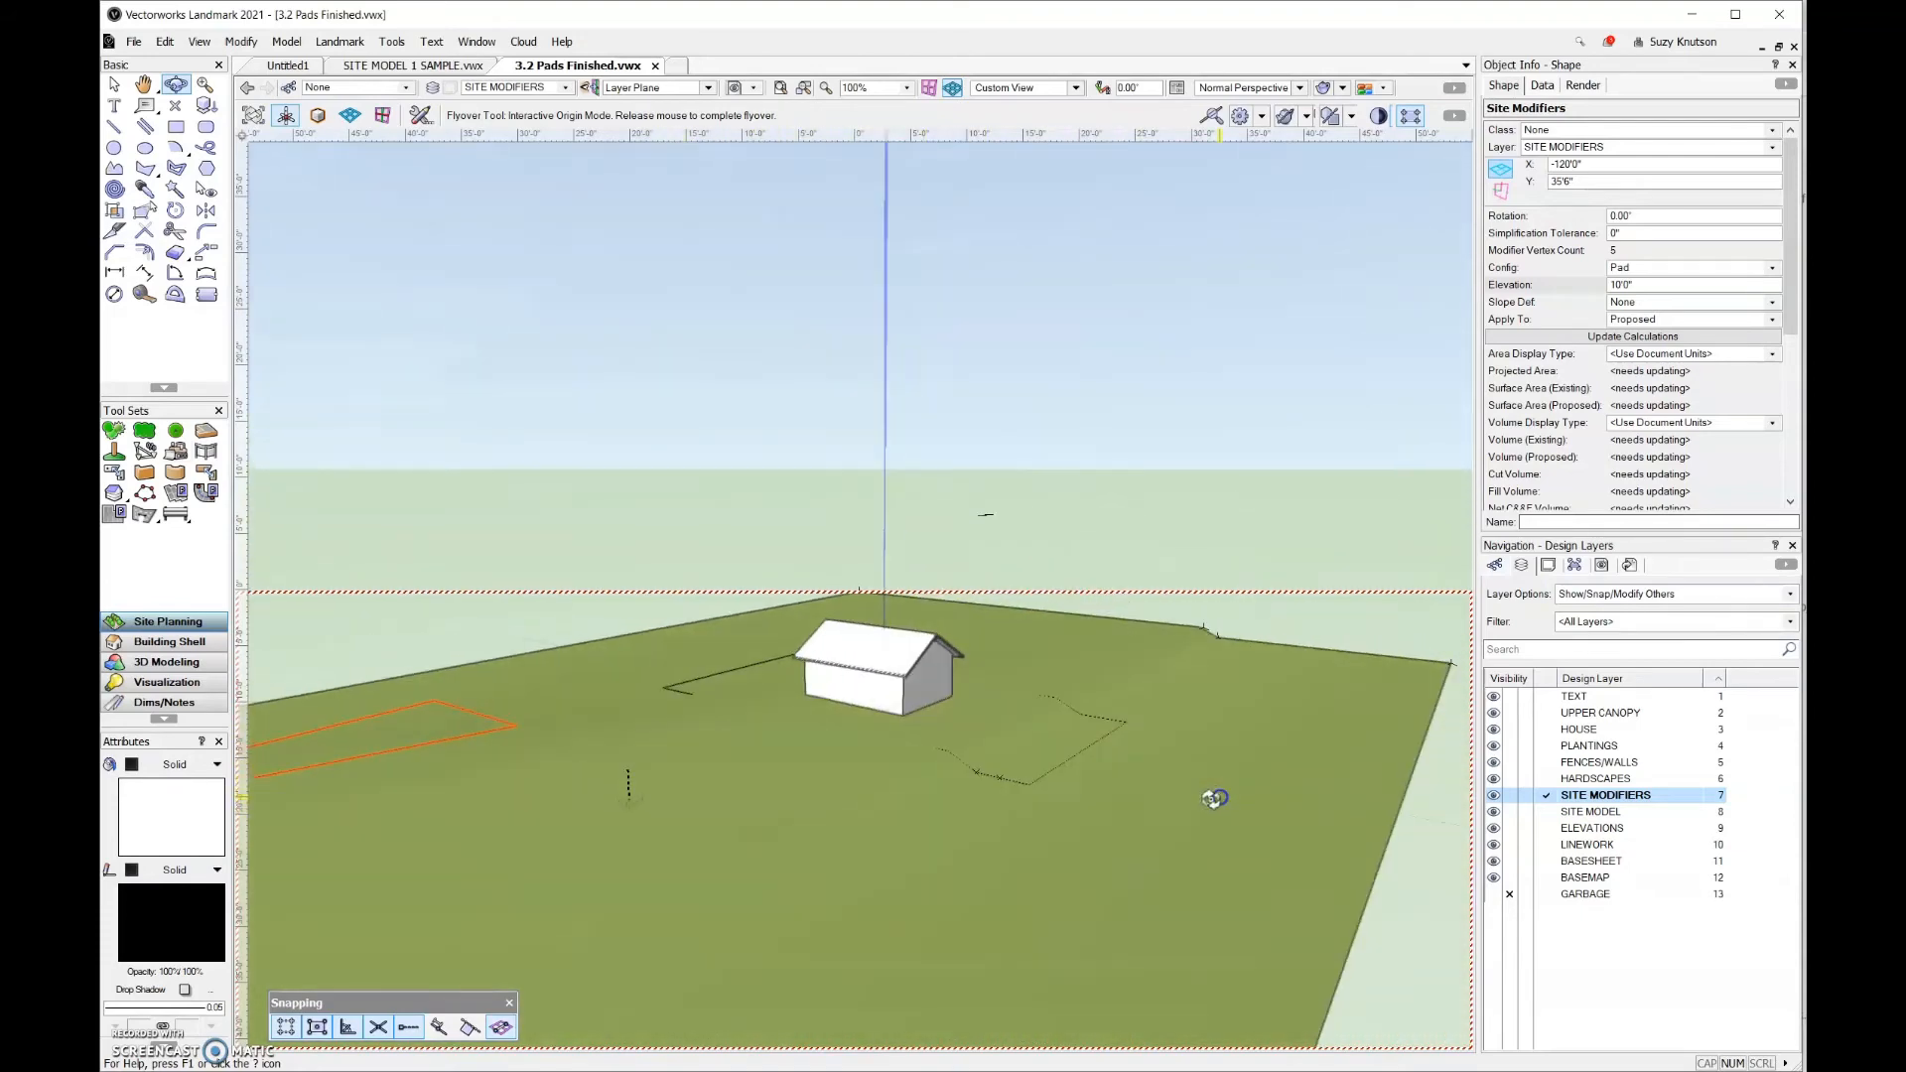
{"action": "left_click_drag", "start_coordinate": [1215, 798], "coordinate": [665, 917]}
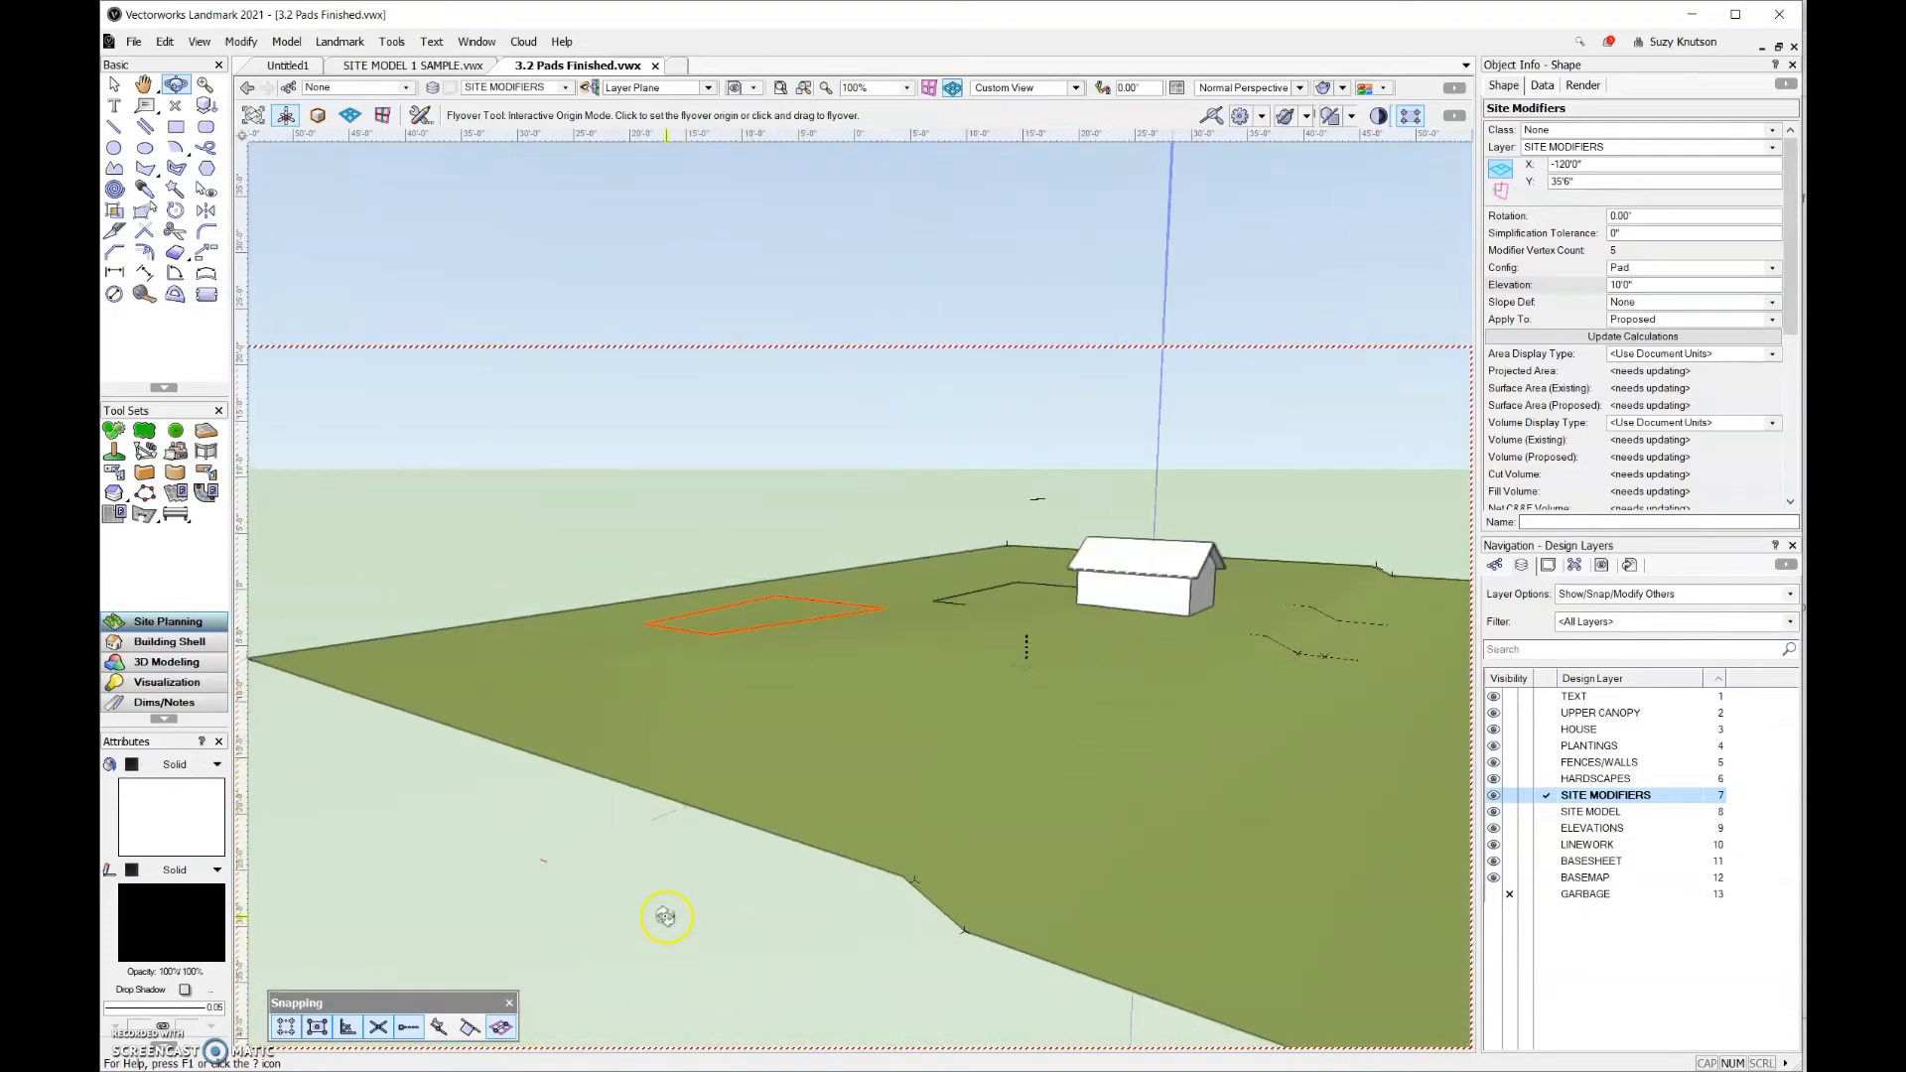
{"action": "left_click_drag", "start_coordinate": [665, 917], "coordinate": [776, 852]}
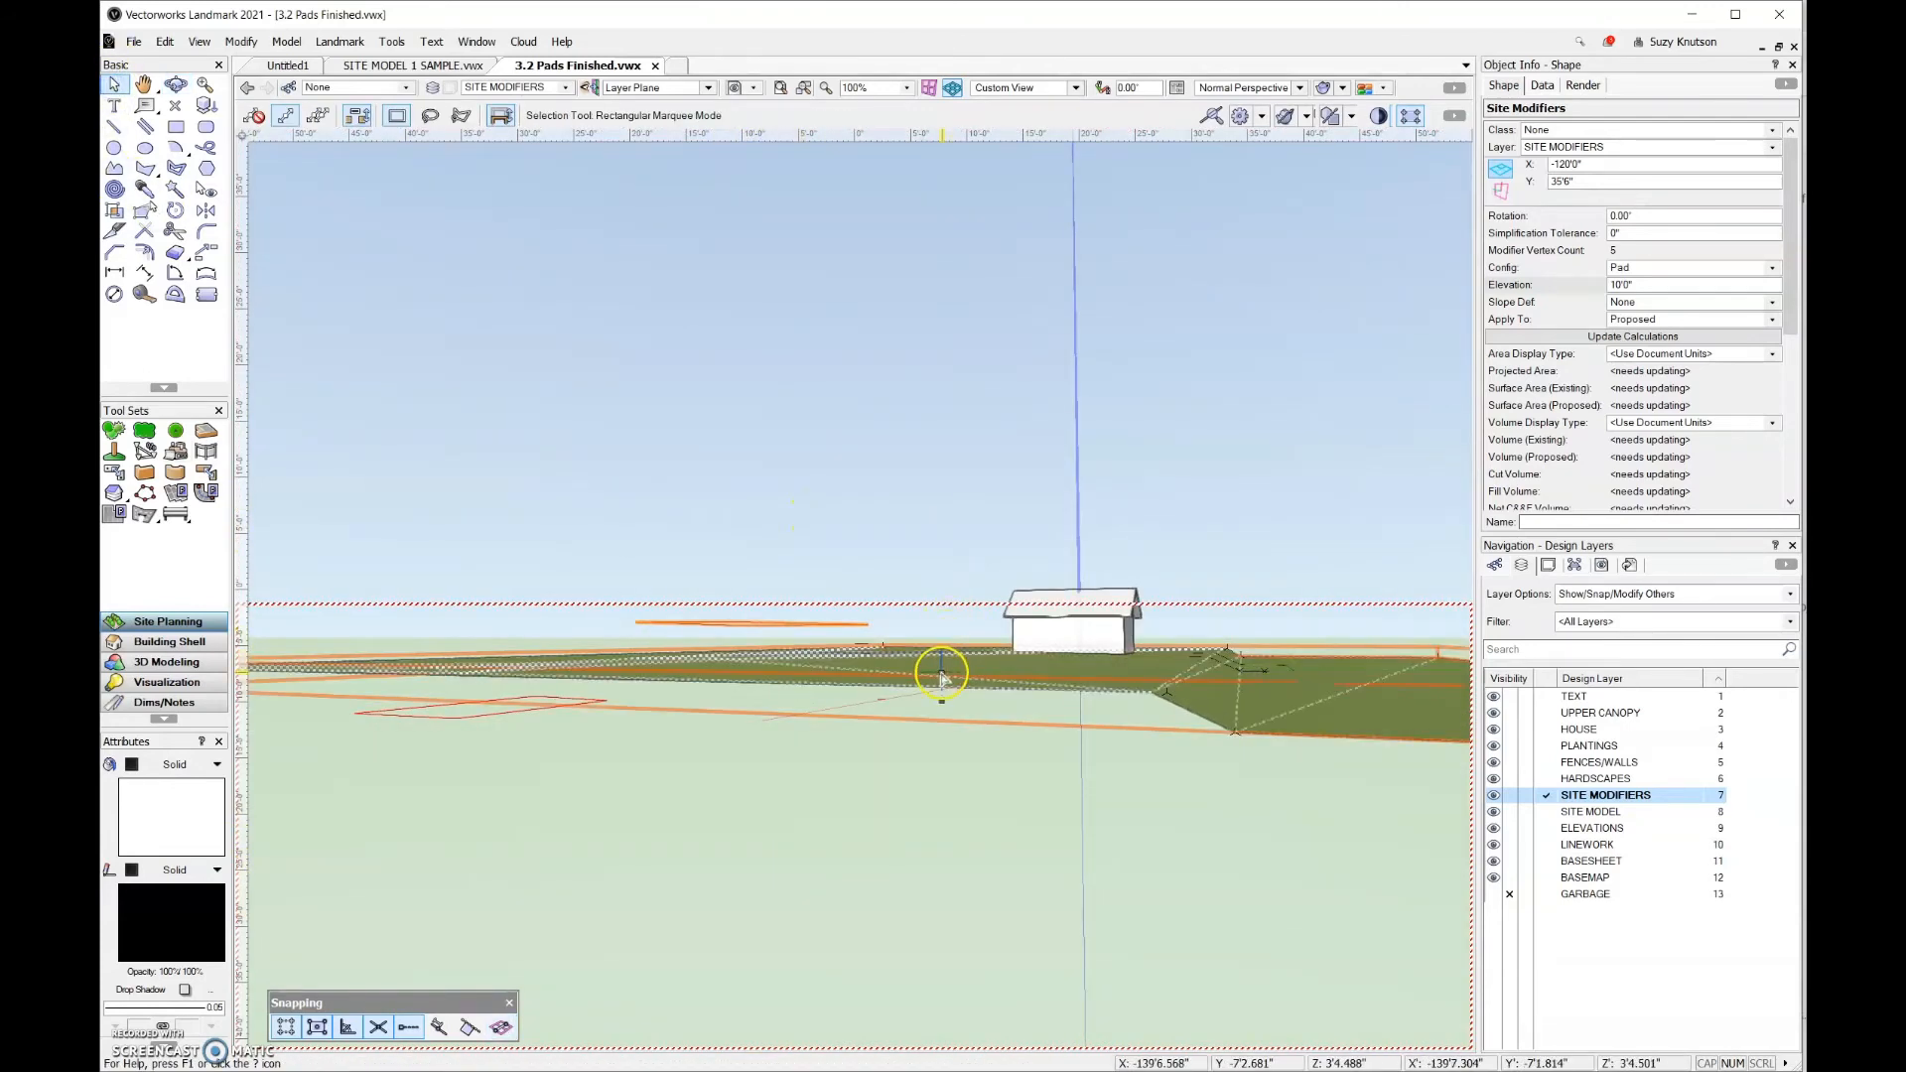
Step: Select the site model so it can be updated with the pad grading
{"action": "left_click", "coordinate": [941, 677]}
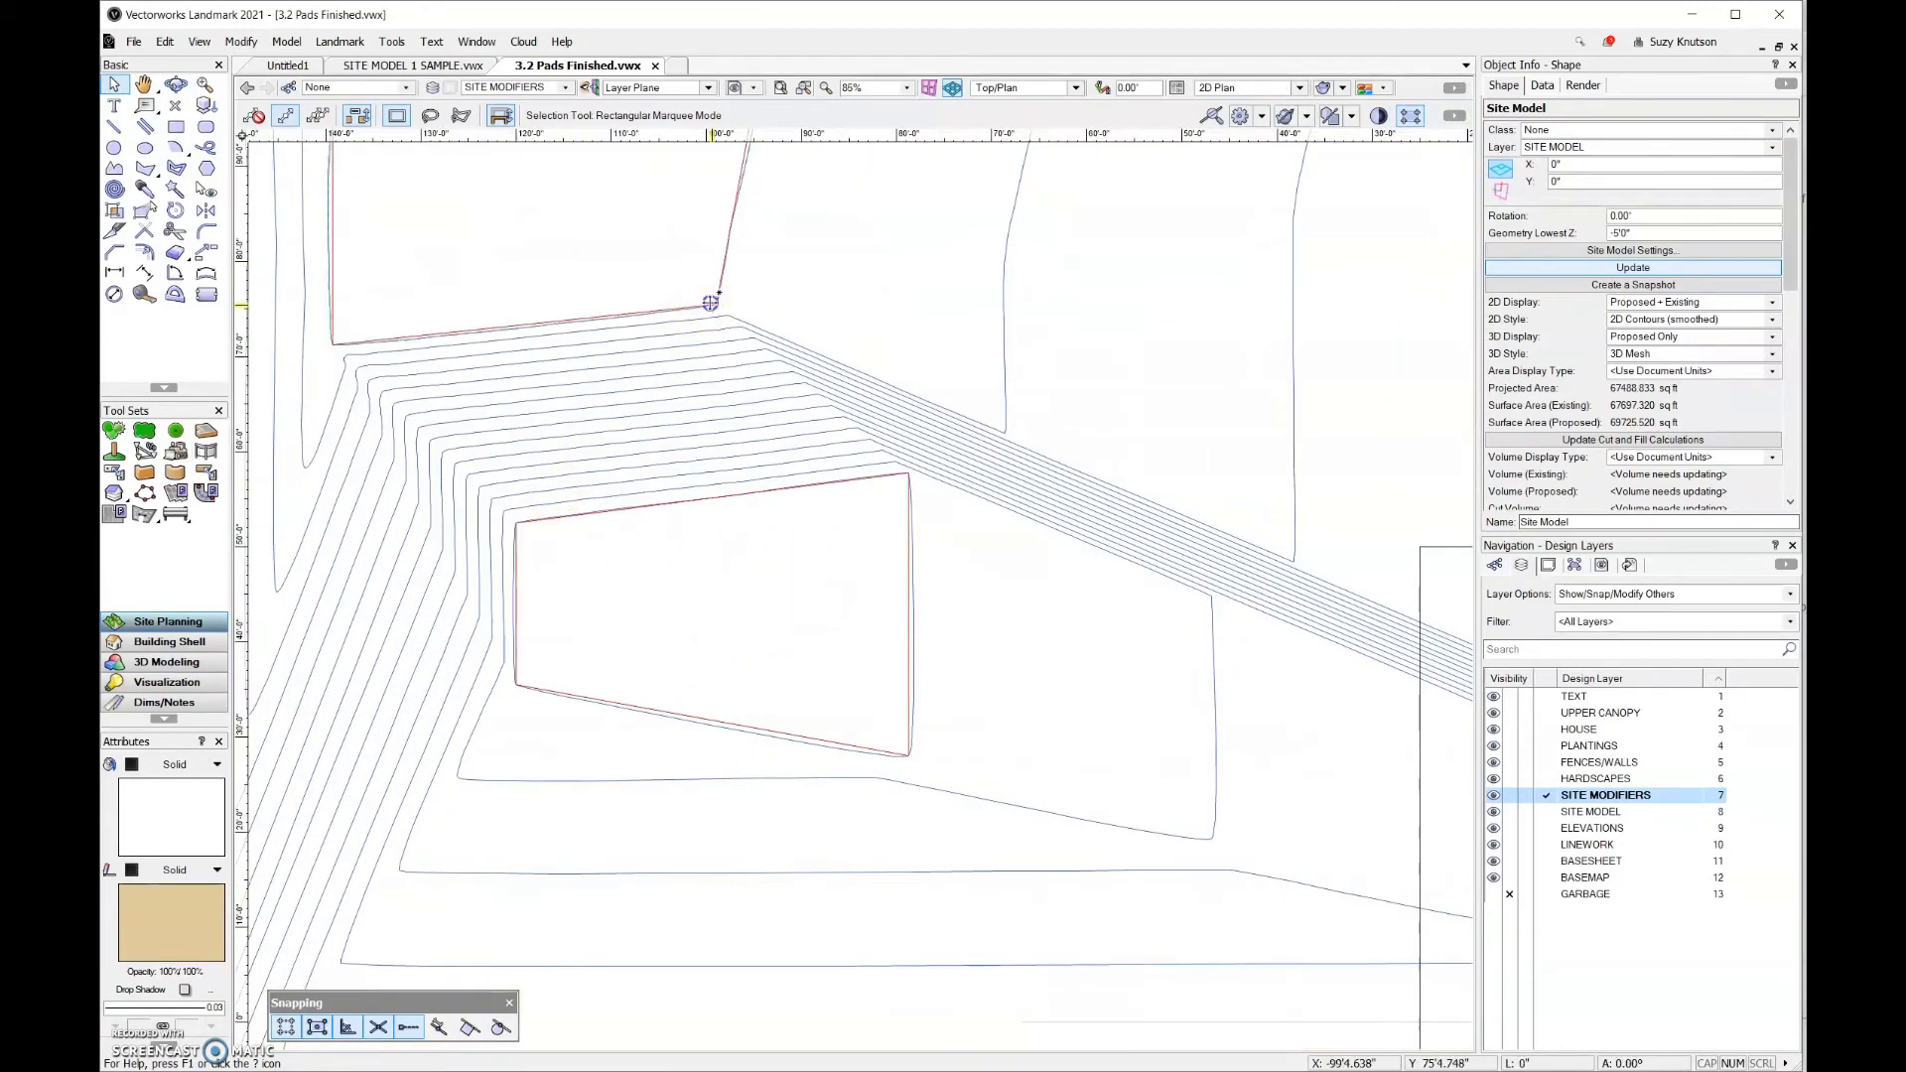
{"action": "scroll", "scroll_direction": "down", "scroll_amount": 3}
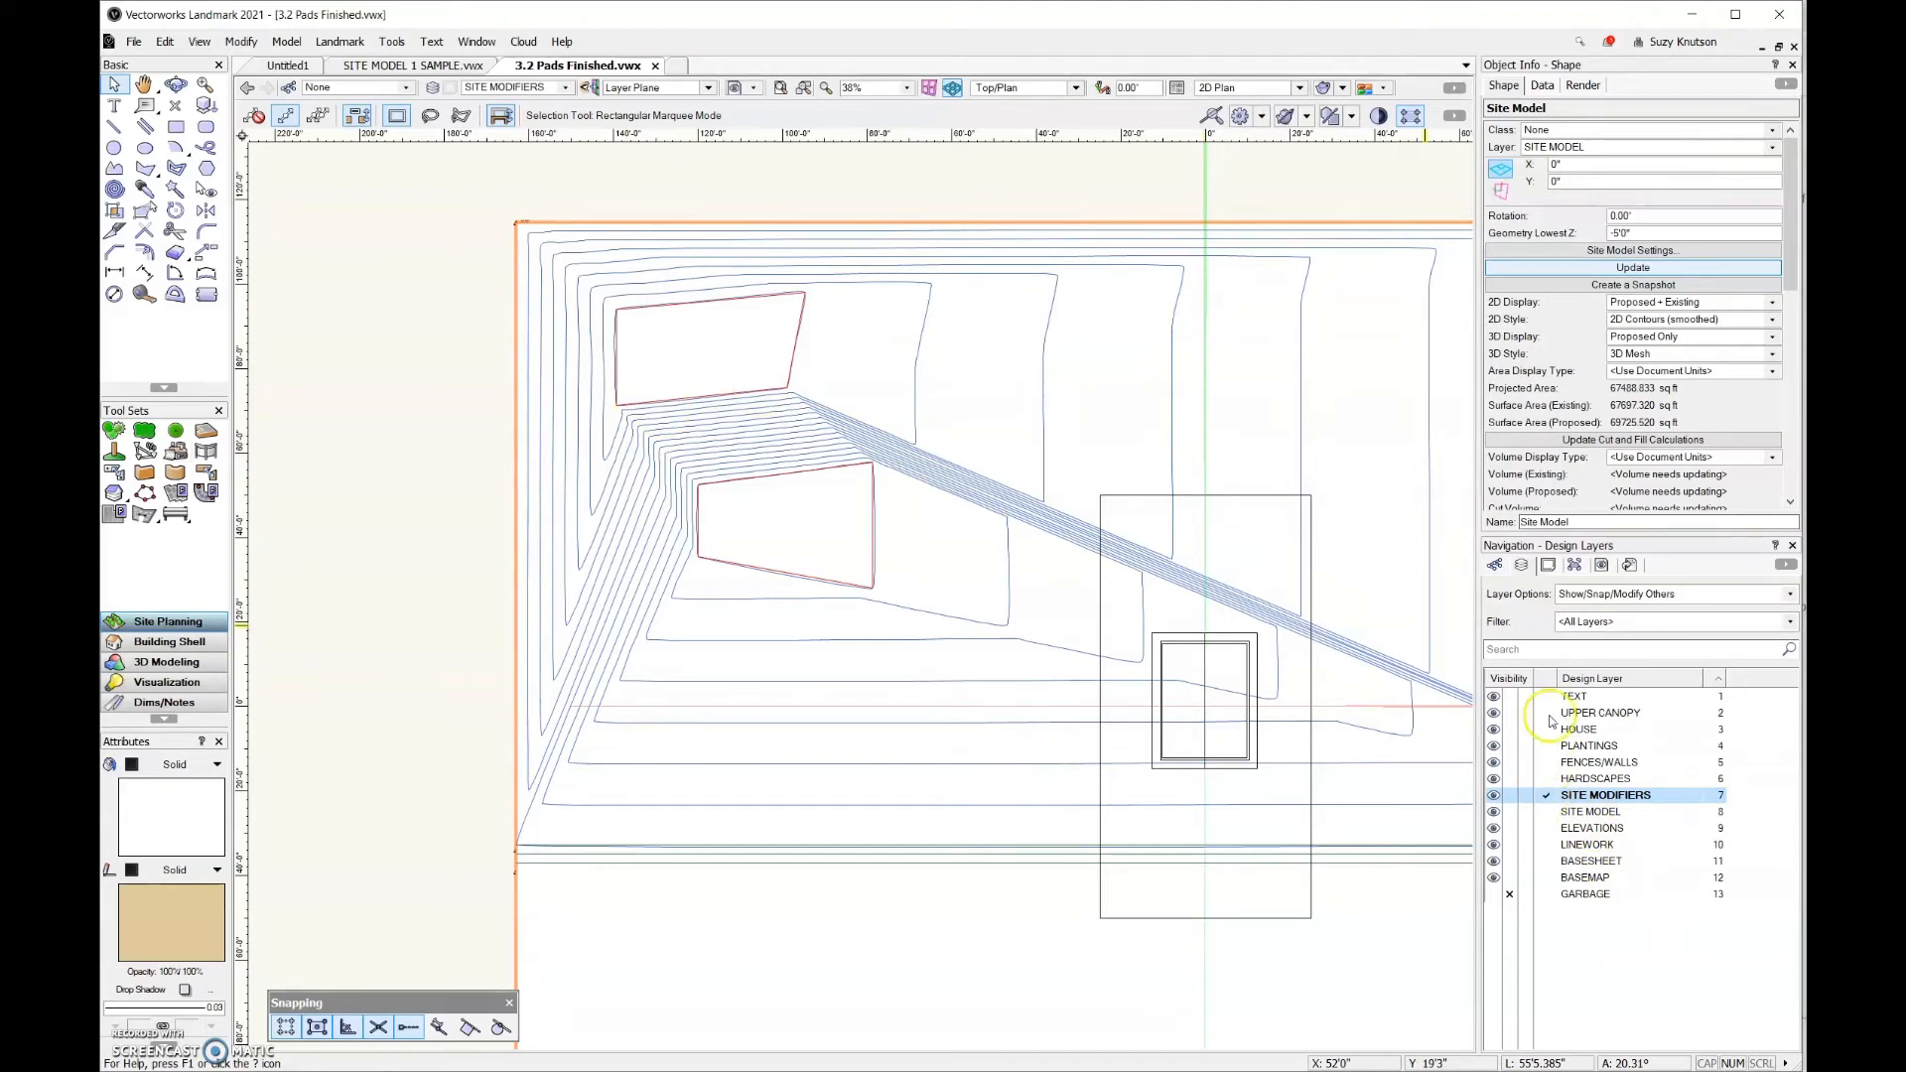
{"action": "left_click", "coordinate": [1675, 593]}
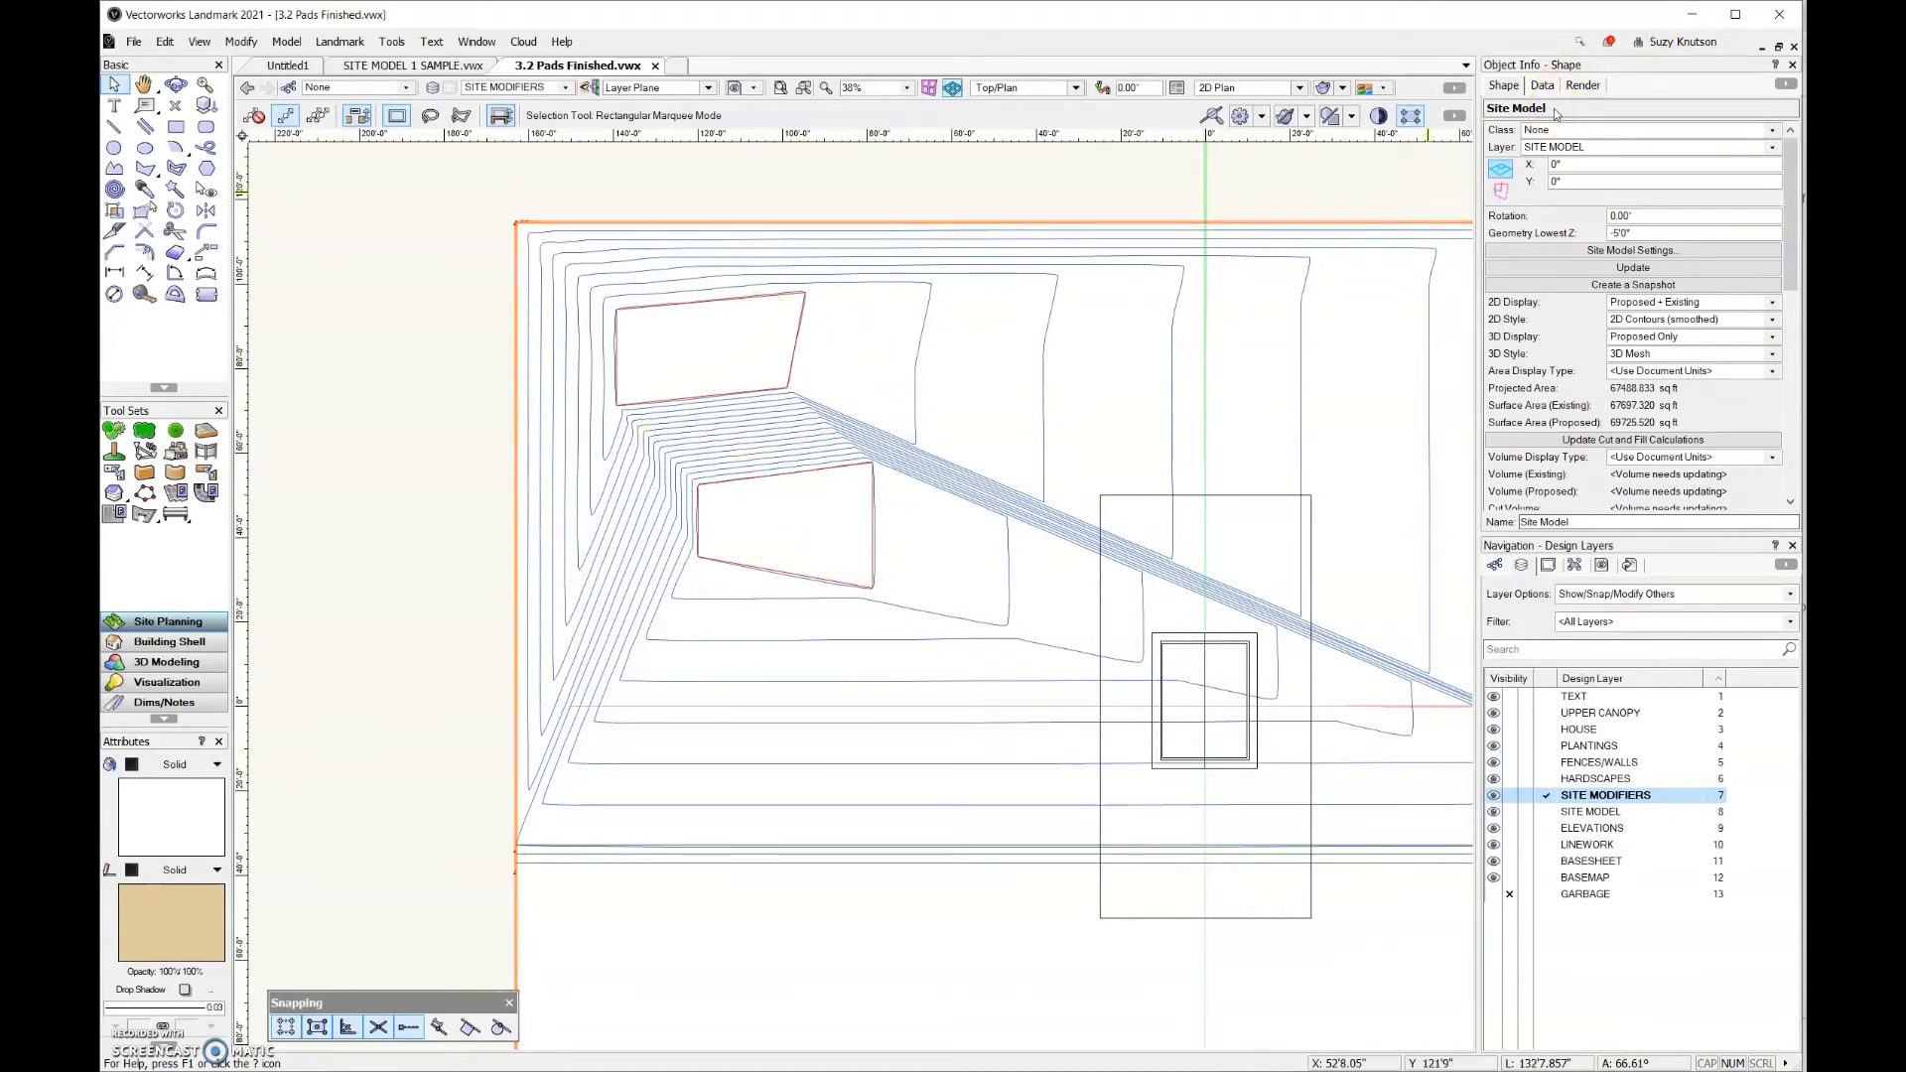
{"action": "mouse_move", "coordinate": [377, 413]}
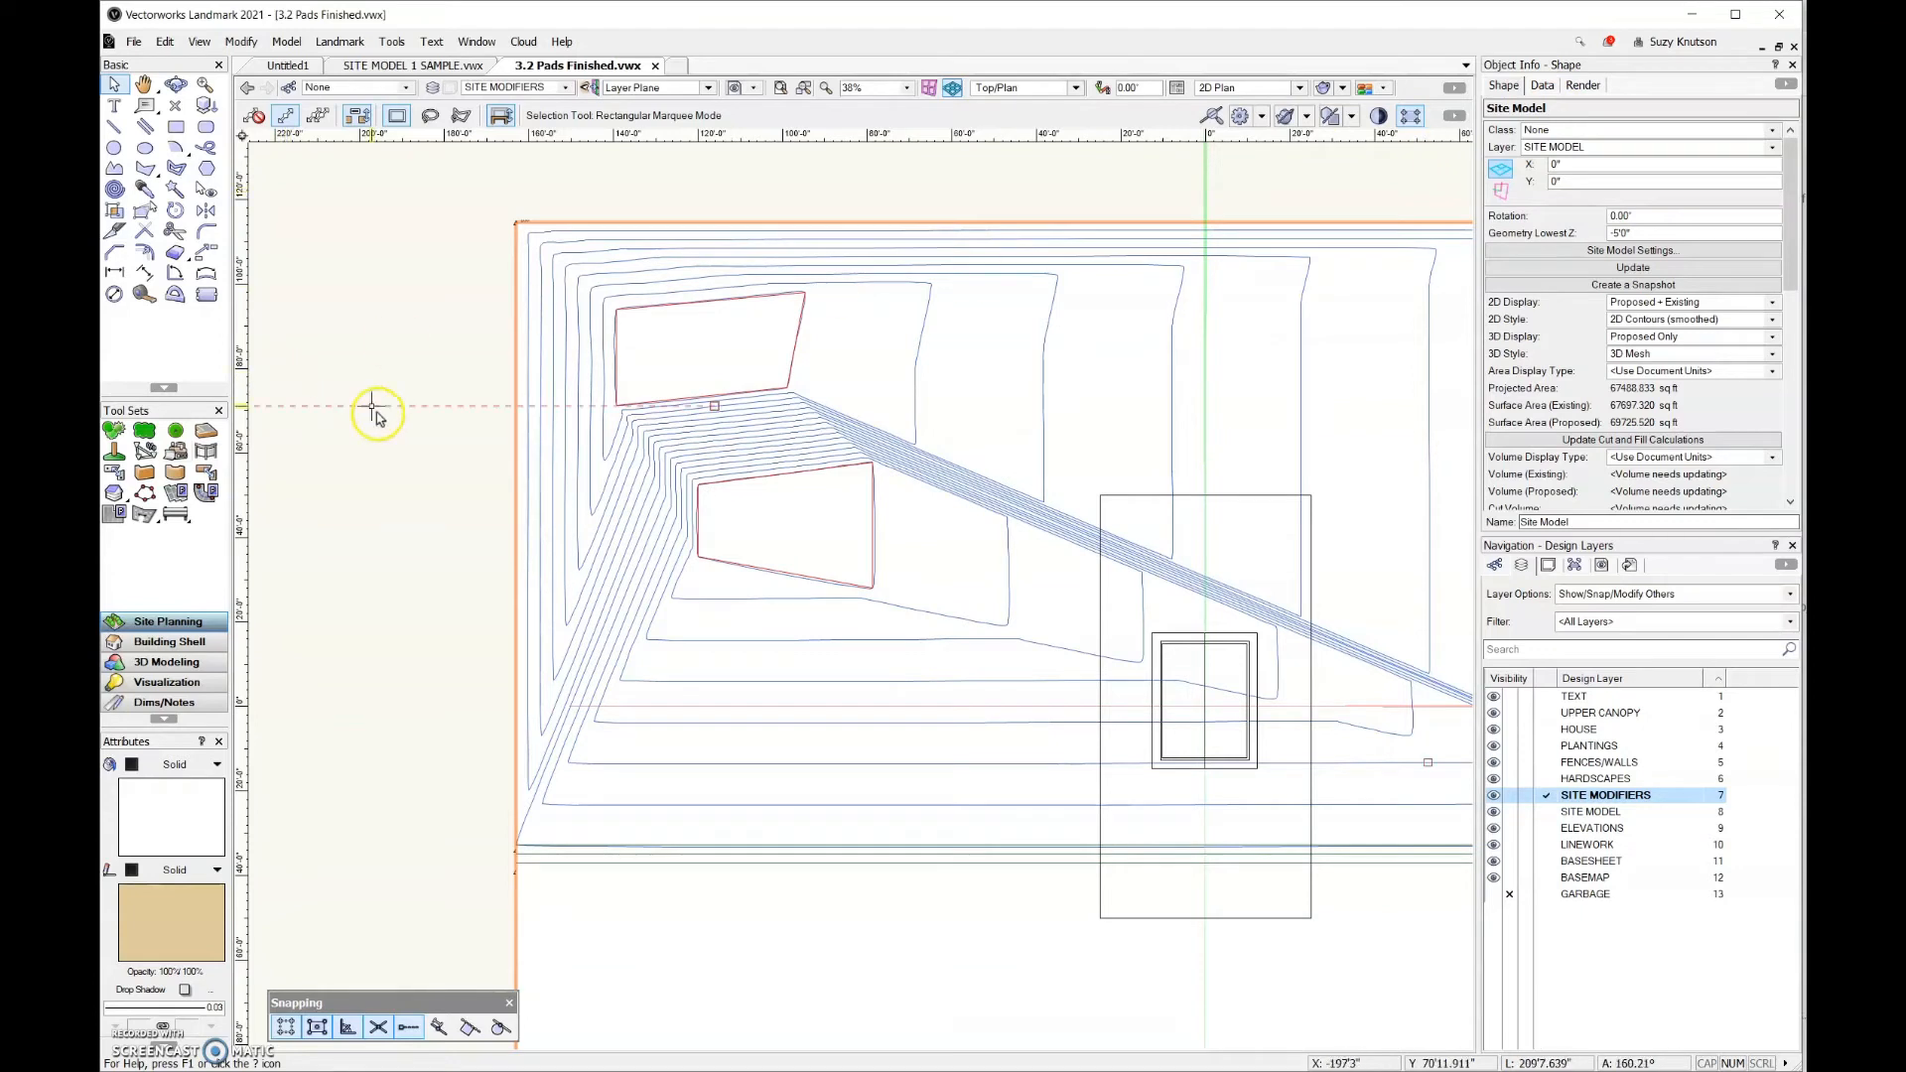
{"action": "left_click", "coordinate": [417, 412]}
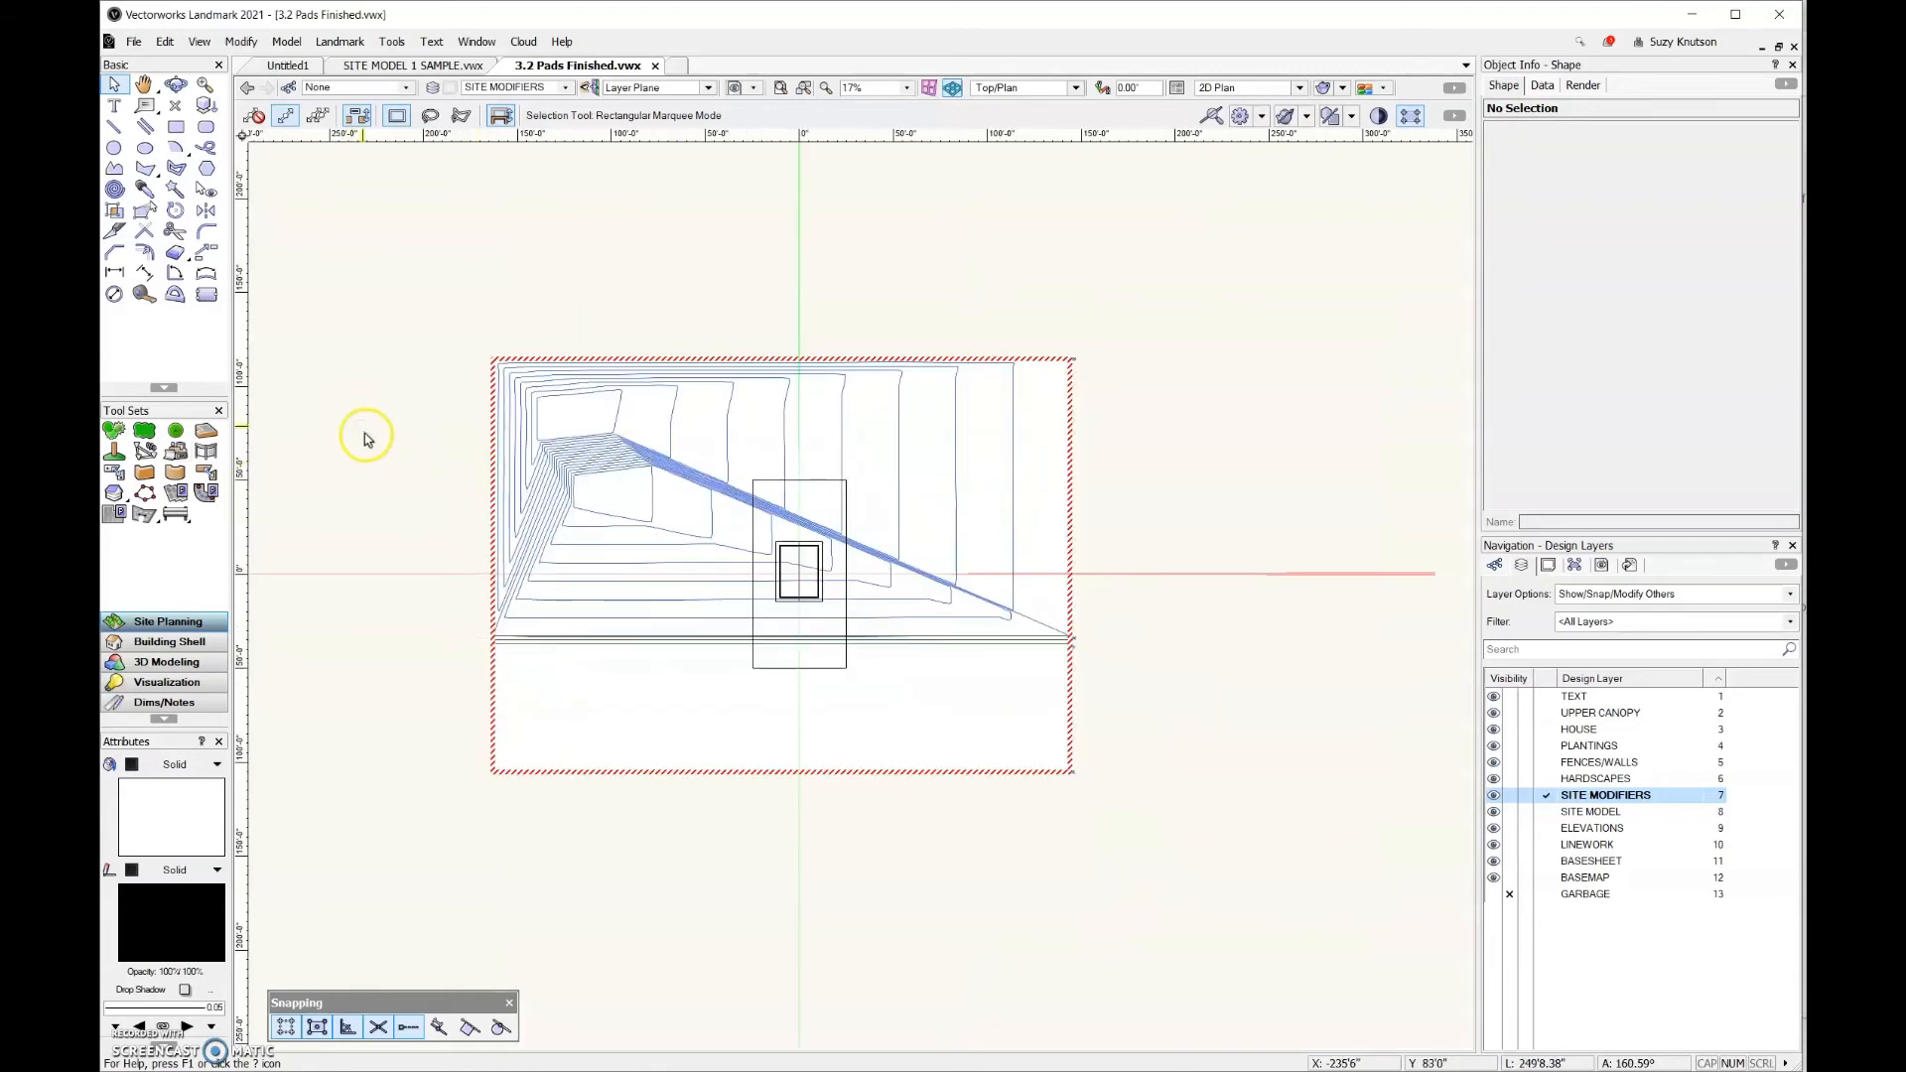
{"action": "mouse_move", "coordinate": [451, 524]}
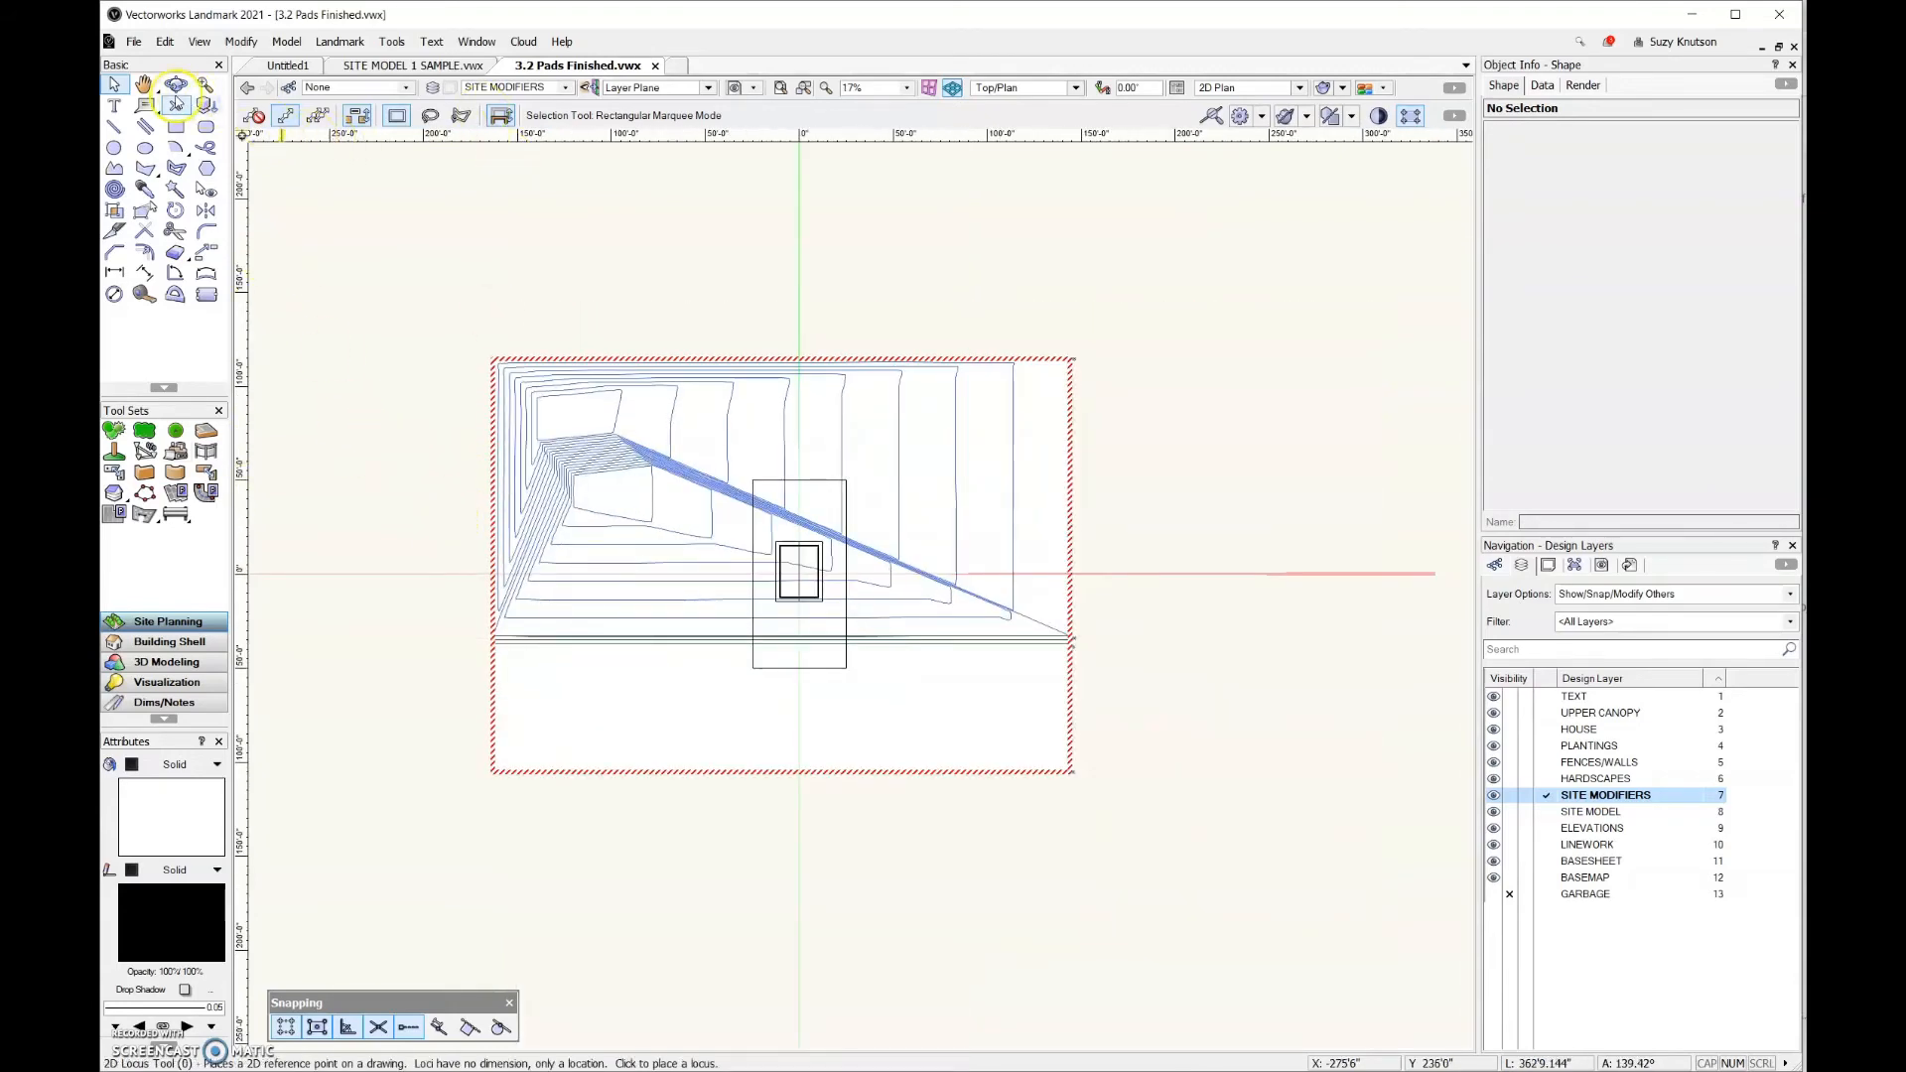
Step: Update the site model so it rebuilds flat, then return to the Selection tool
{"action": "left_click", "coordinate": [175, 86]}
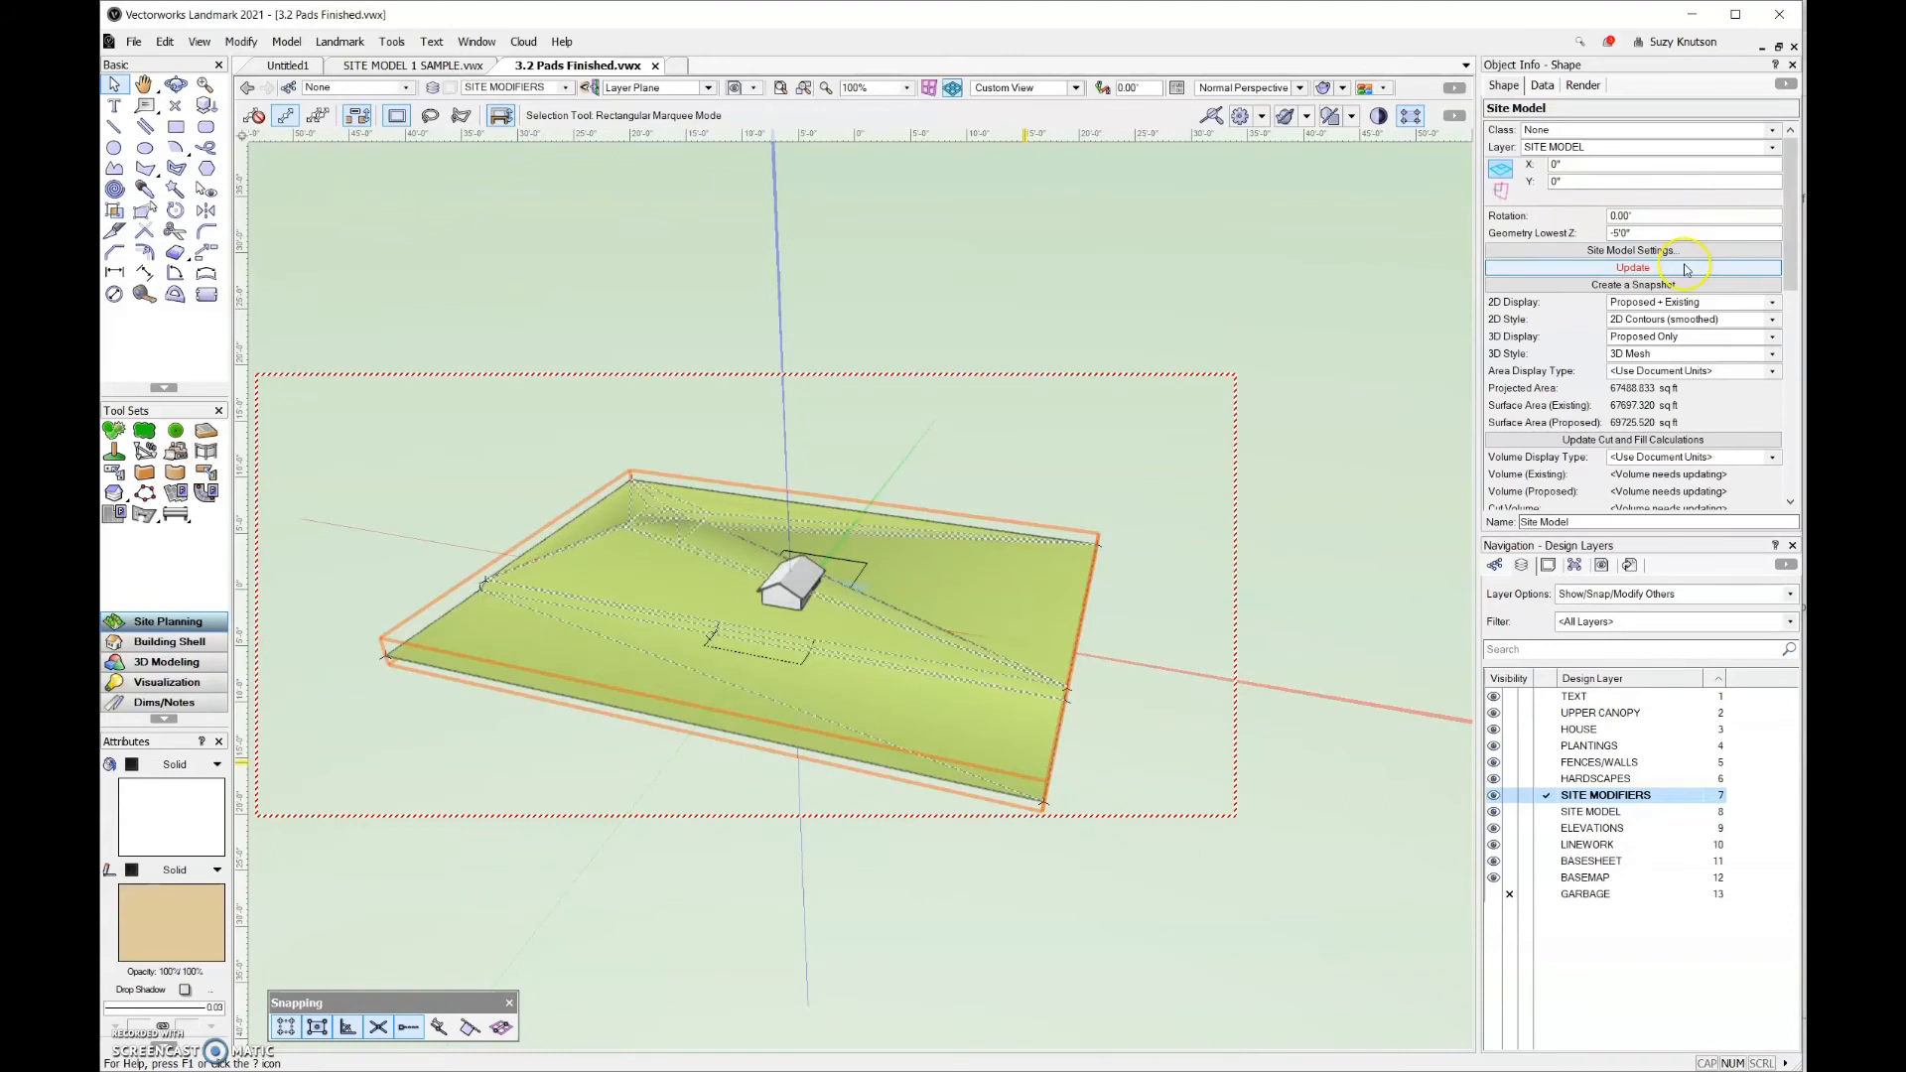
{"action": "left_click", "coordinate": [1631, 266]}
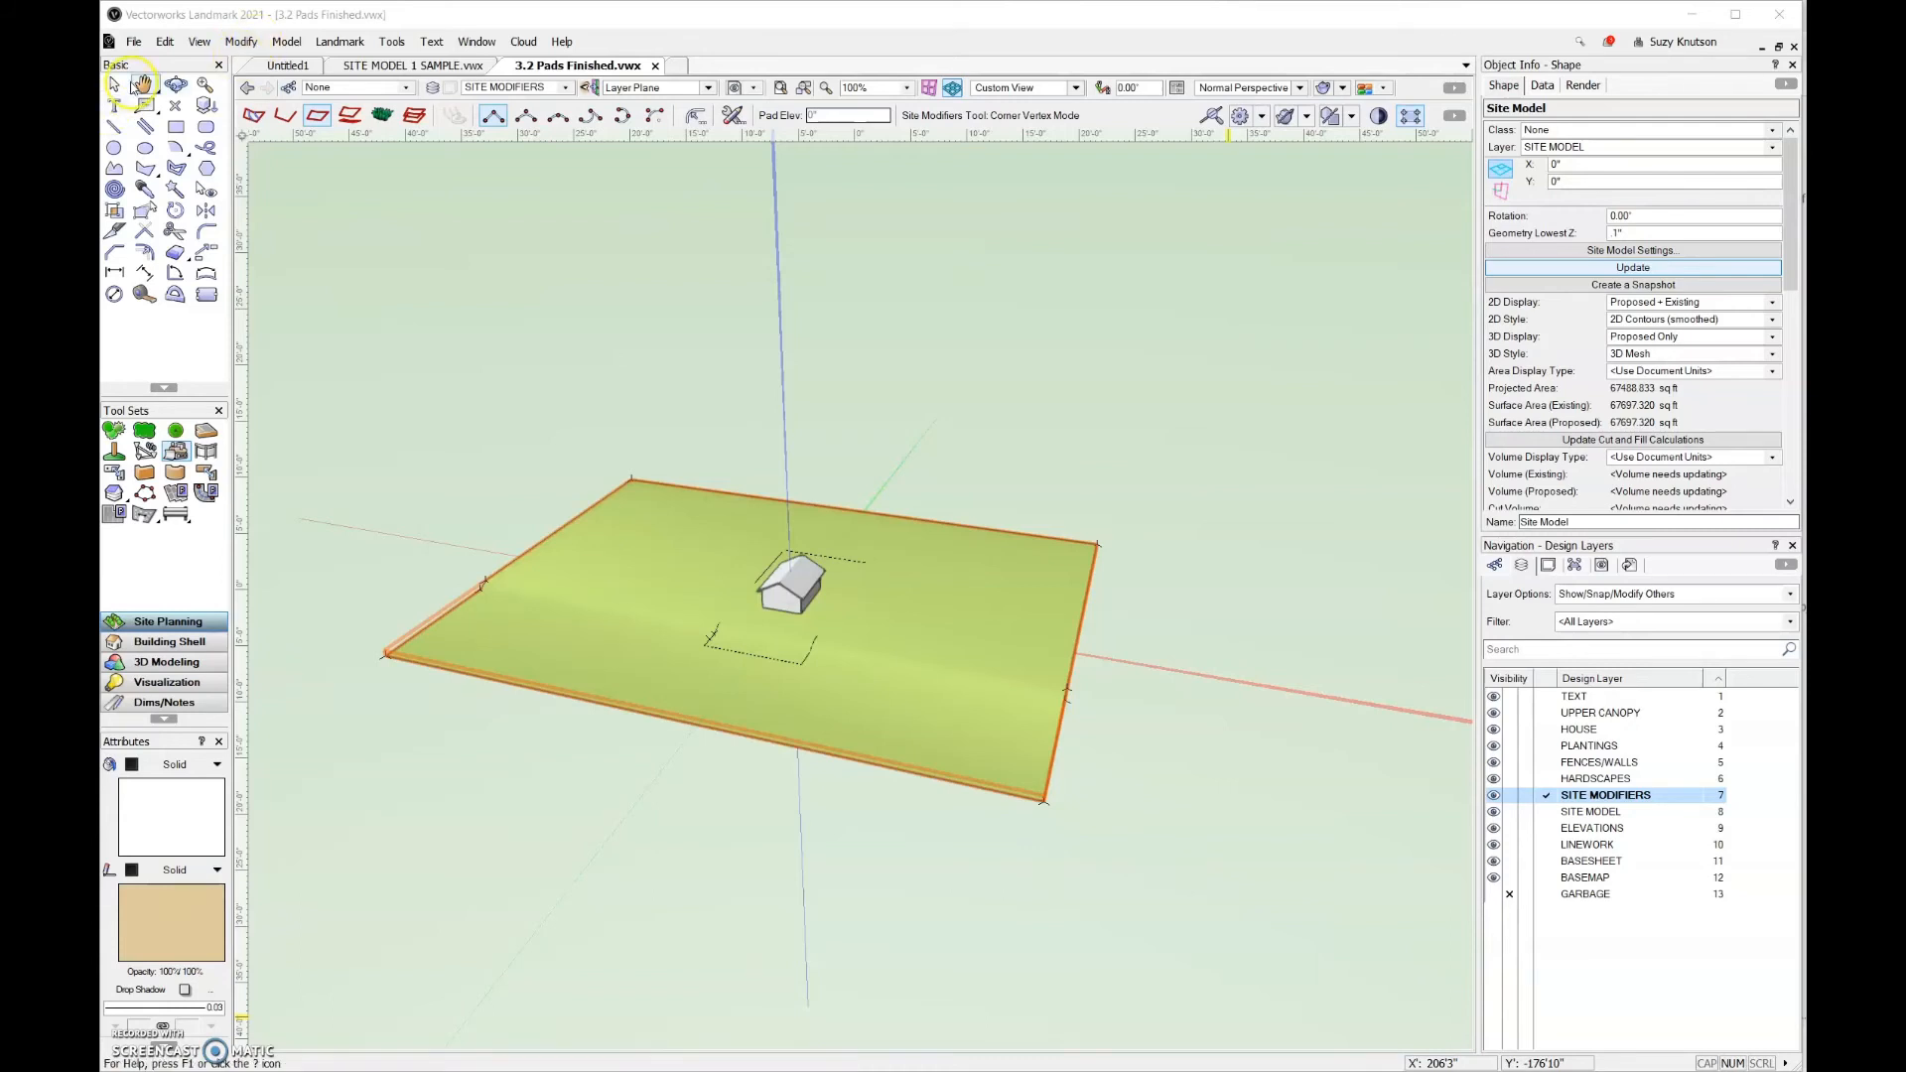
{"action": "left_click", "coordinate": [113, 84]}
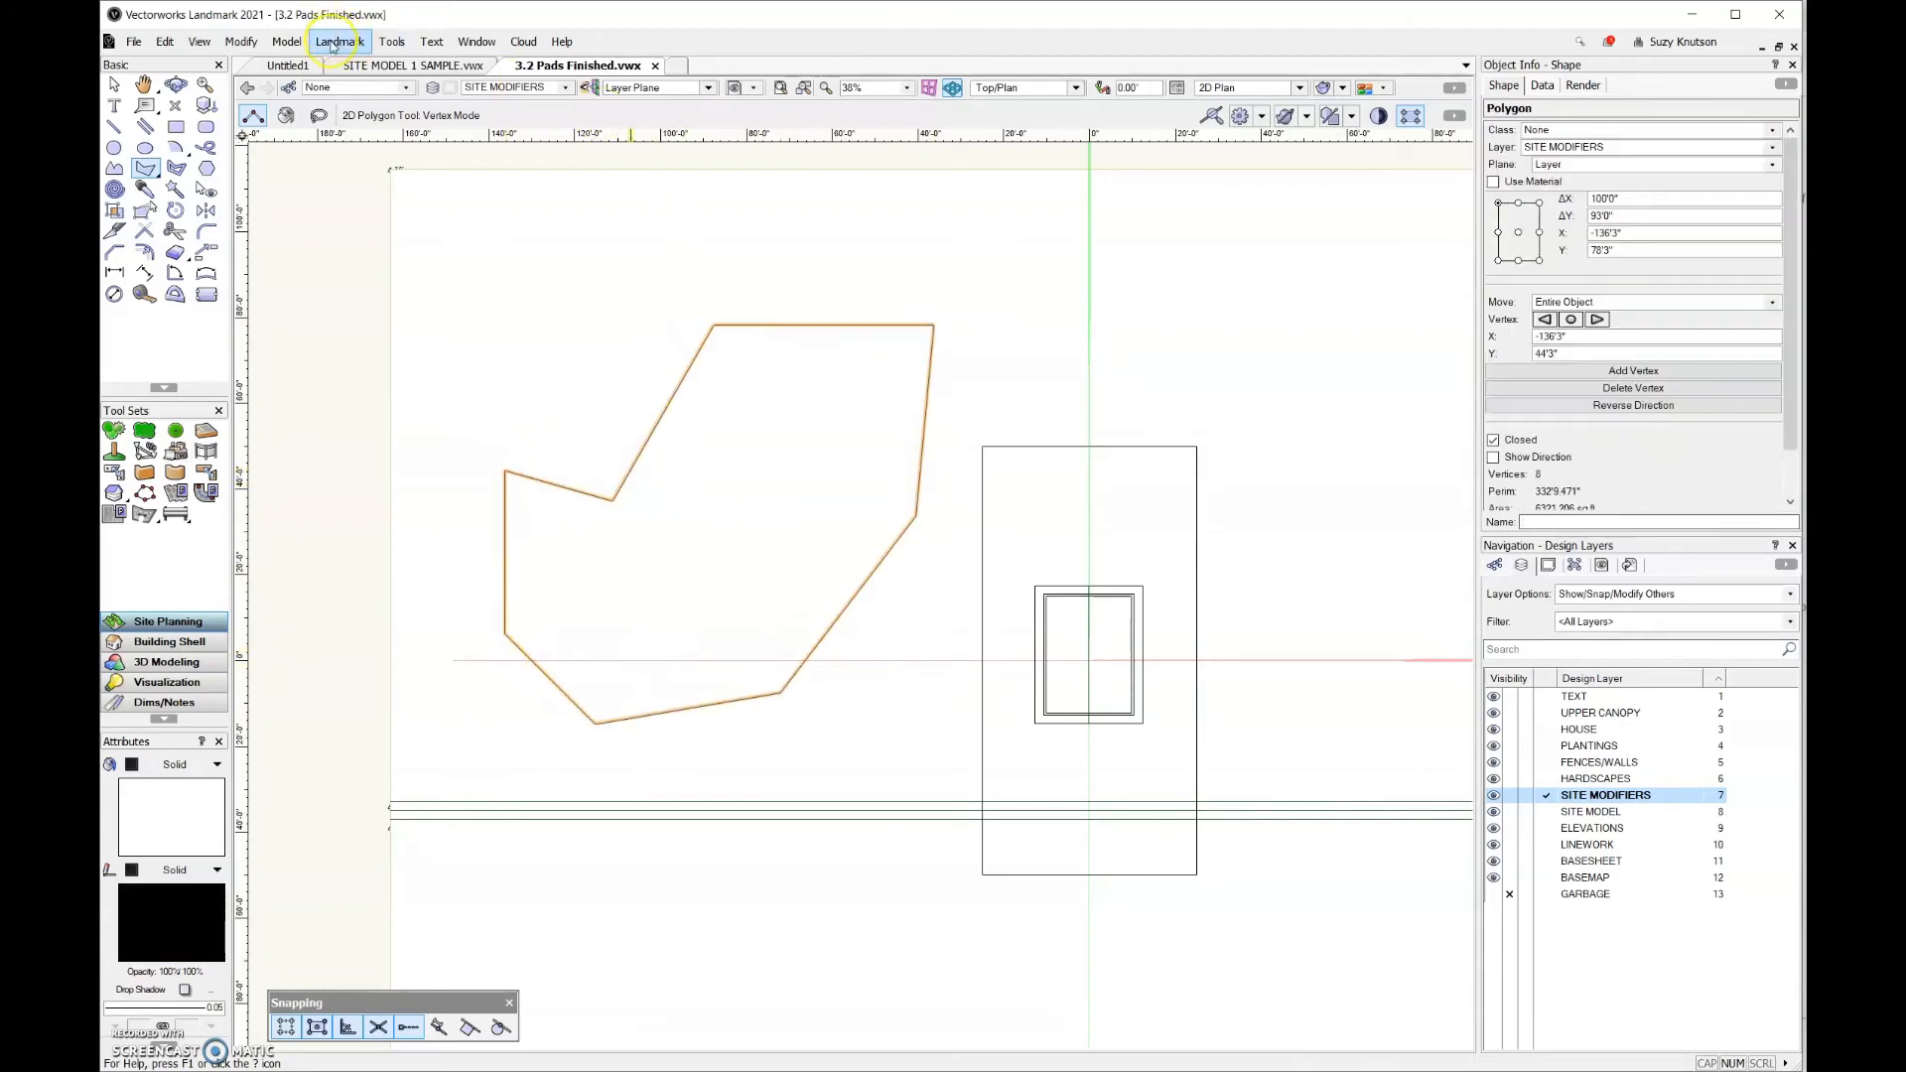
Step: Run Create Objects from Shapes as Site Modifier with Show Properties Dialog and Delete Source Shapes enabled
{"action": "left_click", "coordinate": [340, 40]}
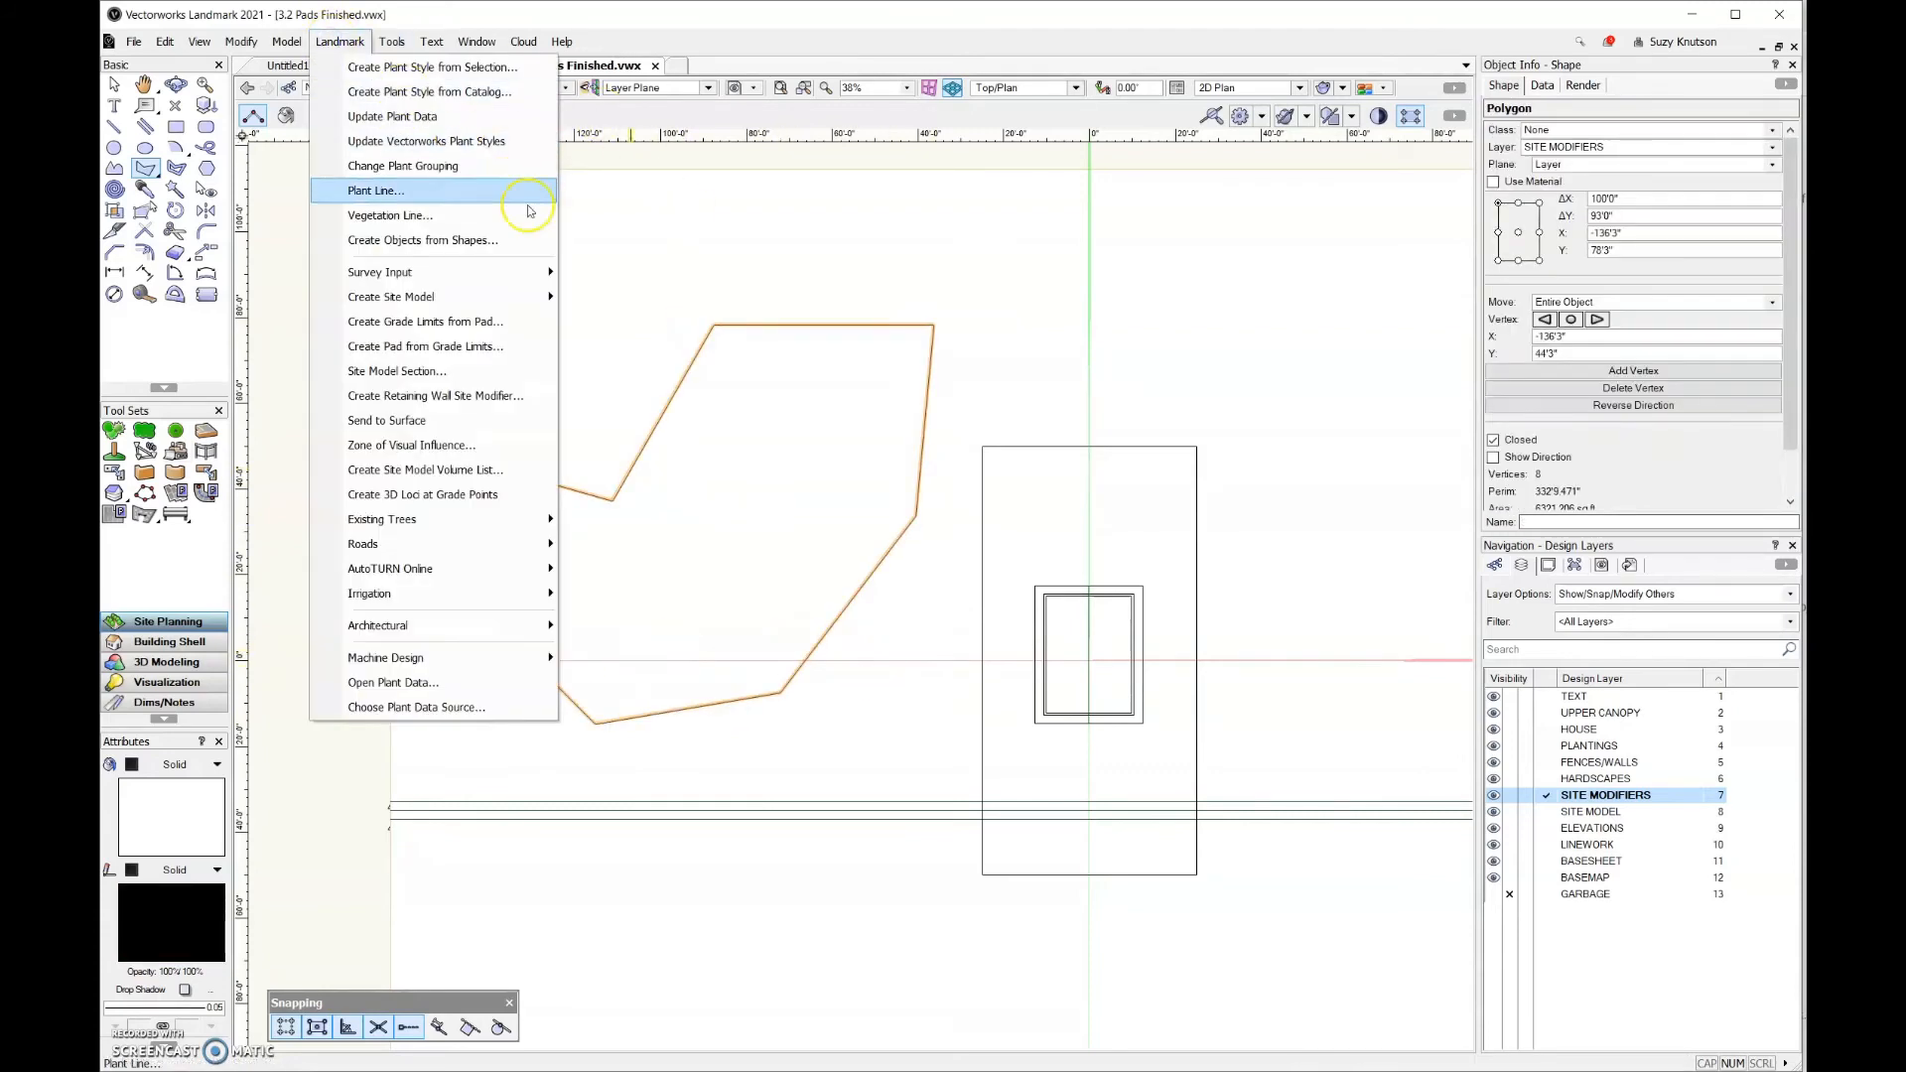
{"action": "left_click", "coordinate": [421, 241]}
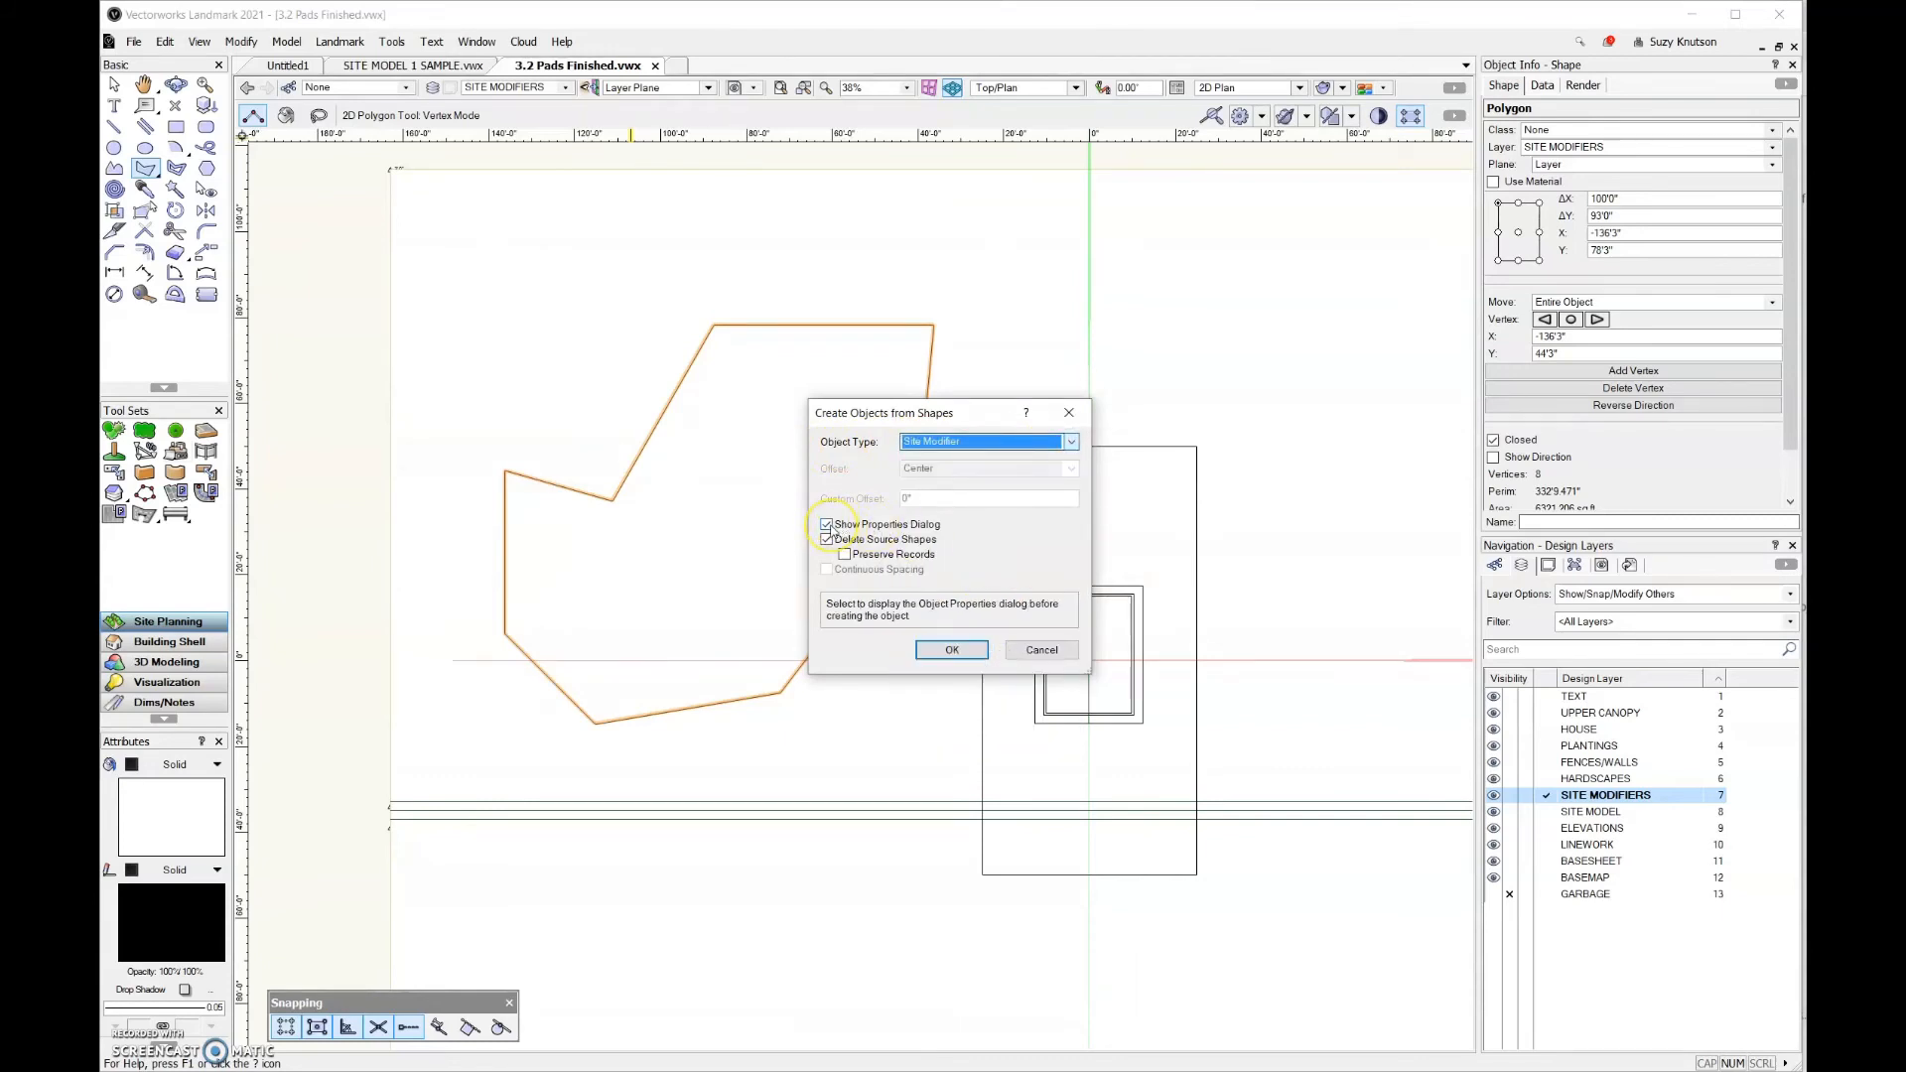
{"action": "left_click", "coordinate": [828, 538]}
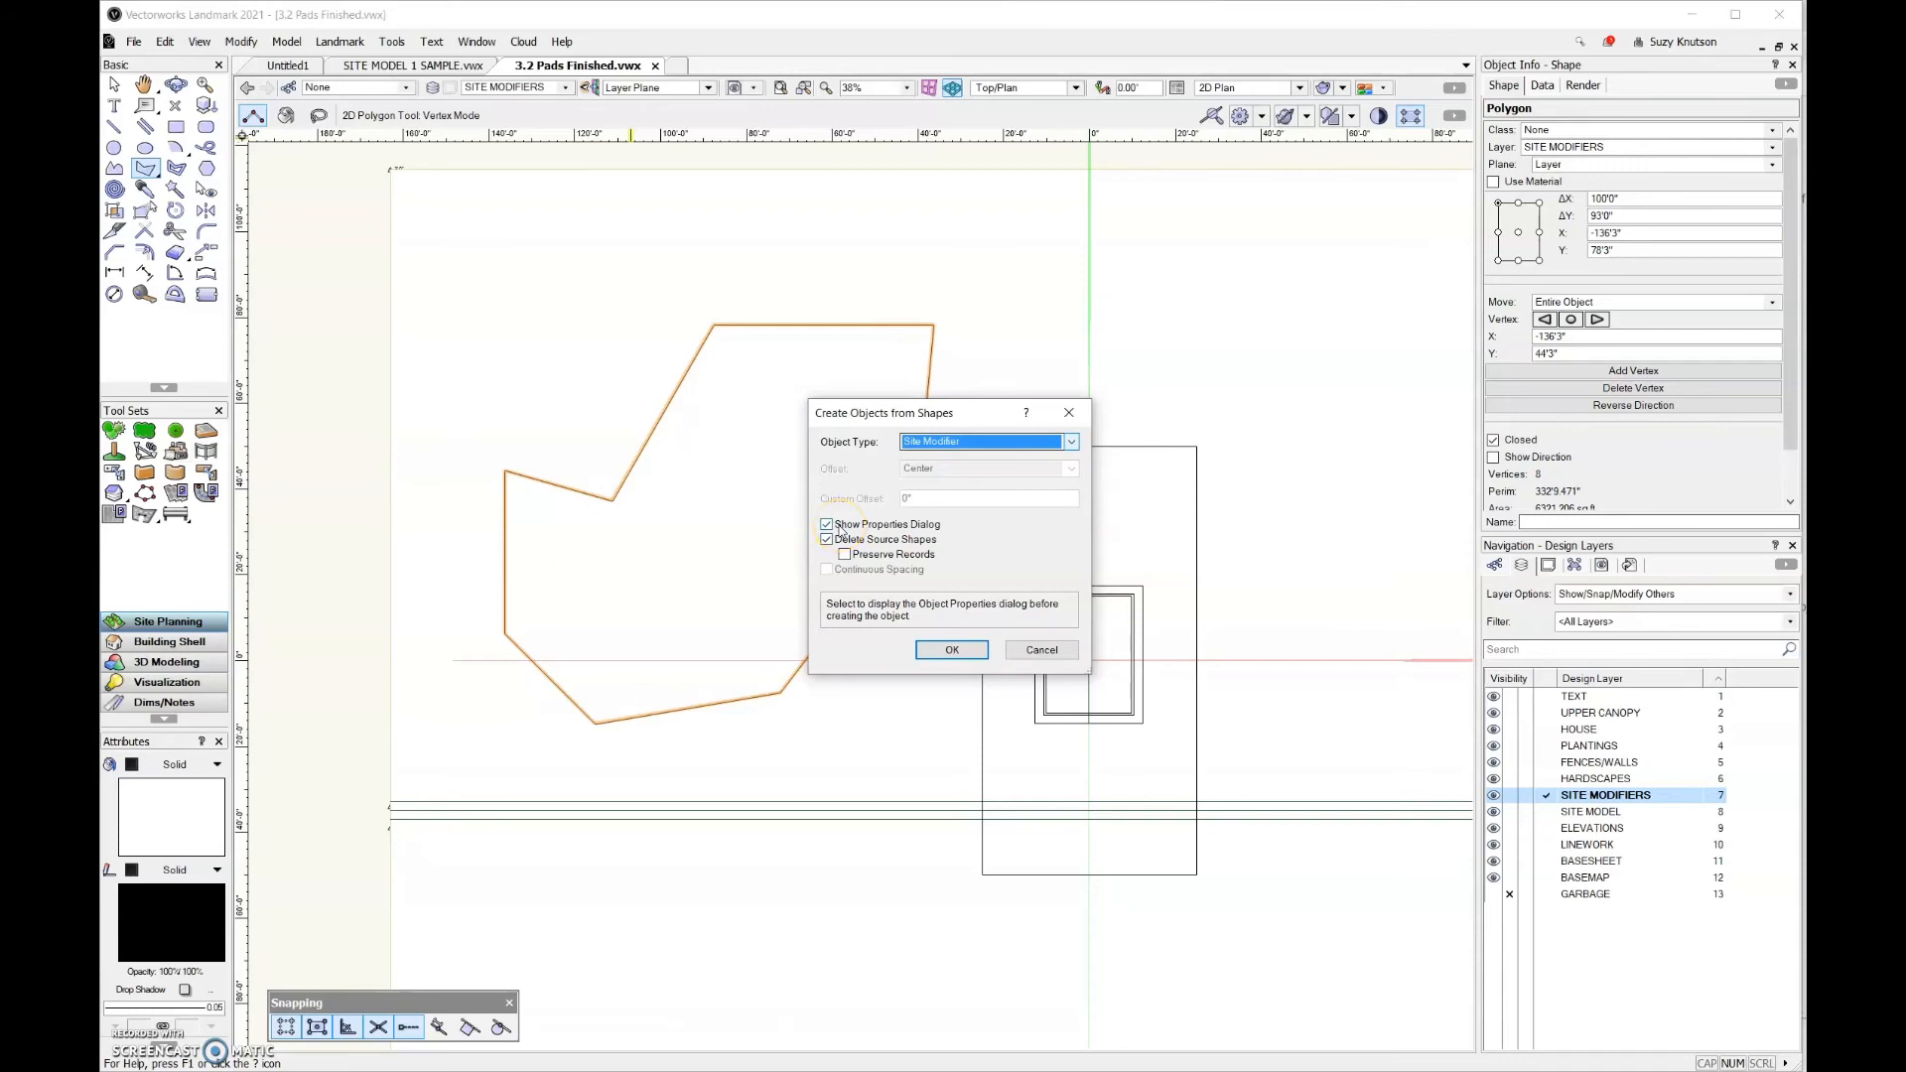
{"action": "left_click", "coordinate": [951, 649]}
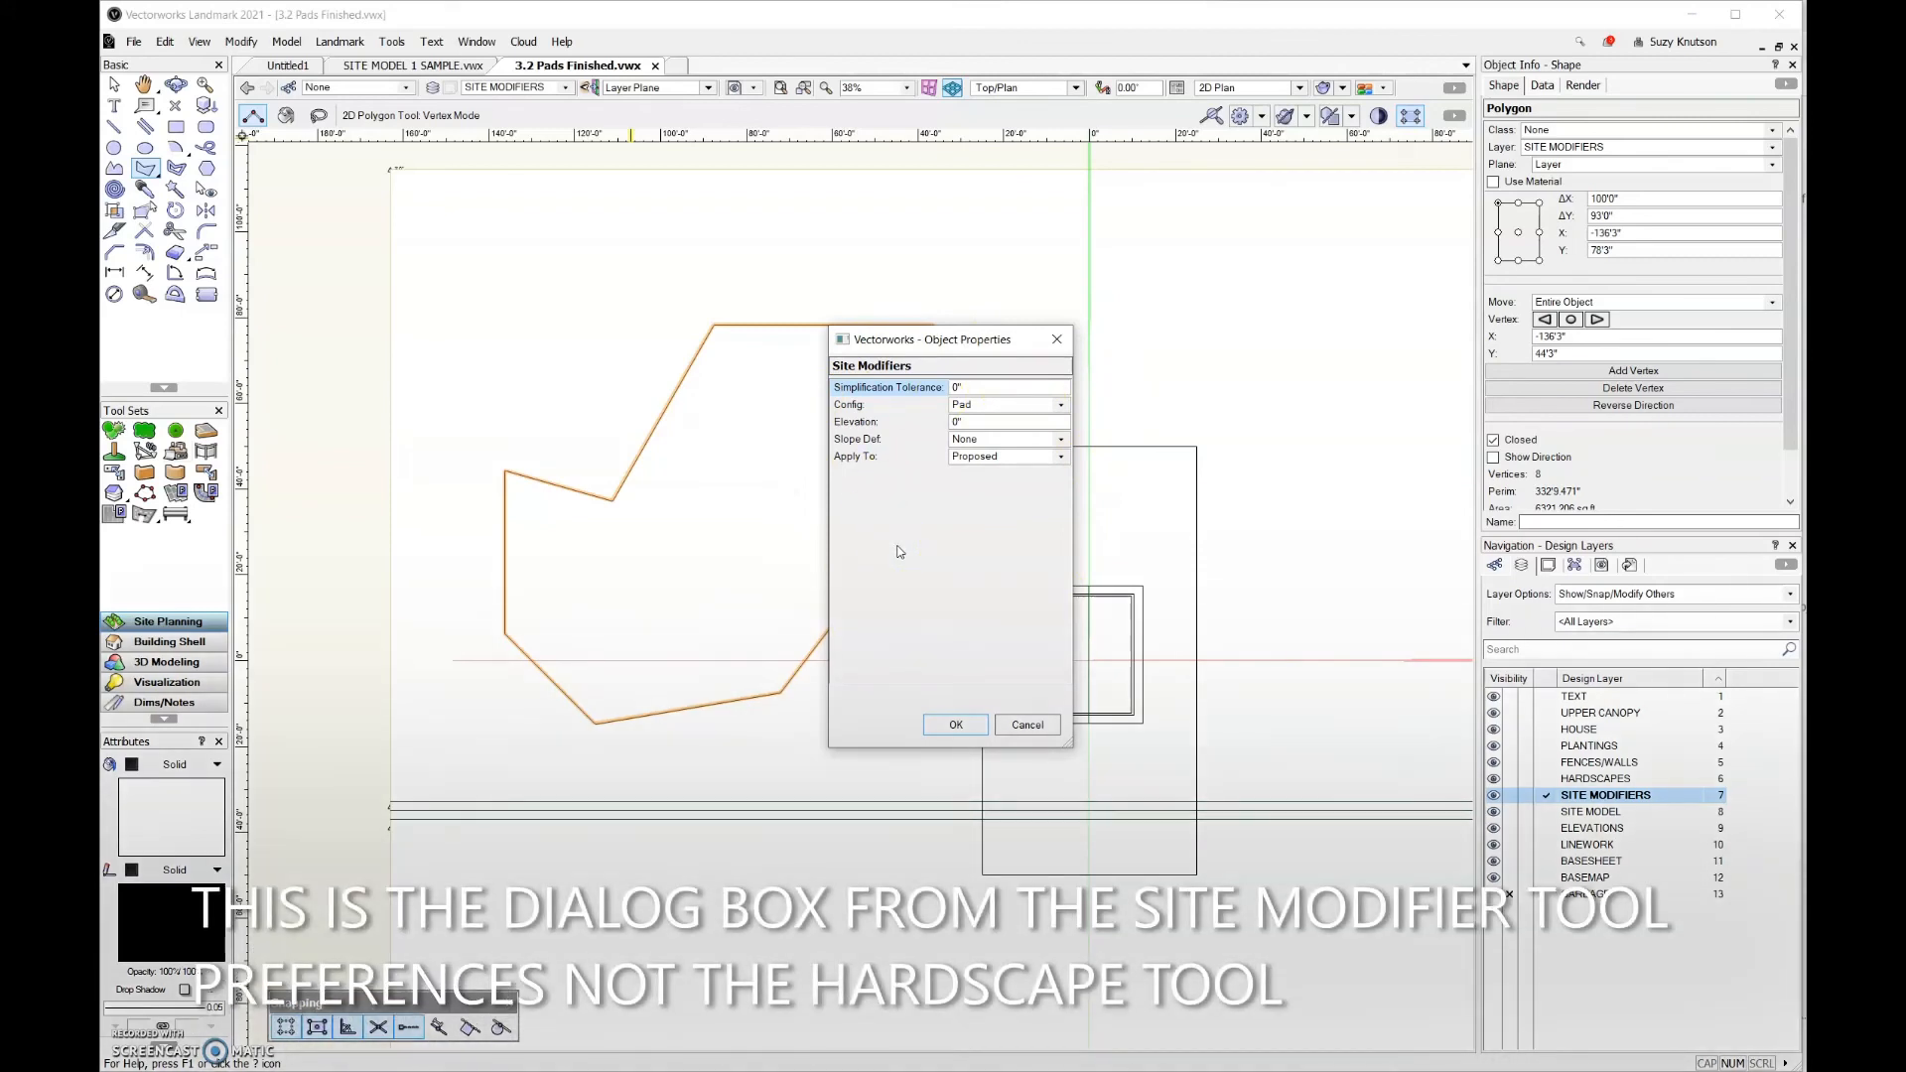
Step: Enter 10' in the Elevation field with Config kept as Pad and commit it
{"action": "left_click", "coordinate": [970, 387]}
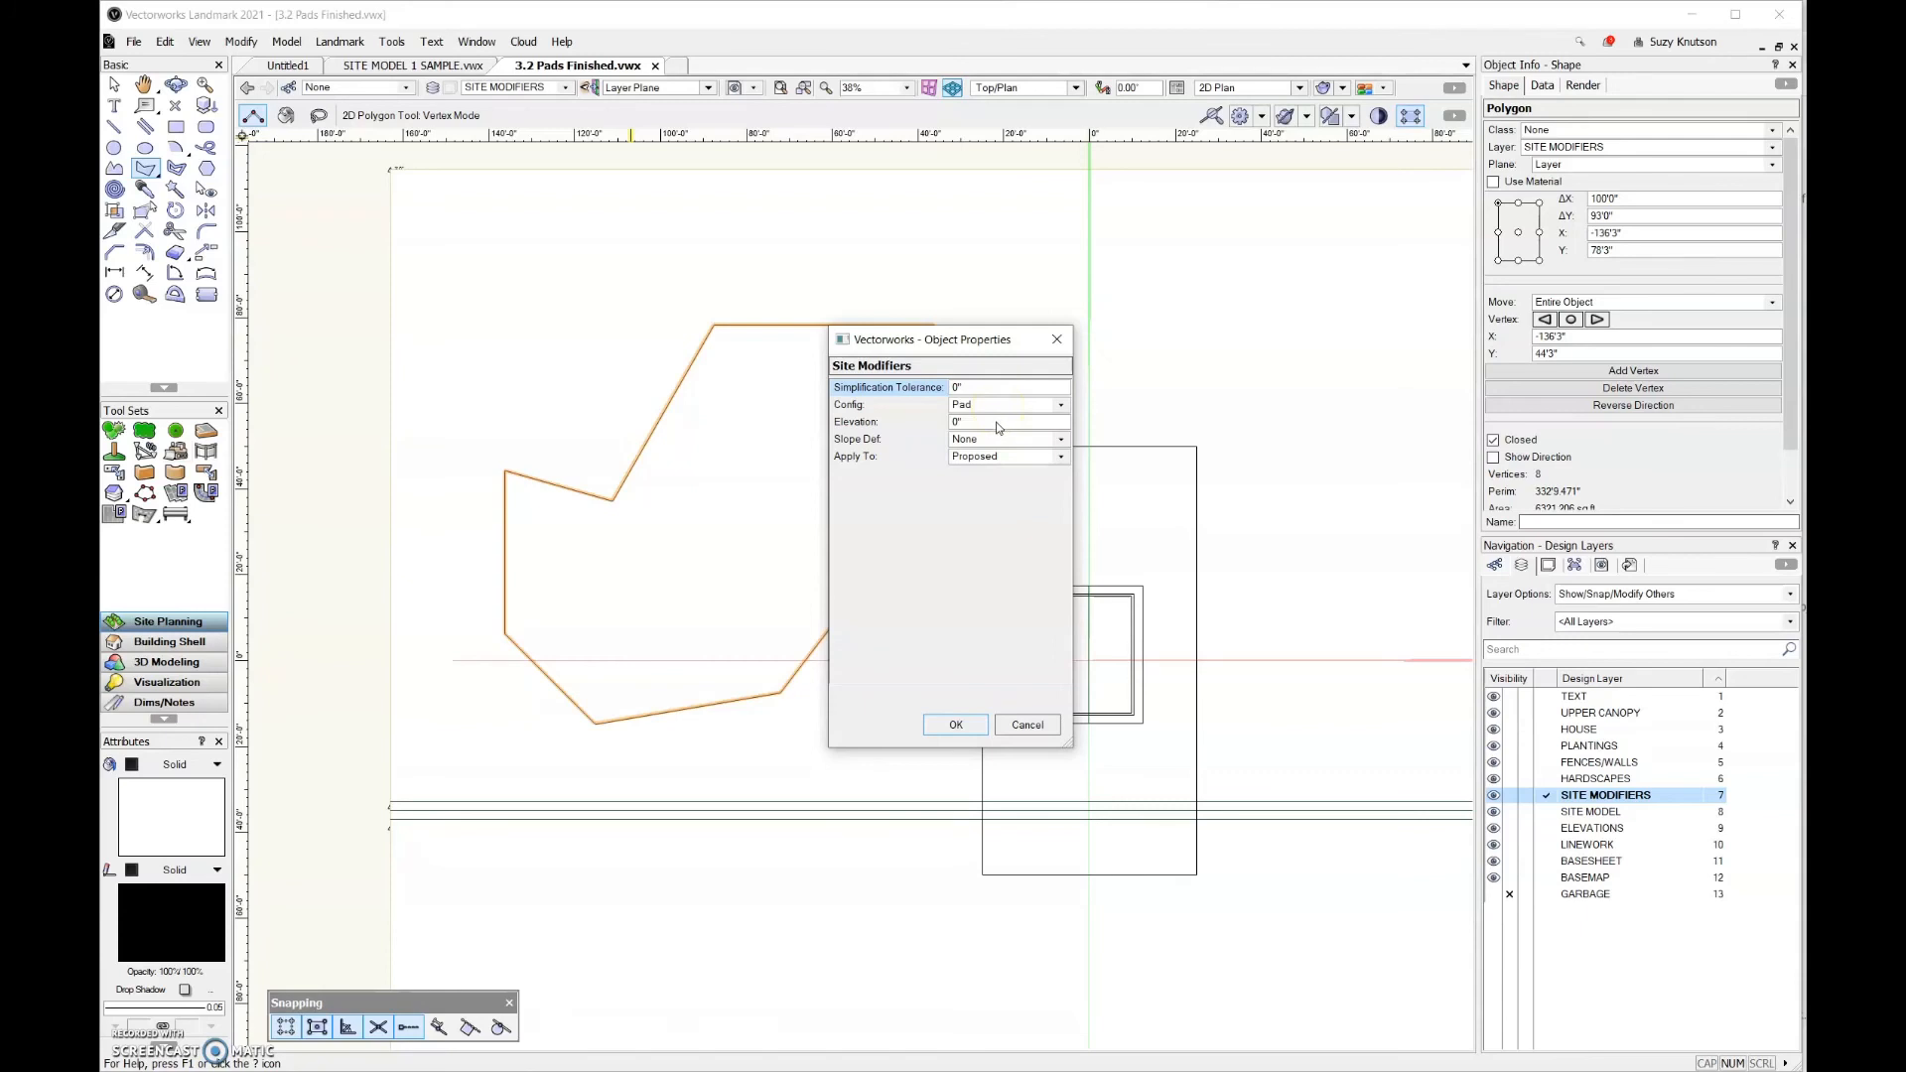
{"action": "type", "text": "10'"}
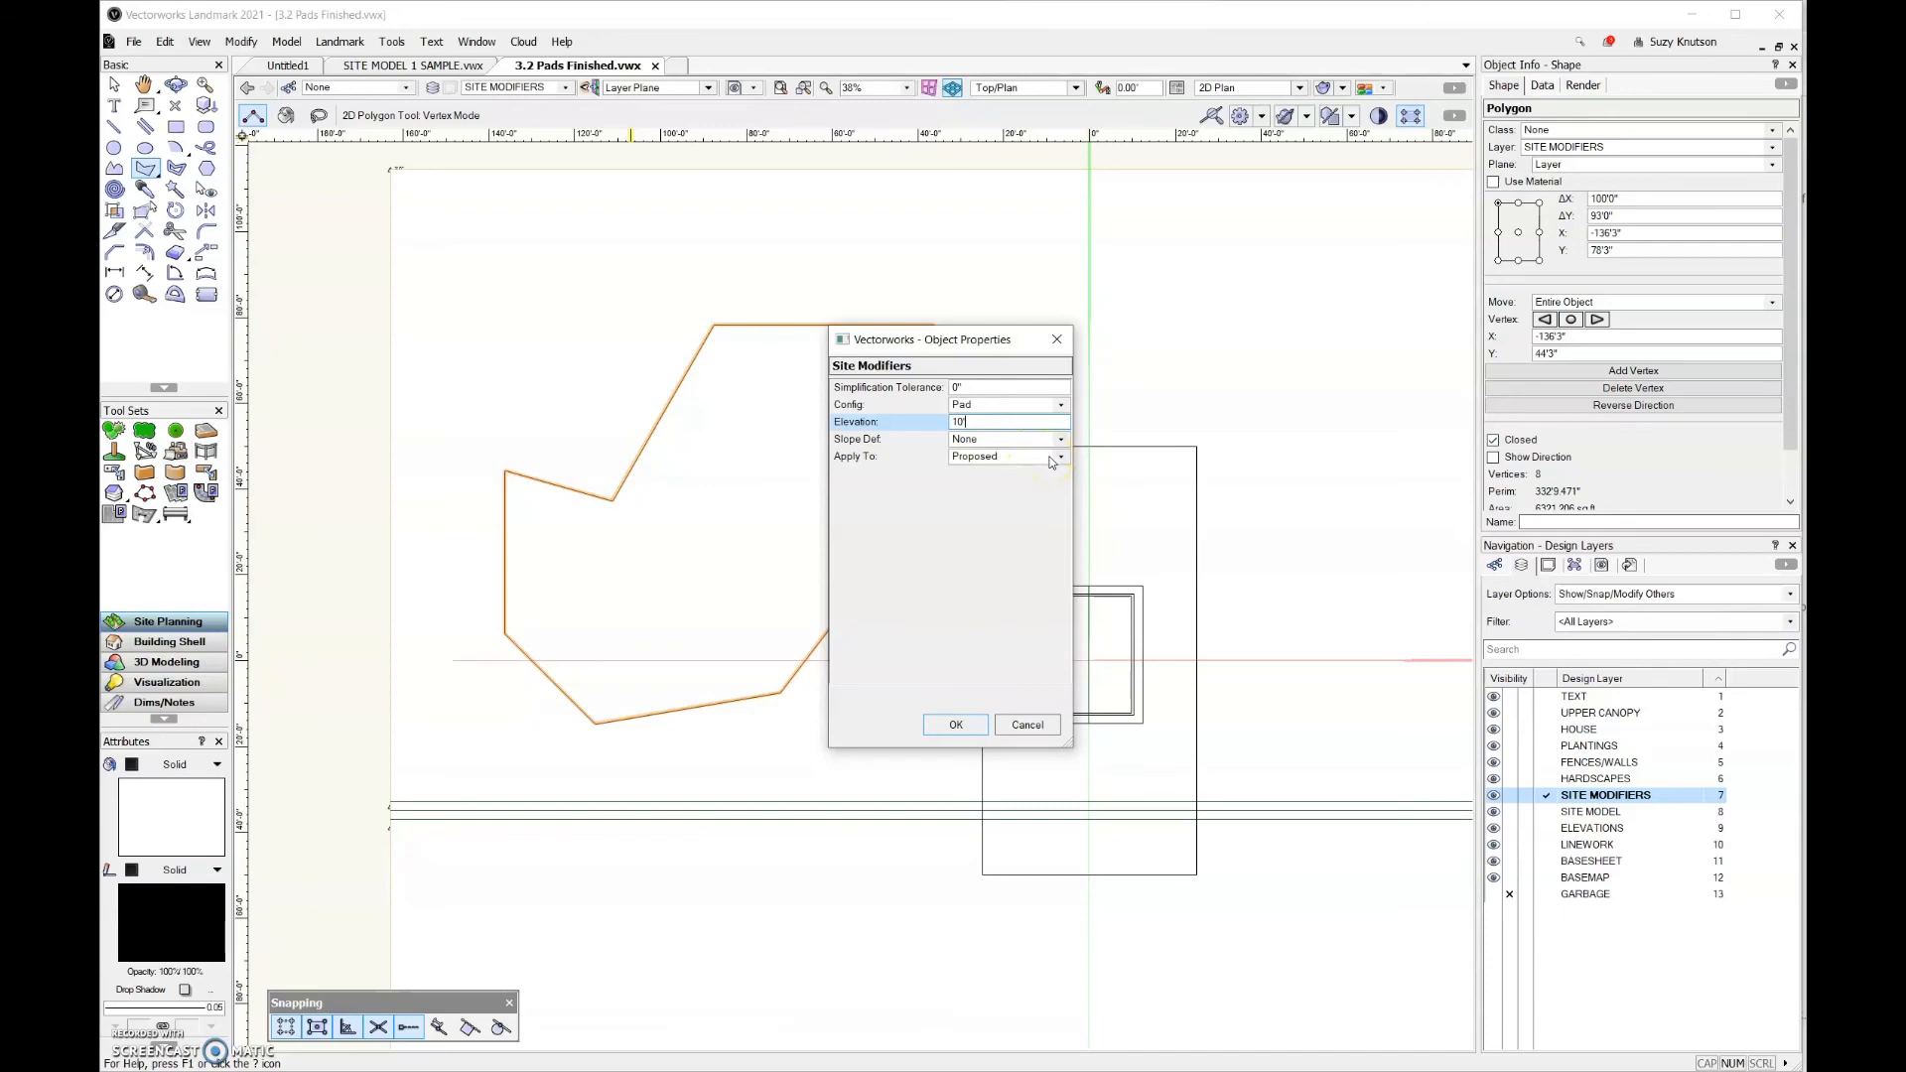
{"action": "left_click", "coordinate": [955, 725]}
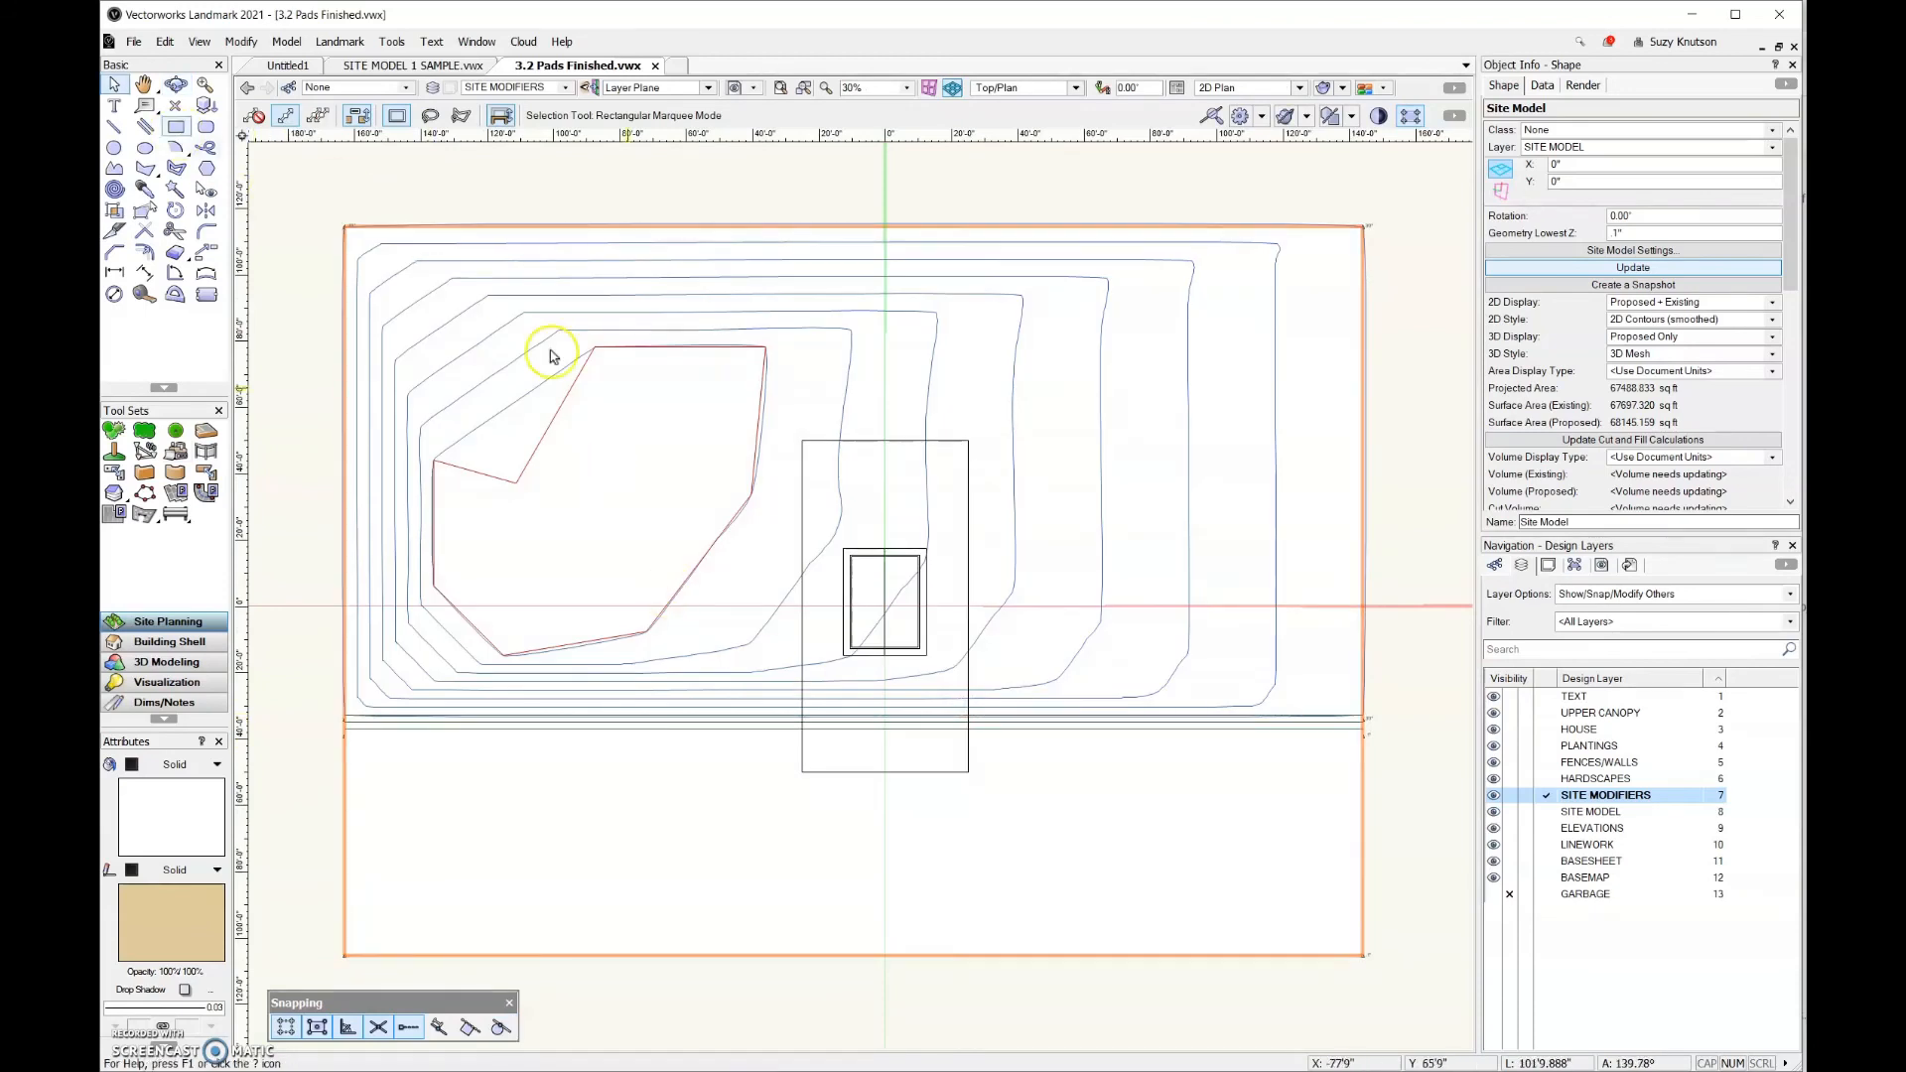
Step: Delete the eight-sided pad modifier and update the site model so it shows no contours
{"action": "left_click", "coordinate": [667, 350]}
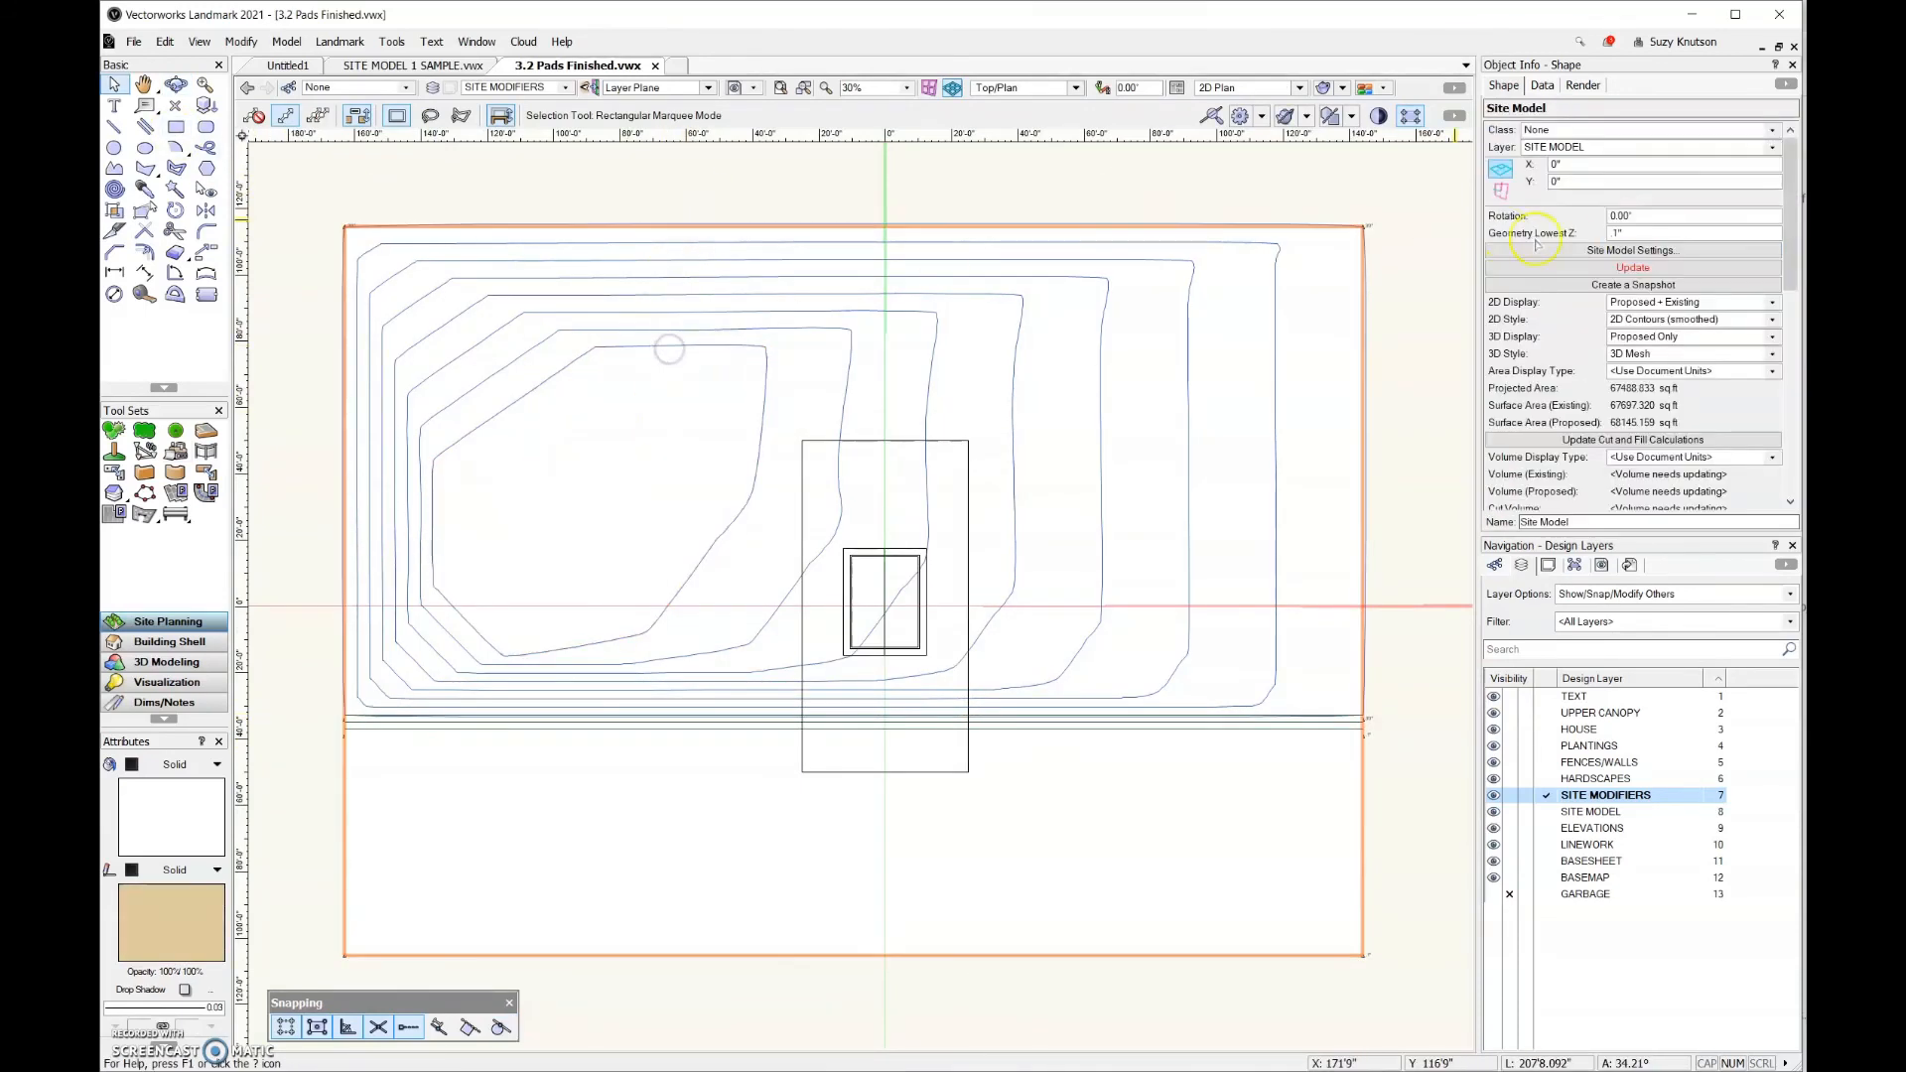
{"action": "left_click", "coordinate": [1632, 266]}
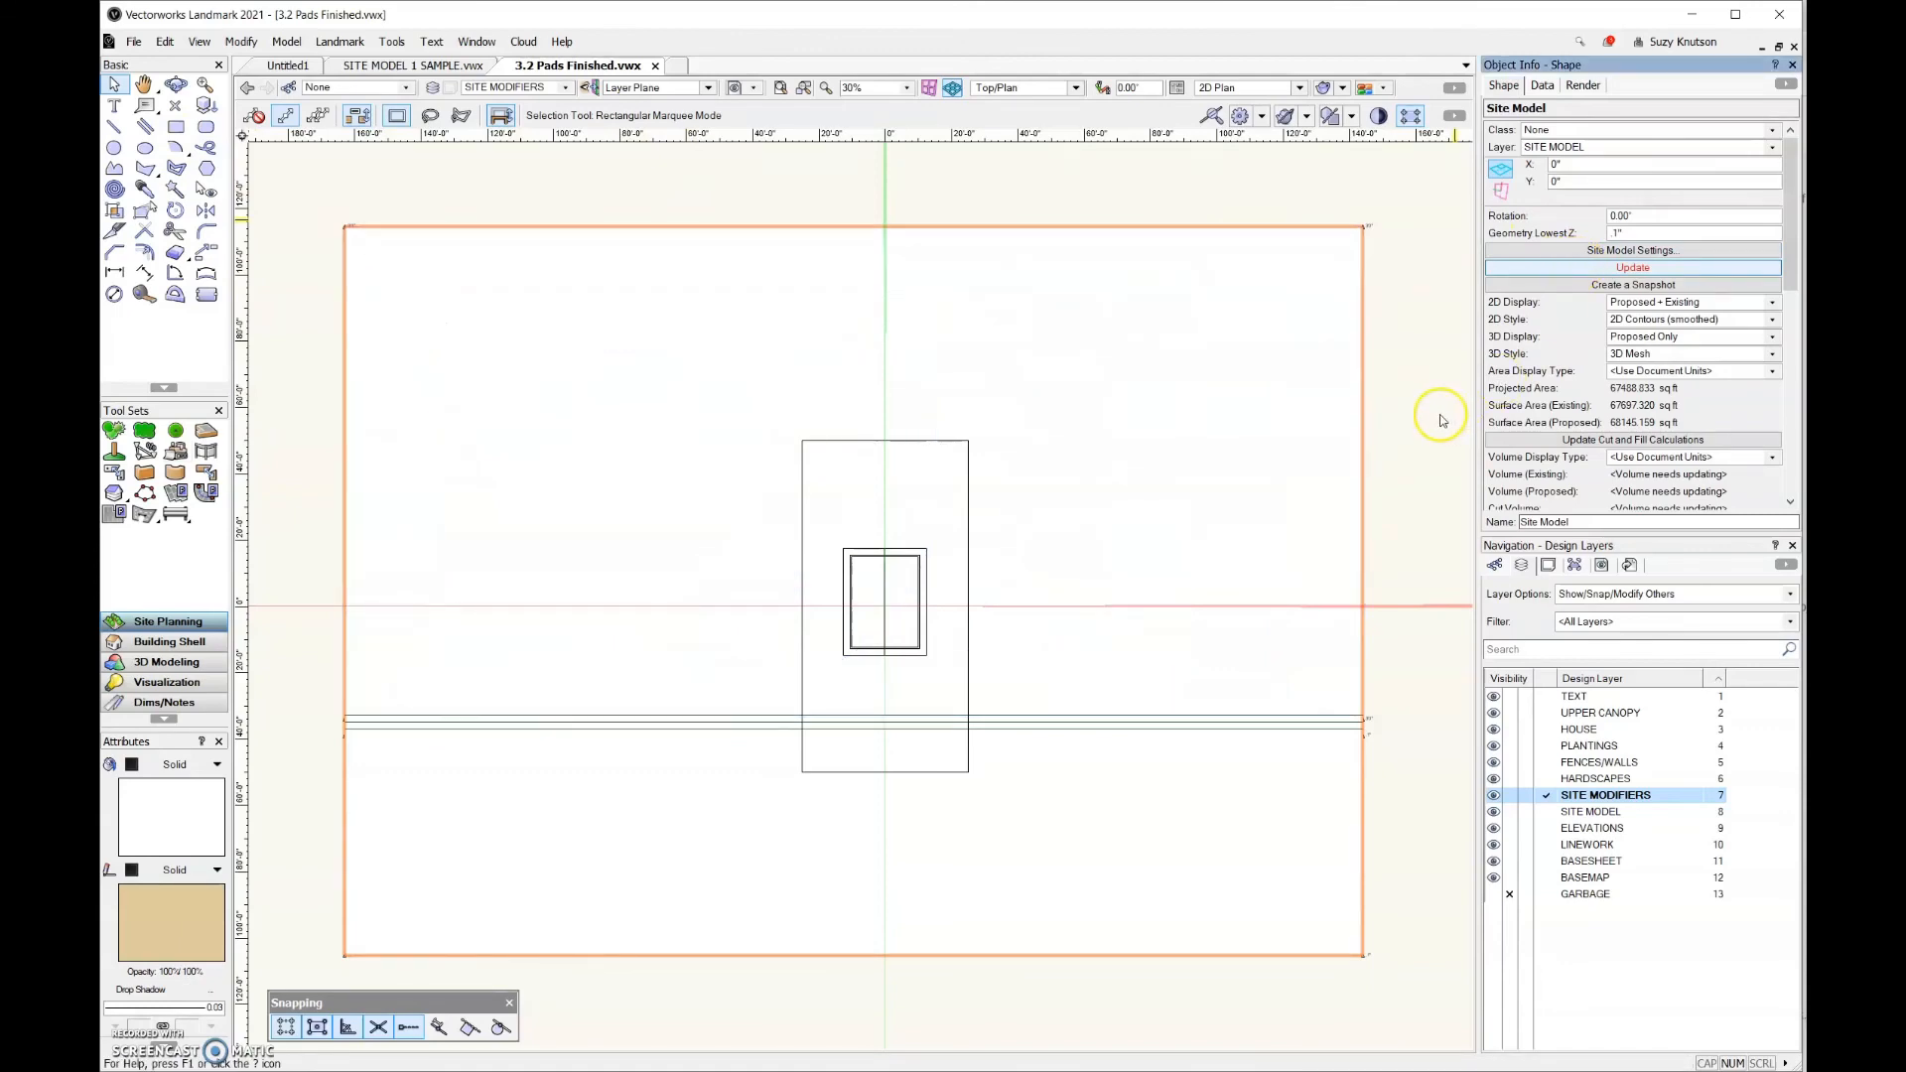